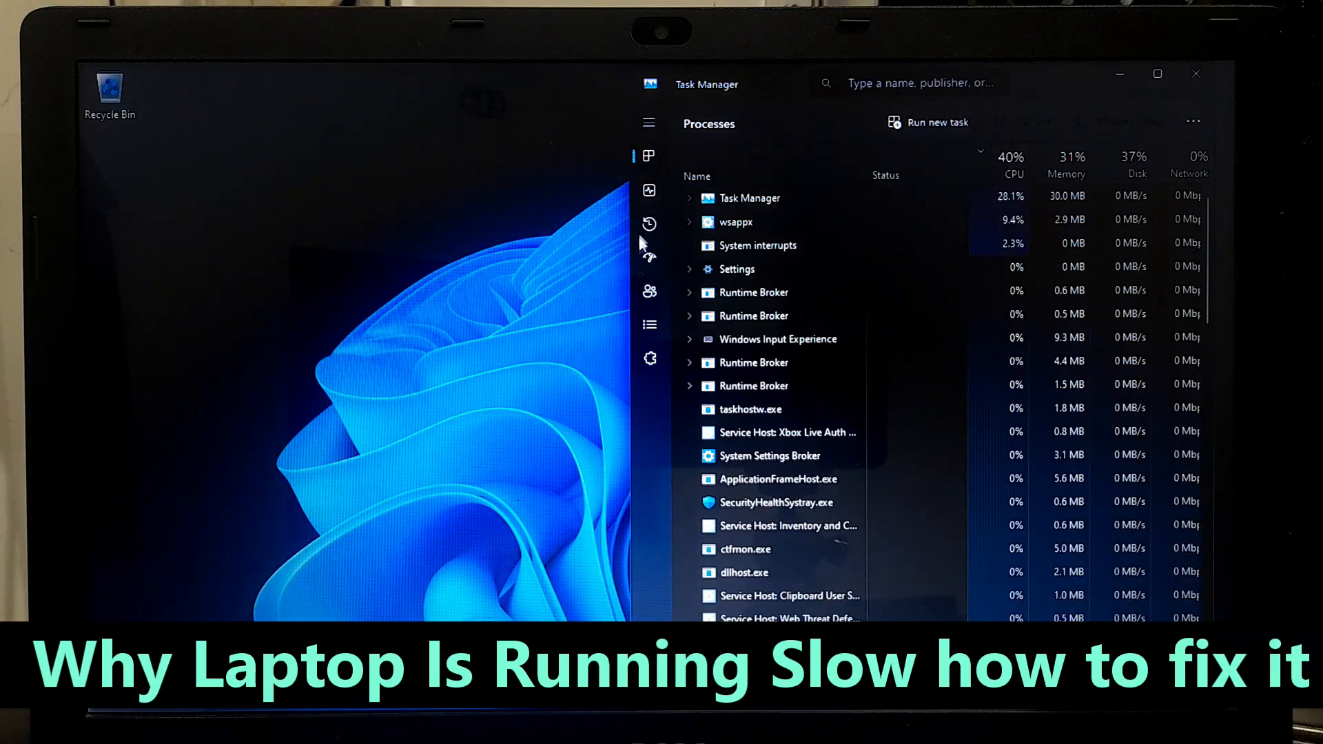
# Review the Performance stats for memory, disk C:, GPU 0 and CPU, then close Task Manager
pyautogui.click(649, 188)
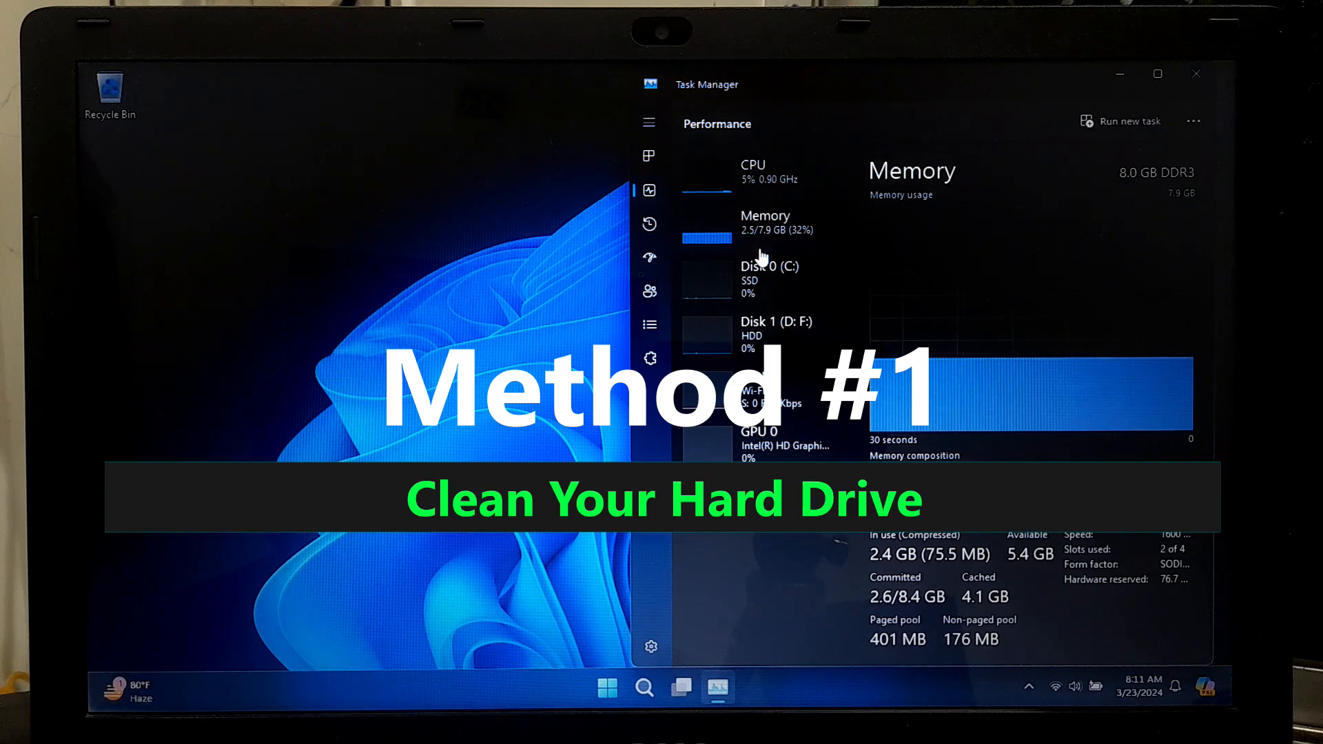
pyautogui.click(769, 280)
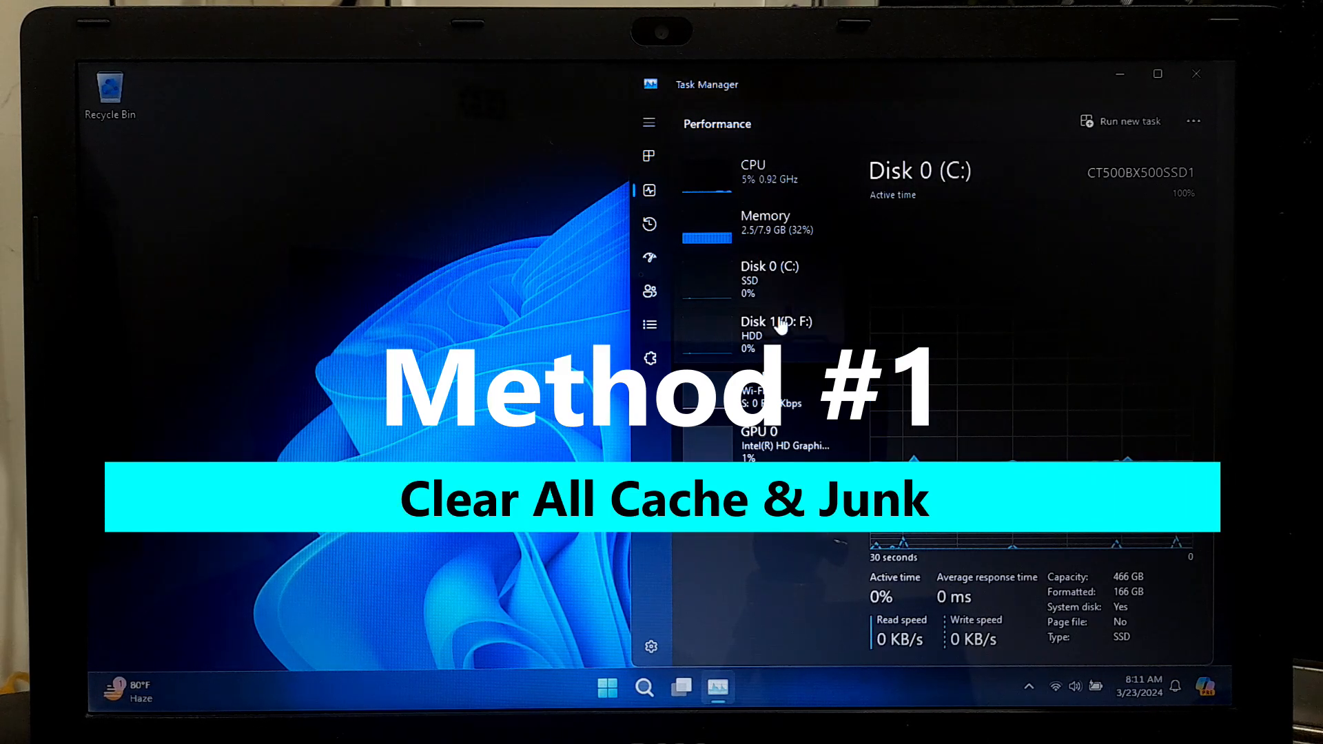
pyautogui.click(756, 438)
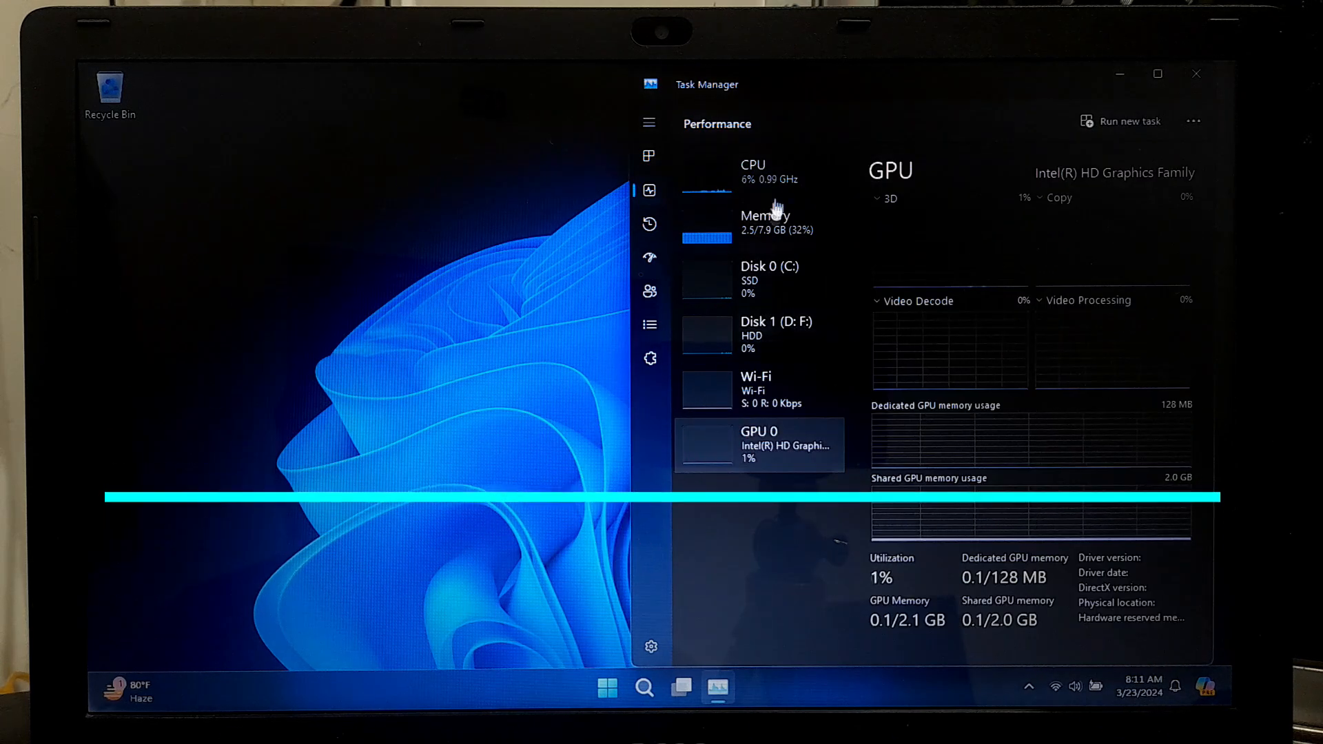
pyautogui.click(753, 168)
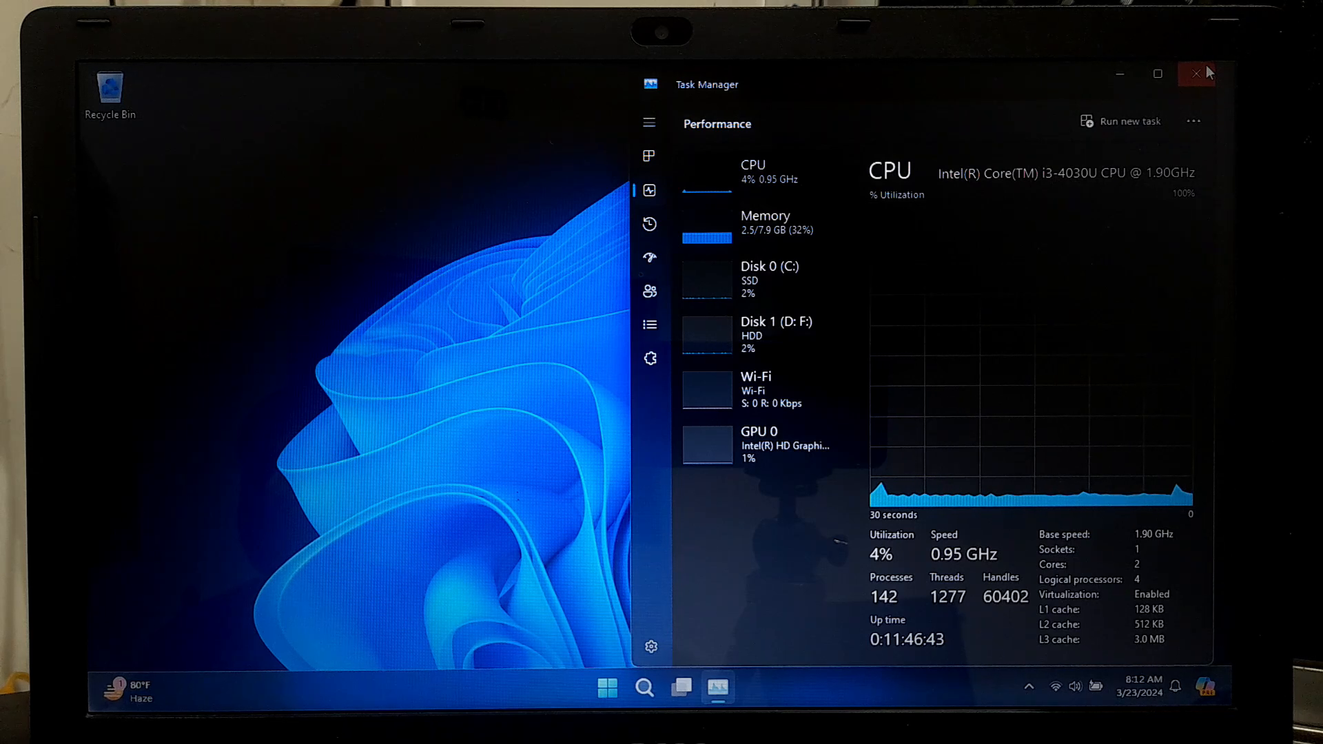
pyautogui.click(1195, 73)
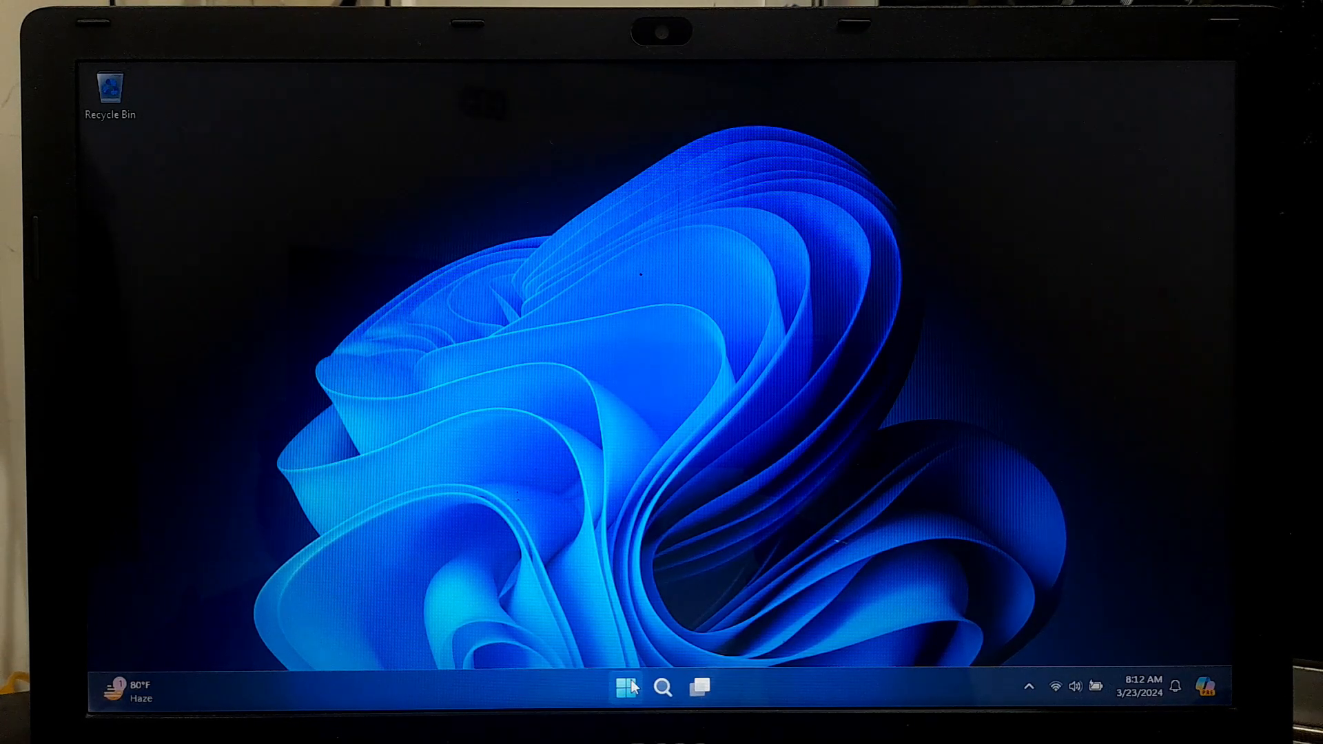
# Search 'CLEANUP' from the taskbar and launch Disk Cleanup from the best match
pyautogui.click(663, 687)
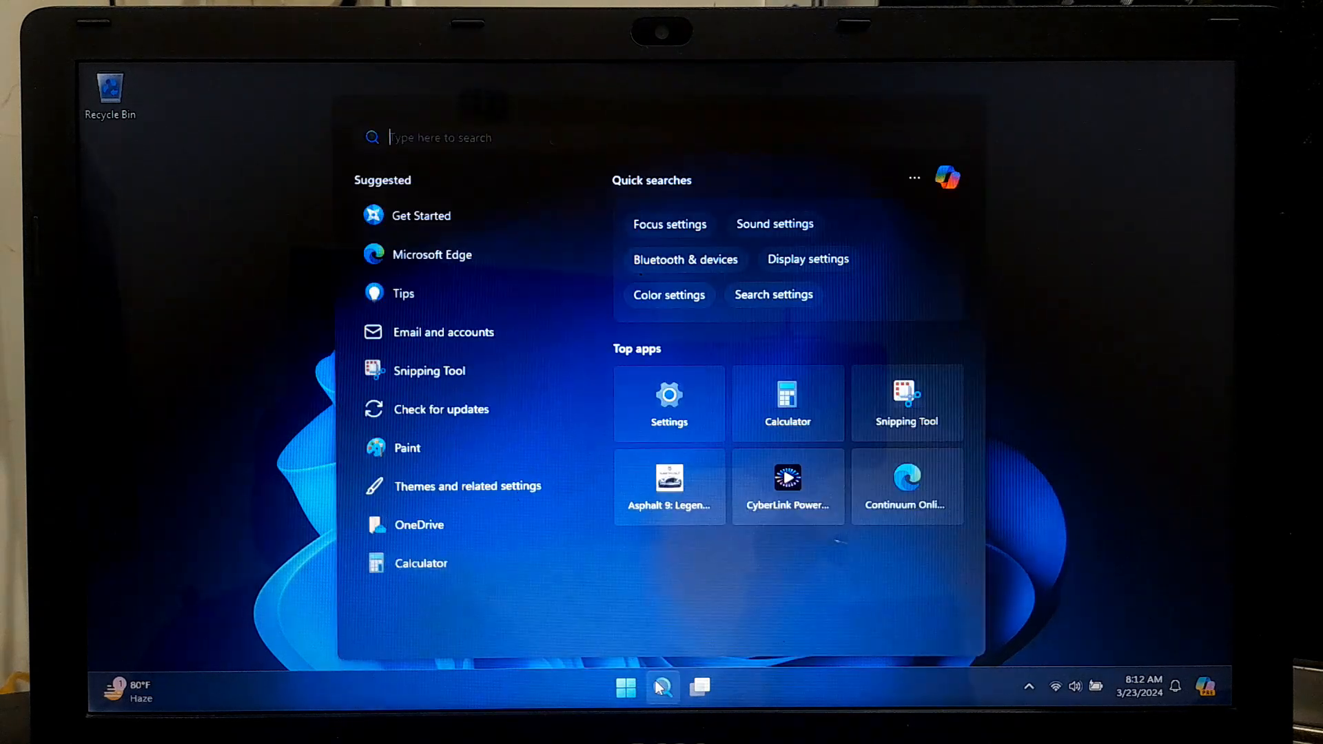
pyautogui.write('CLE')
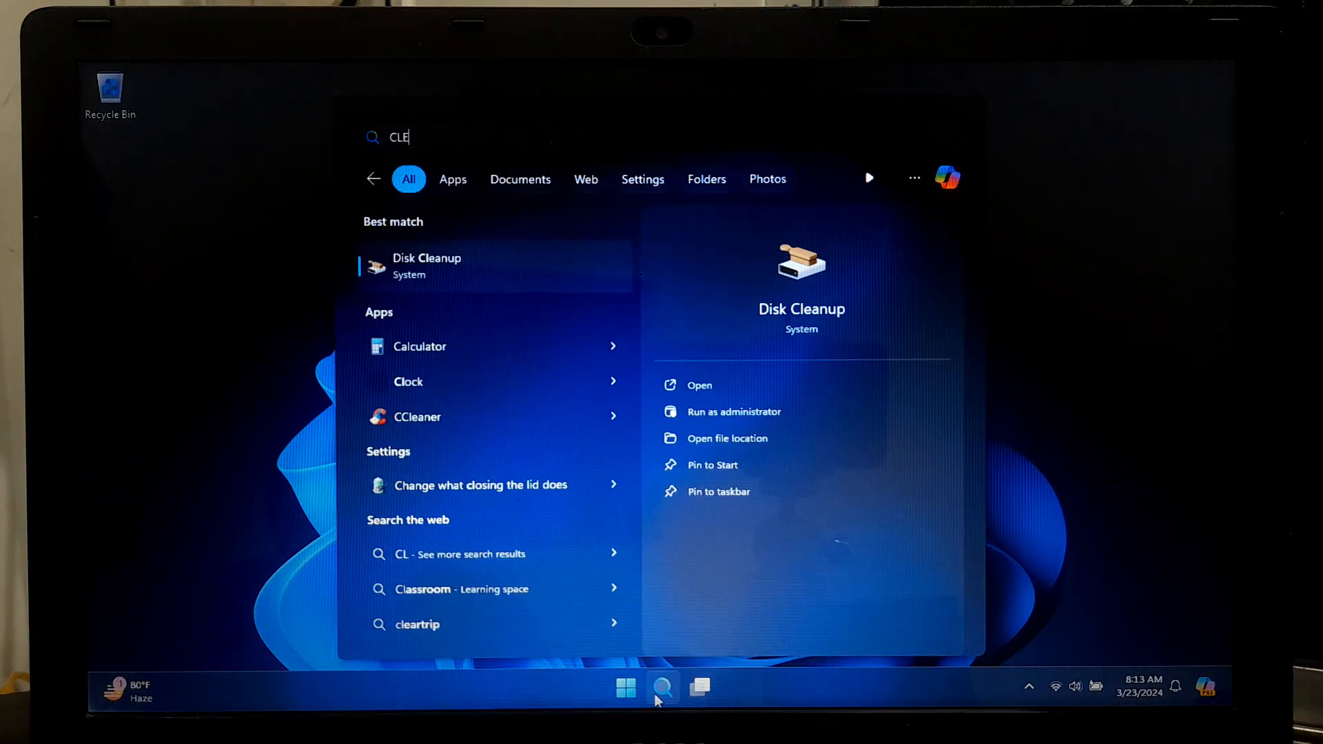
pyautogui.write('ANUP')
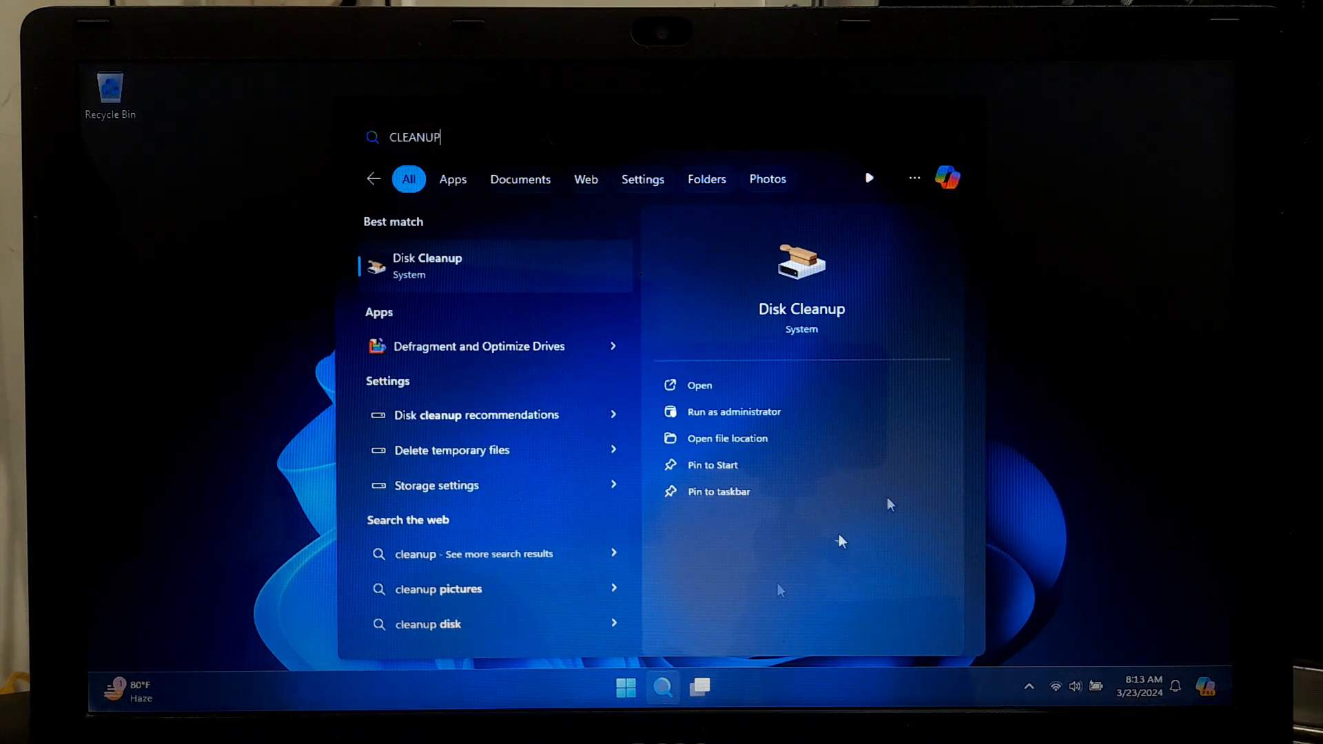
pyautogui.click(699, 384)
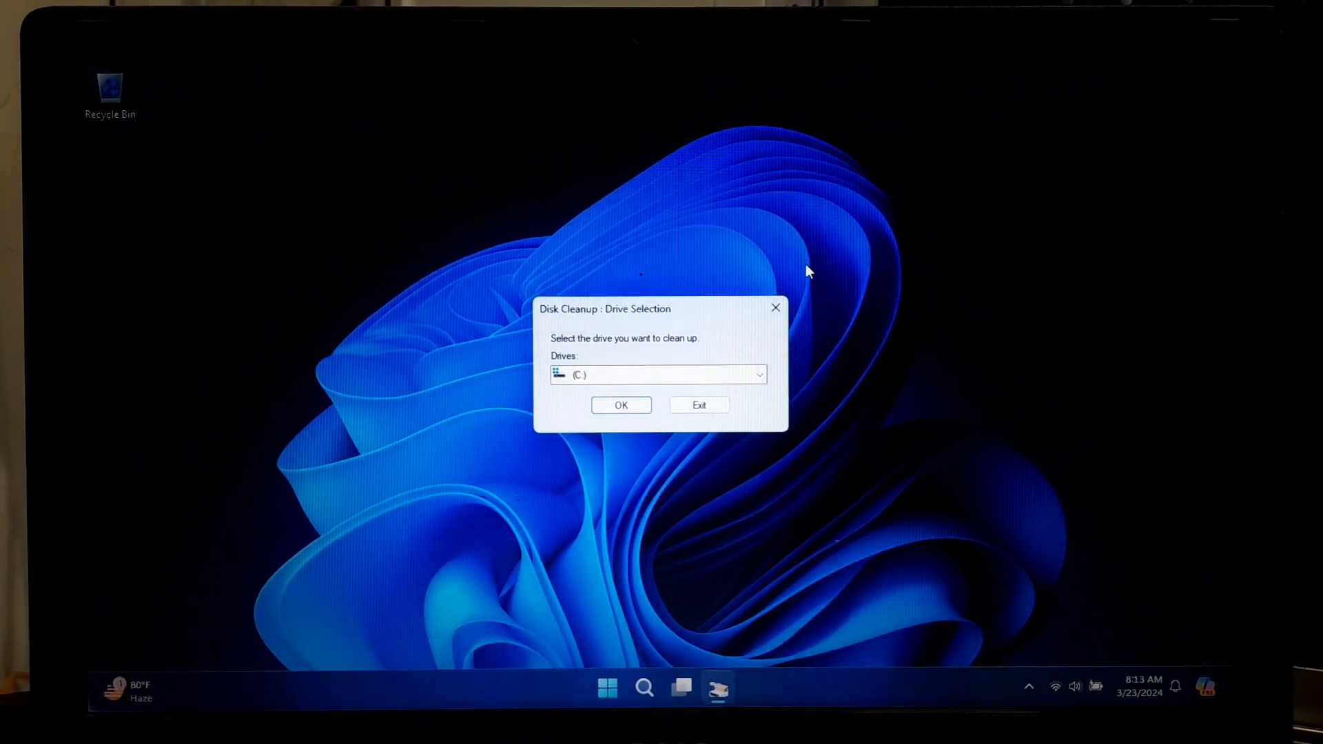
# Select drive C: for cleanup and tick every listed file category, about 5.30 GB
pyautogui.click(758, 373)
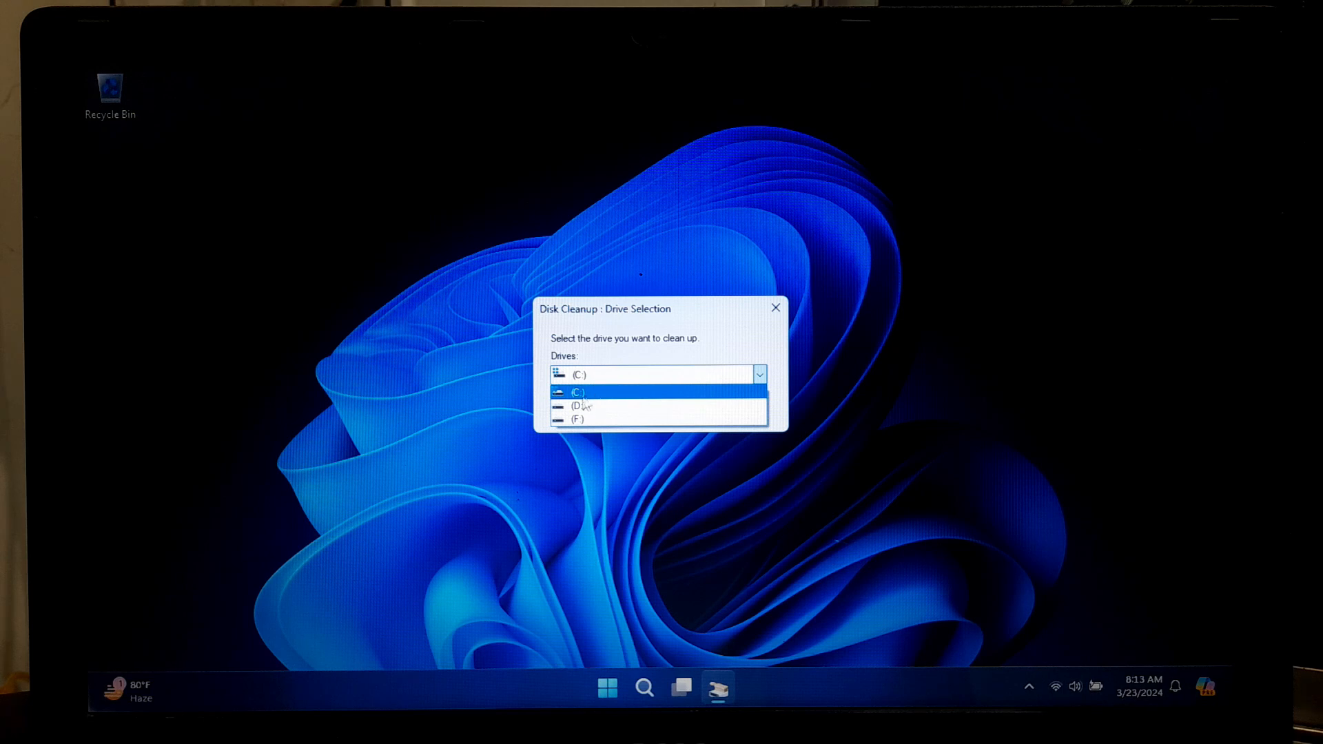
pyautogui.click(577, 393)
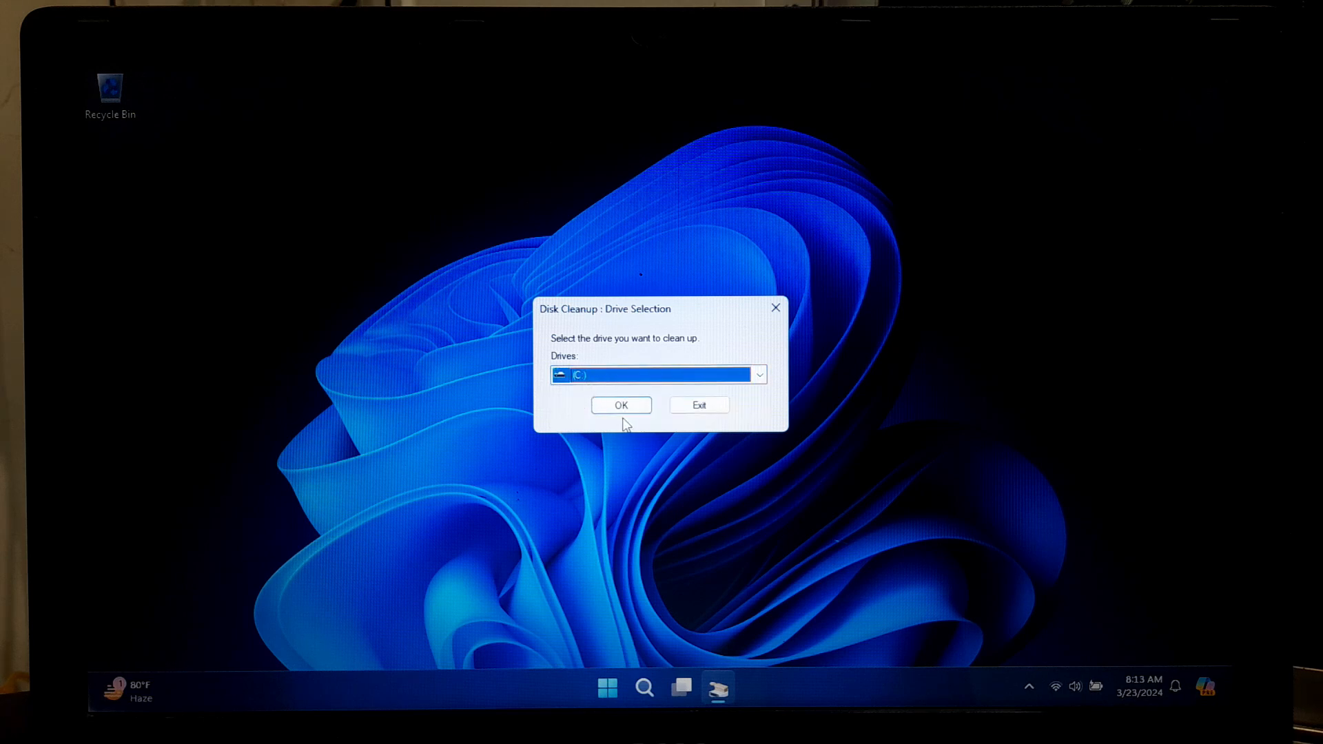
pyautogui.click(621, 405)
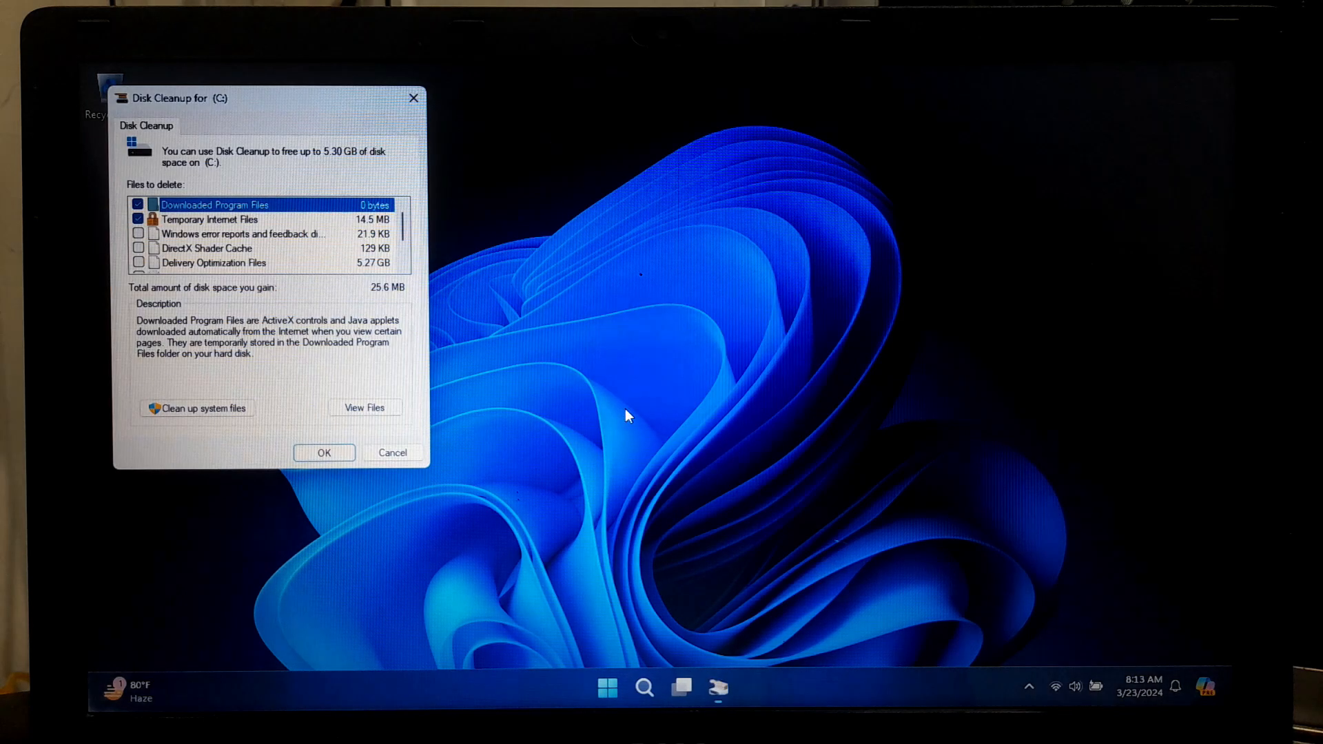
pyautogui.click(138, 234)
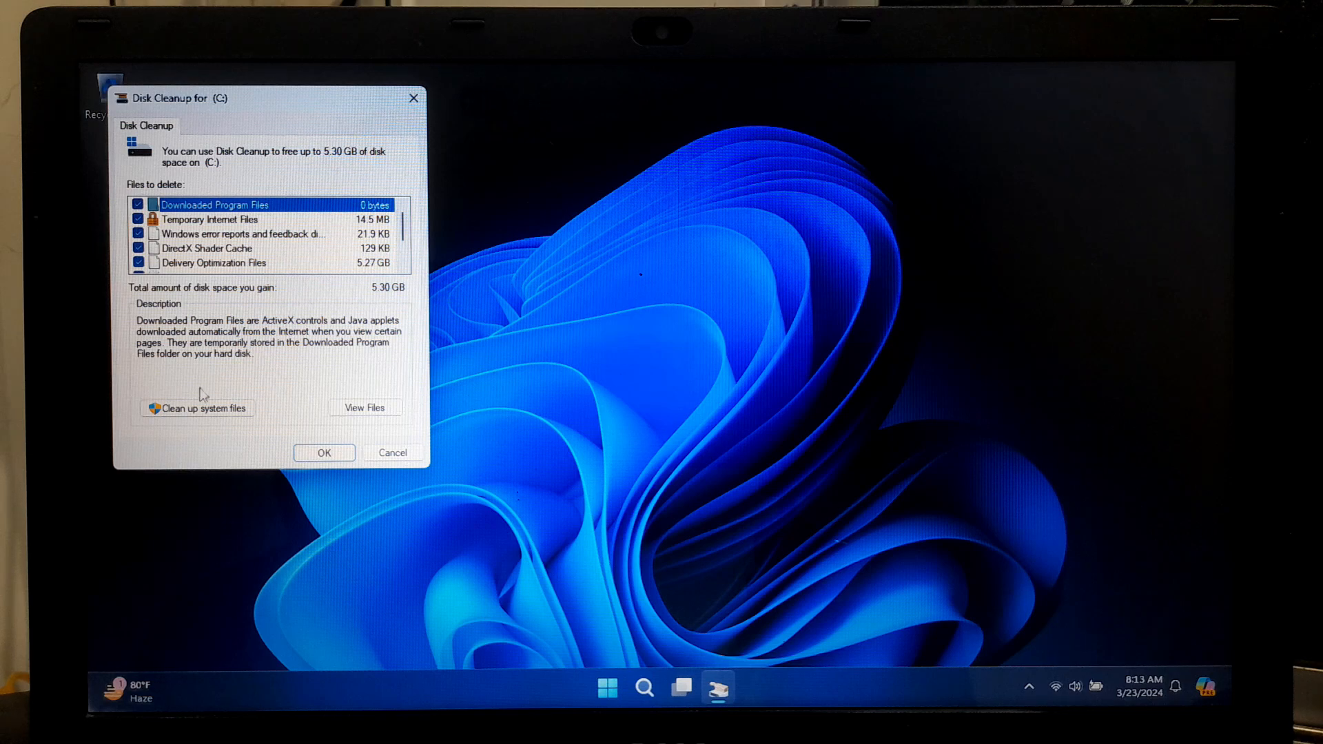
# Clean up system files on C: and also tick Windows Update Cleanup and Recycle Bin
pyautogui.click(195, 408)
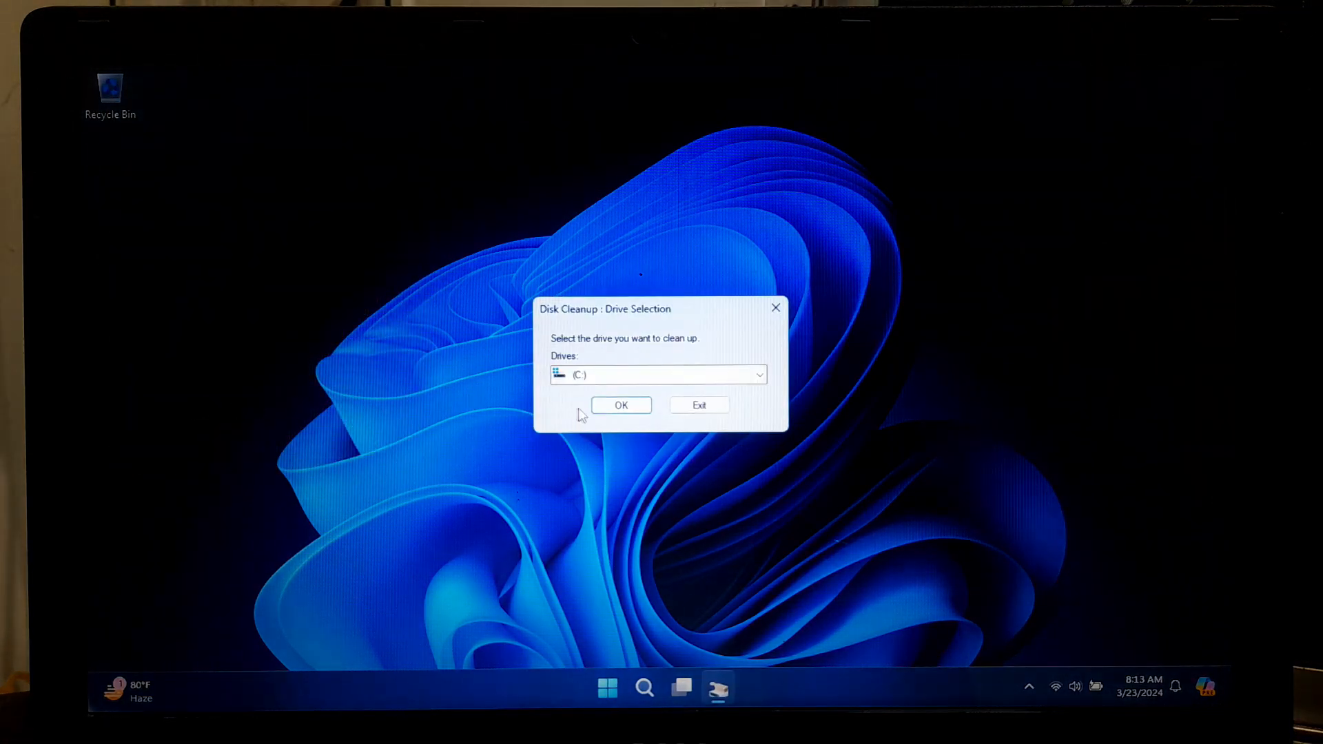
pyautogui.click(622, 405)
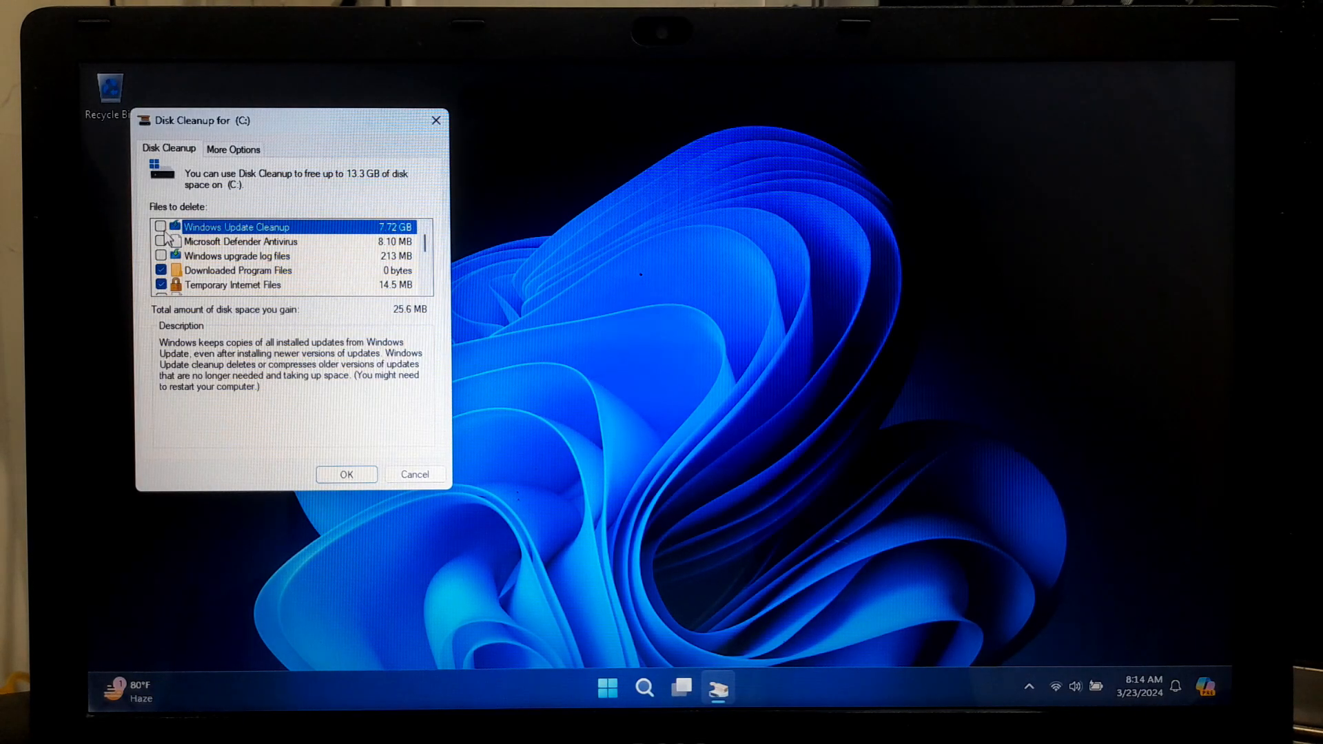
pyautogui.click(160, 226)
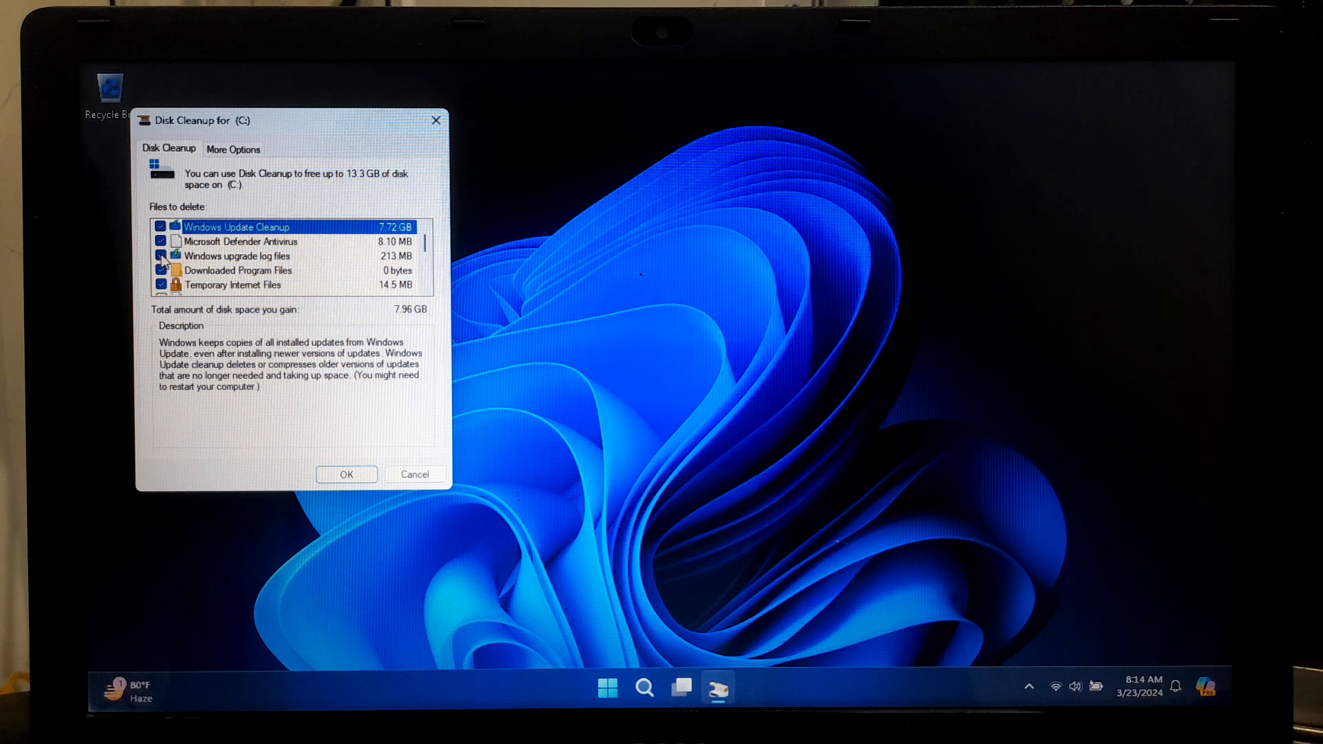
pyautogui.scroll(-3)
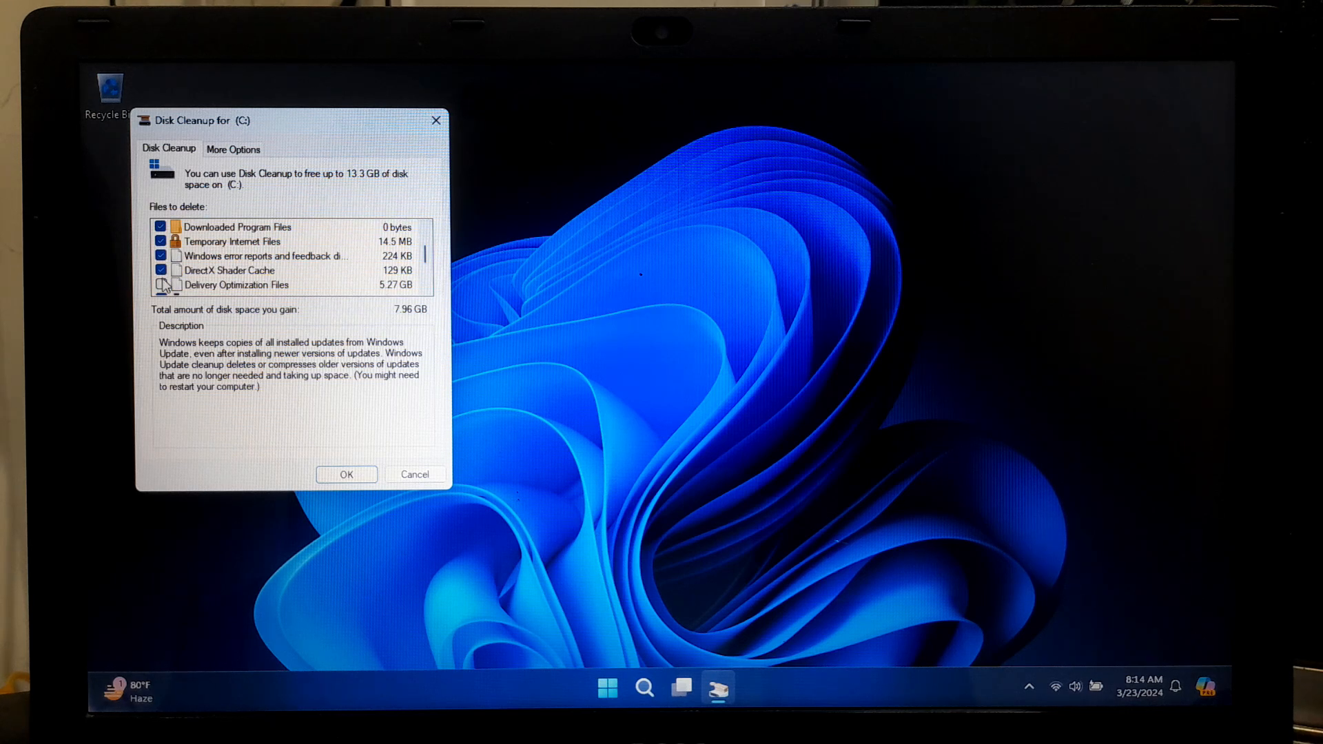
pyautogui.scroll(-3)
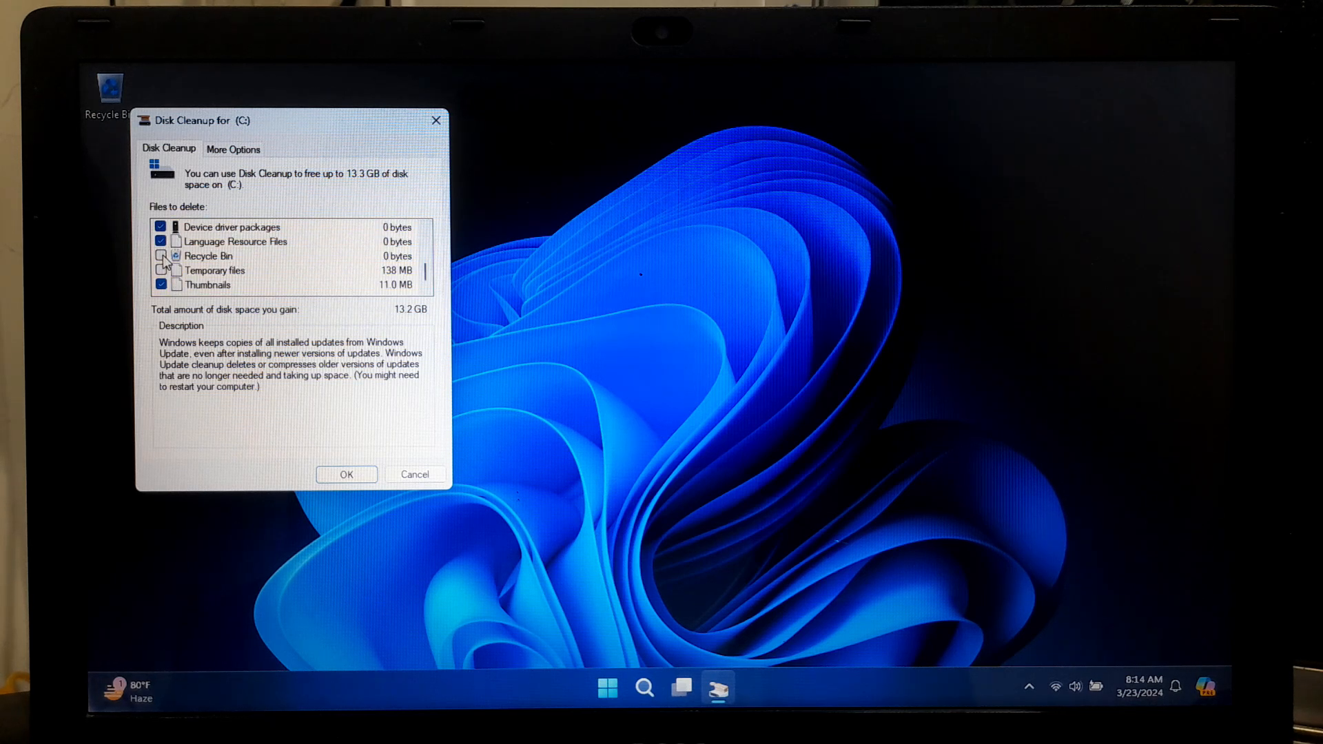
pyautogui.click(160, 256)
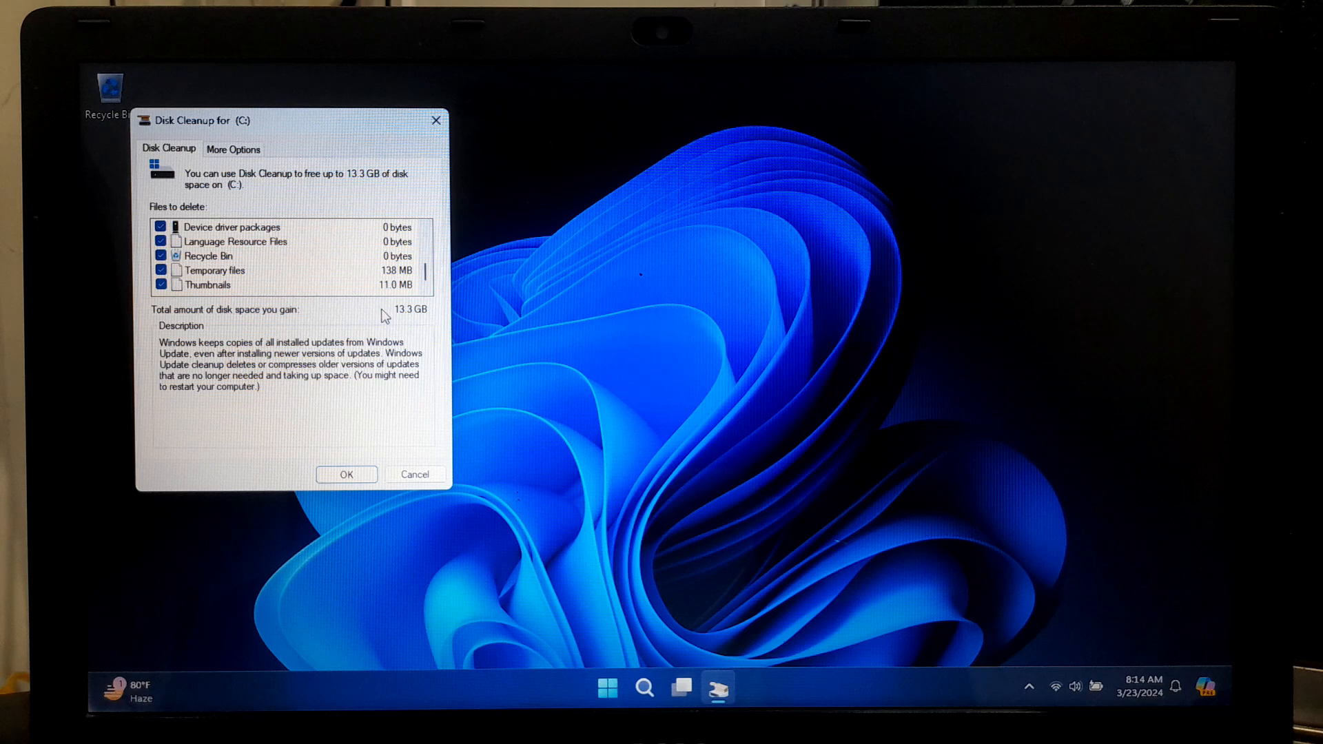
pyautogui.moveTo(344, 459)
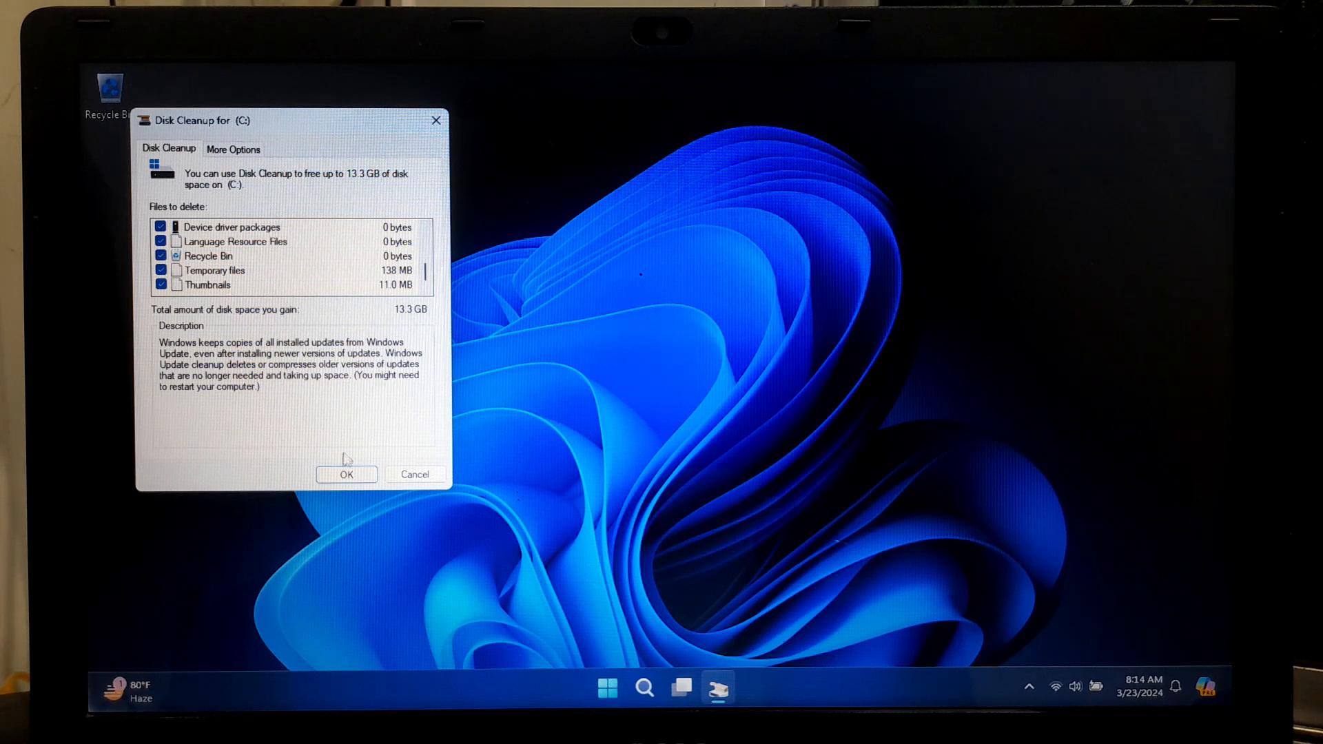
# Permanently delete the roughly 13.3 GB of marked files
pyautogui.click(345, 472)
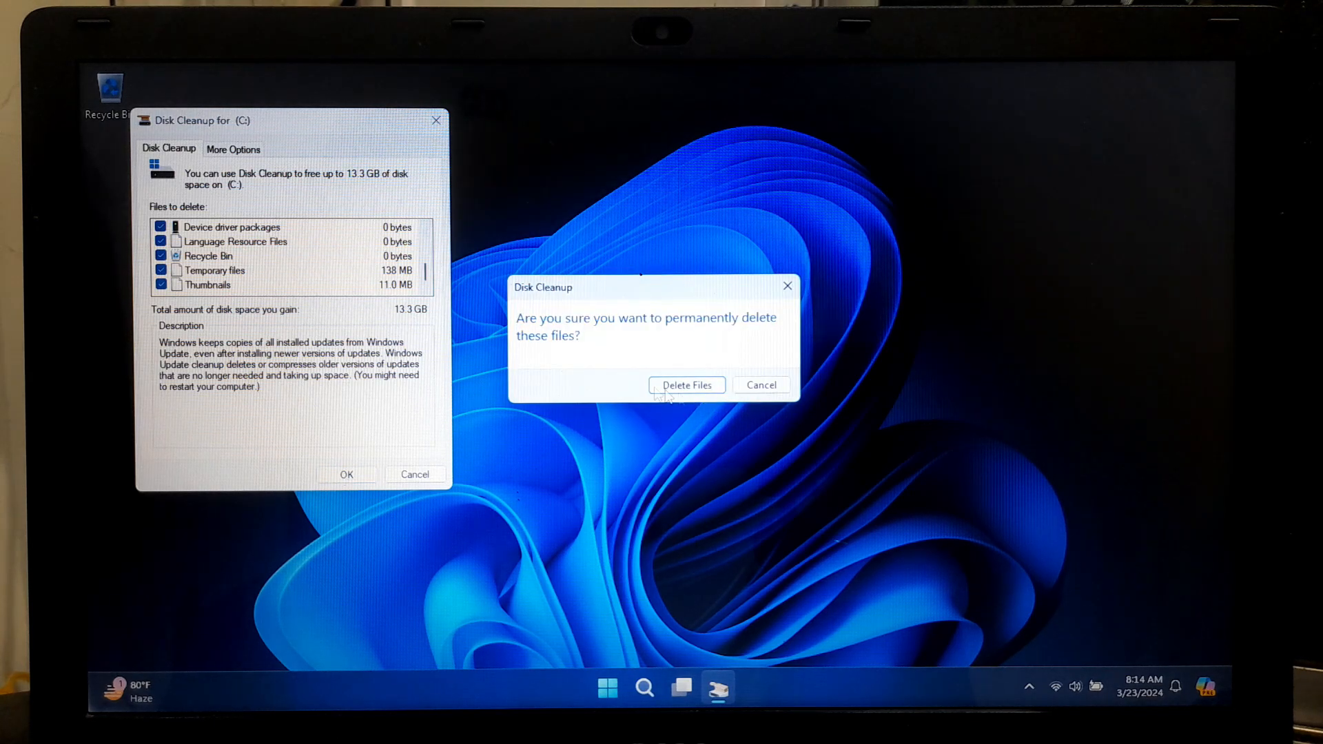
pyautogui.click(686, 385)
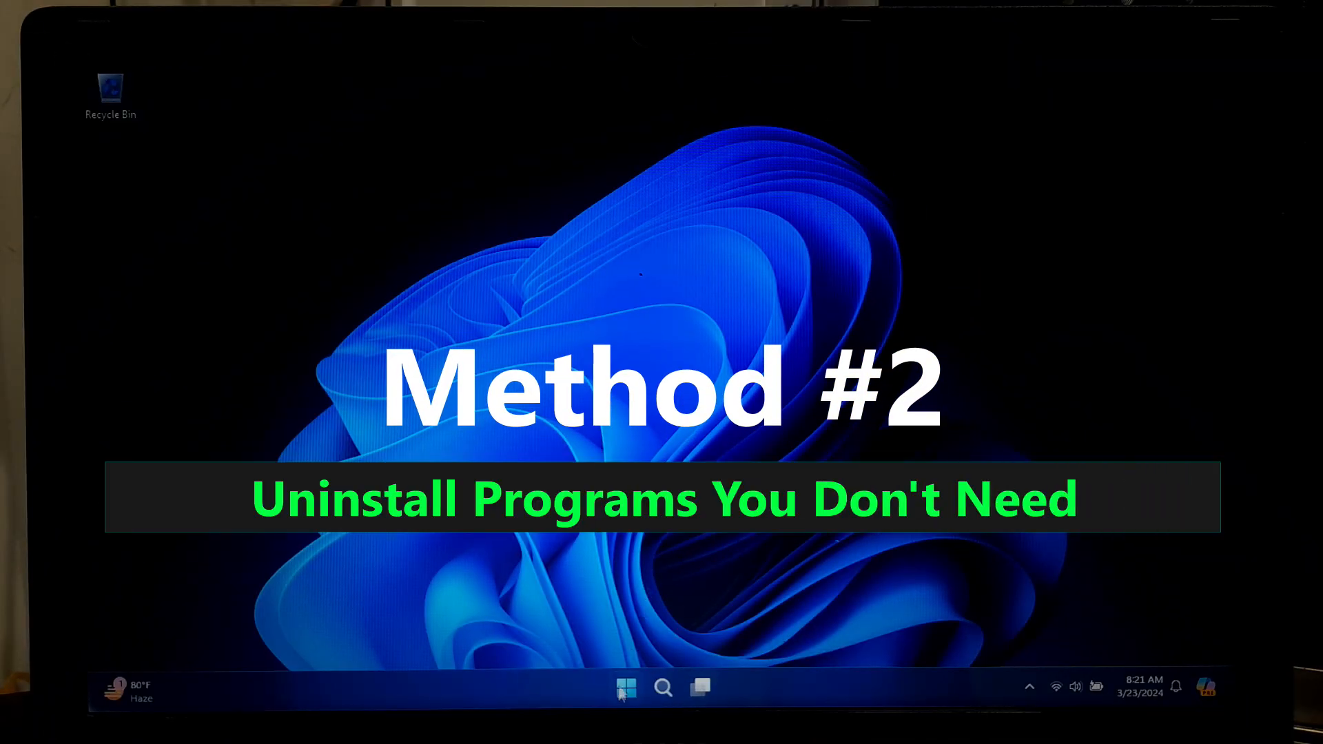
# Search 'uninstall' and open Add or remove programs to reach the Installed apps list
pyautogui.click(624, 686)
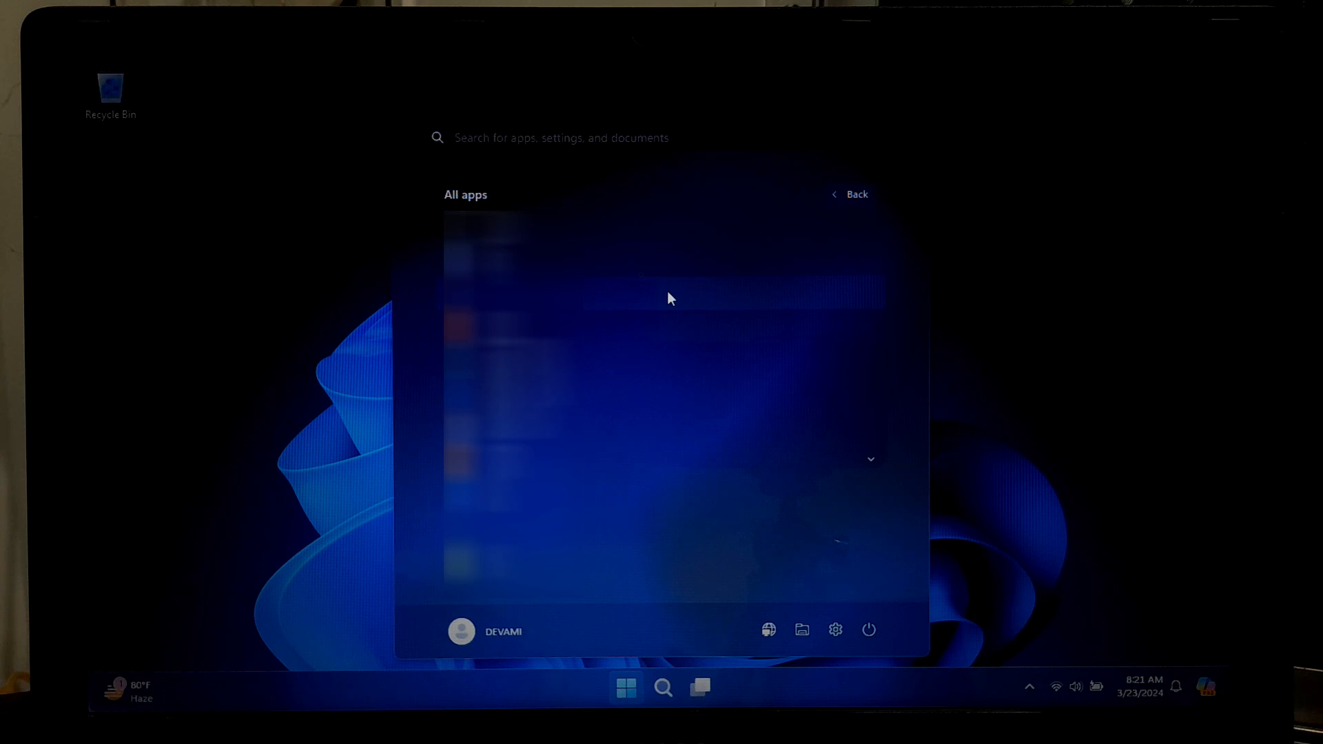
pyautogui.click(663, 686)
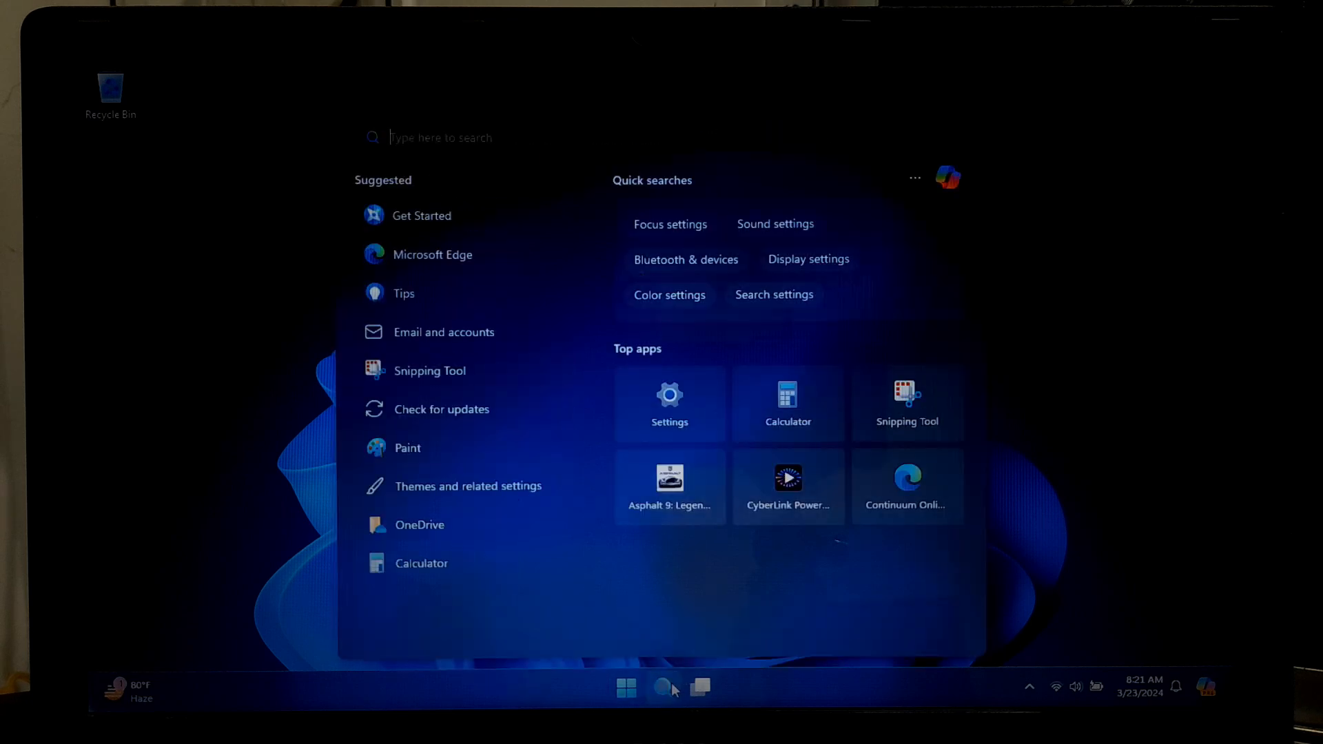
pyautogui.write('uninstall')
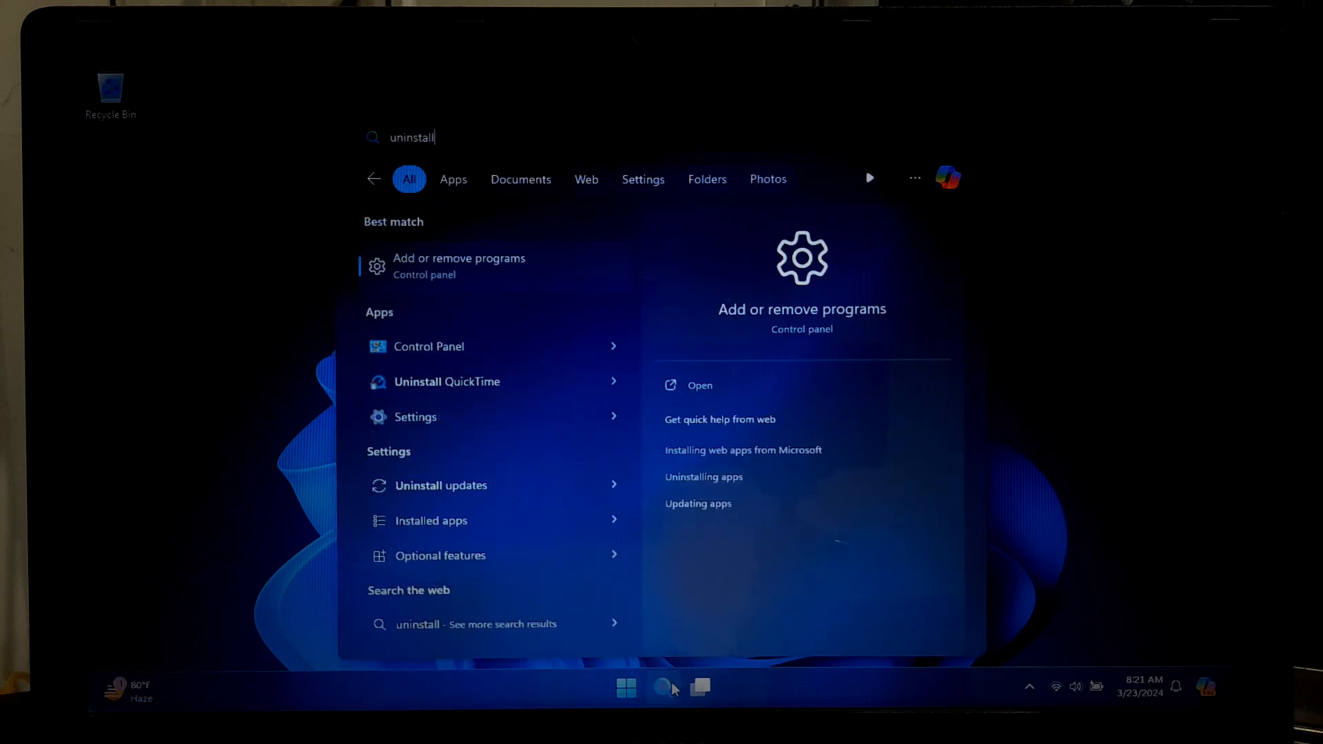
pyautogui.moveTo(798, 278)
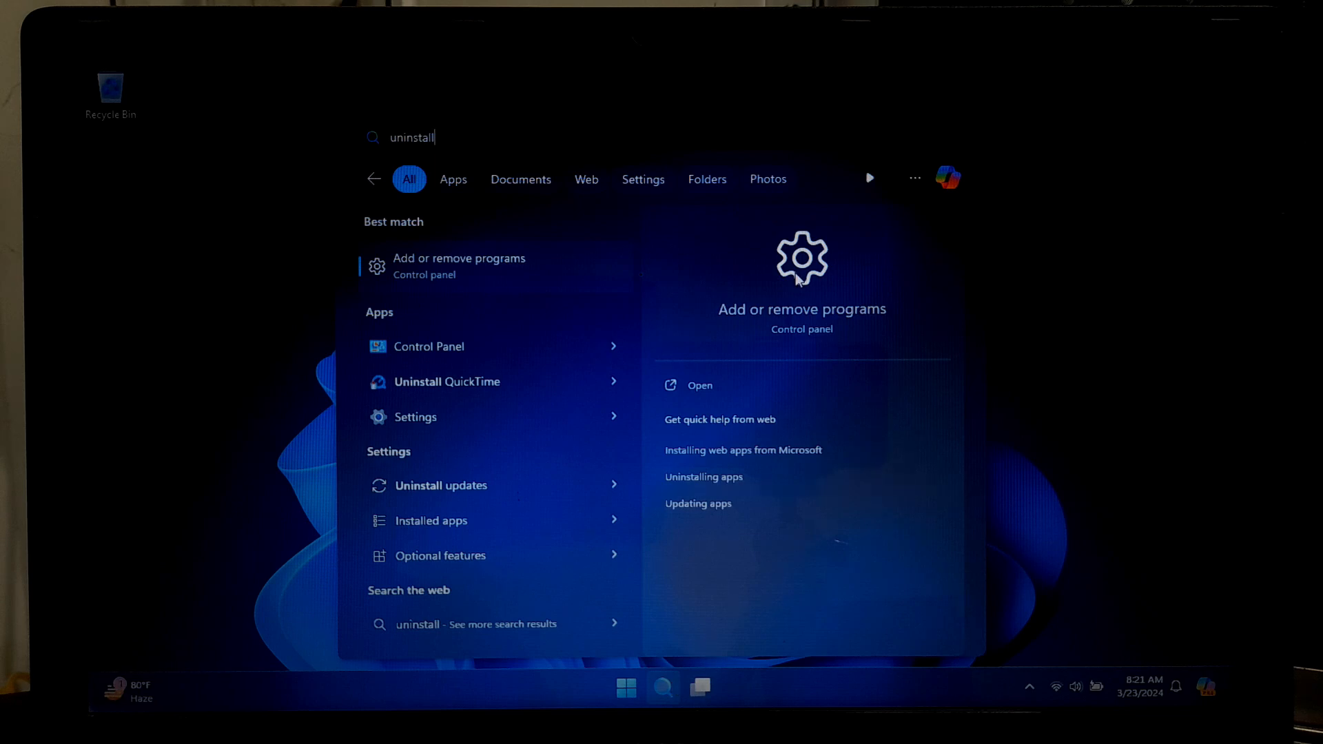
pyautogui.click(699, 384)
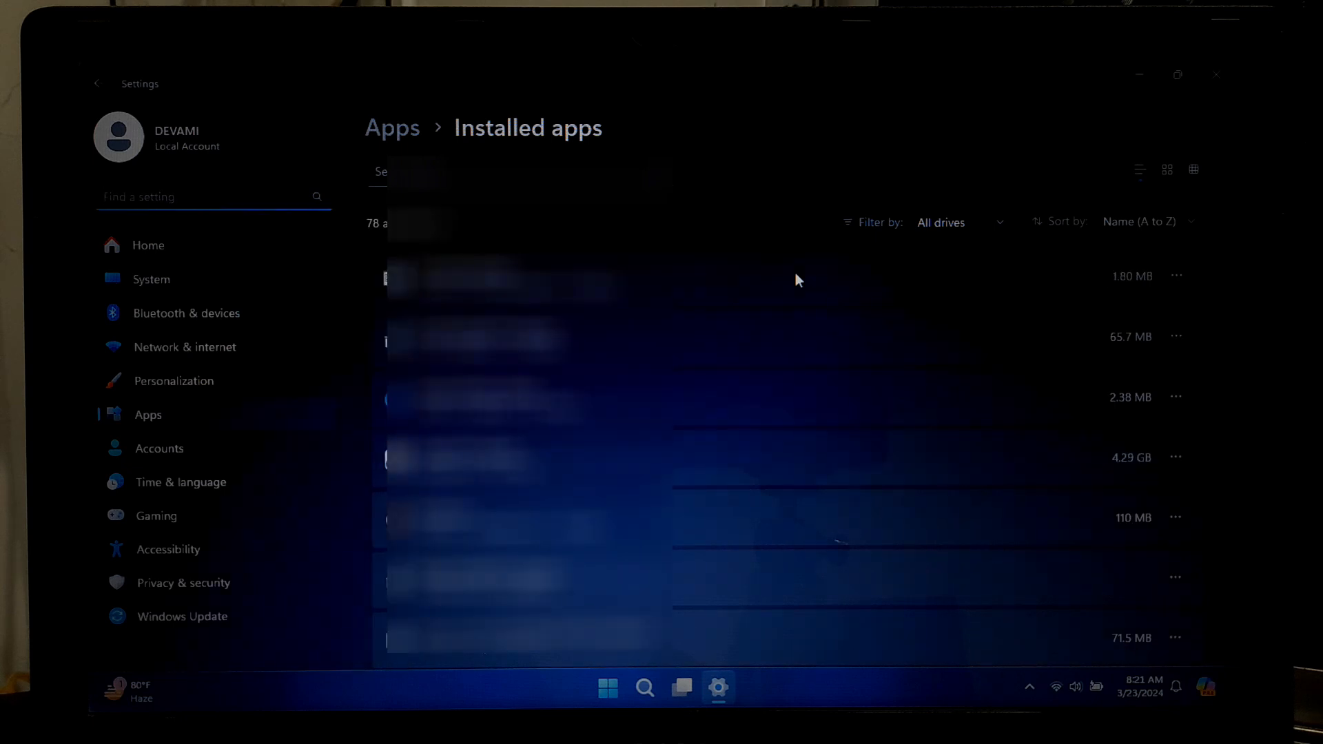
# Uninstall a first unneeded app from the Installed apps list and confirm its removal
pyautogui.scroll(-3)
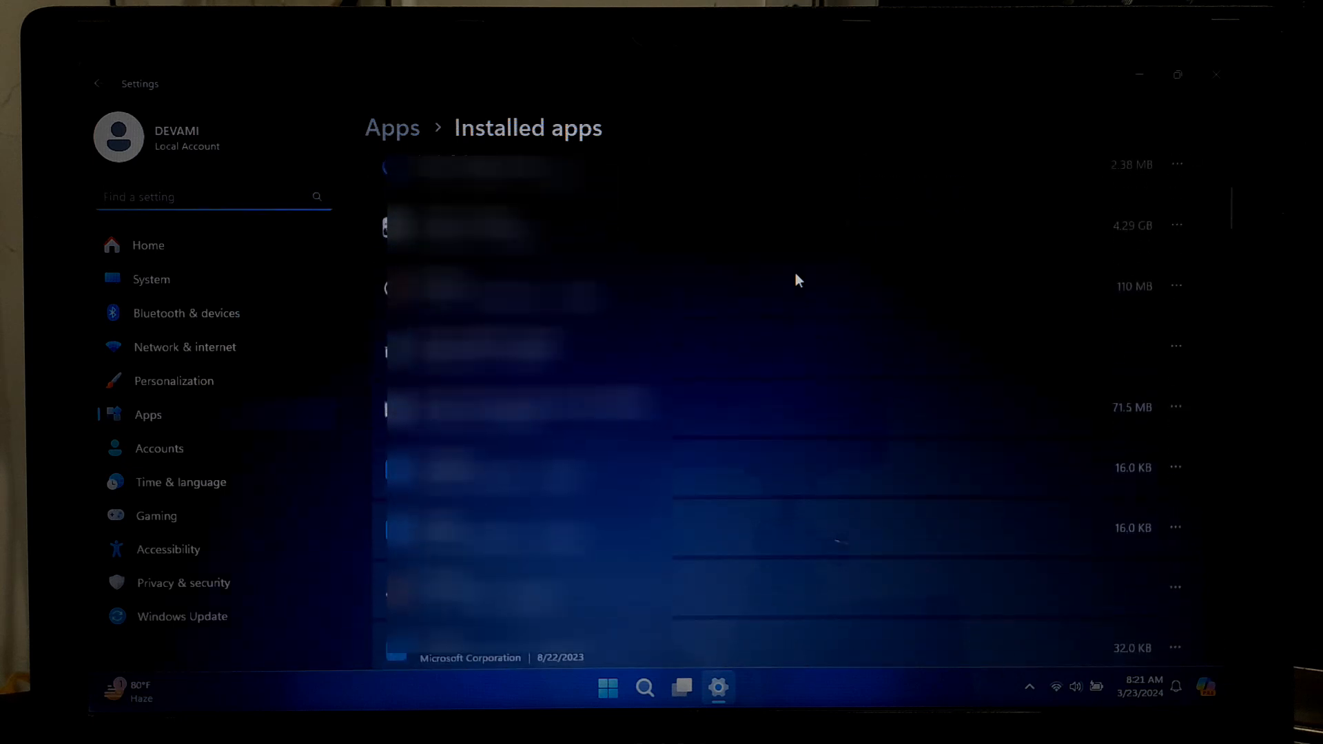
pyautogui.scroll(-3)
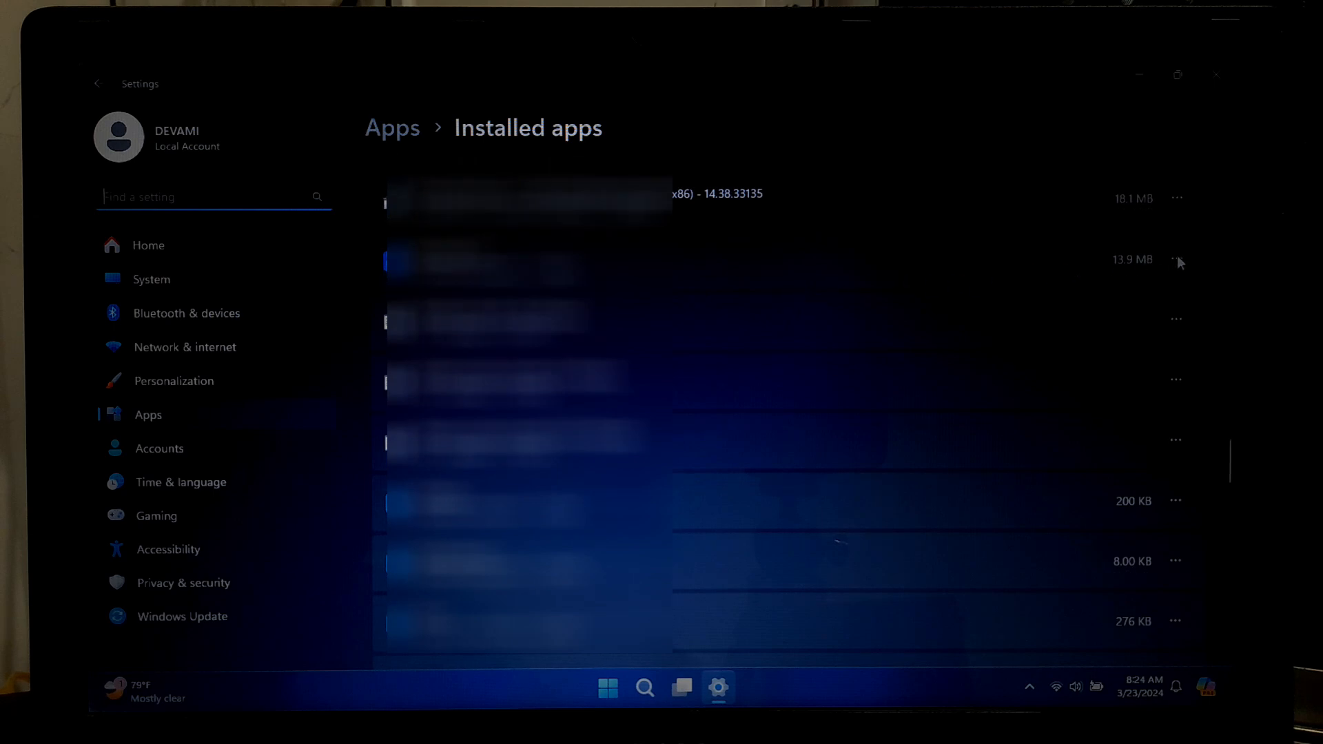
pyautogui.click(1175, 259)
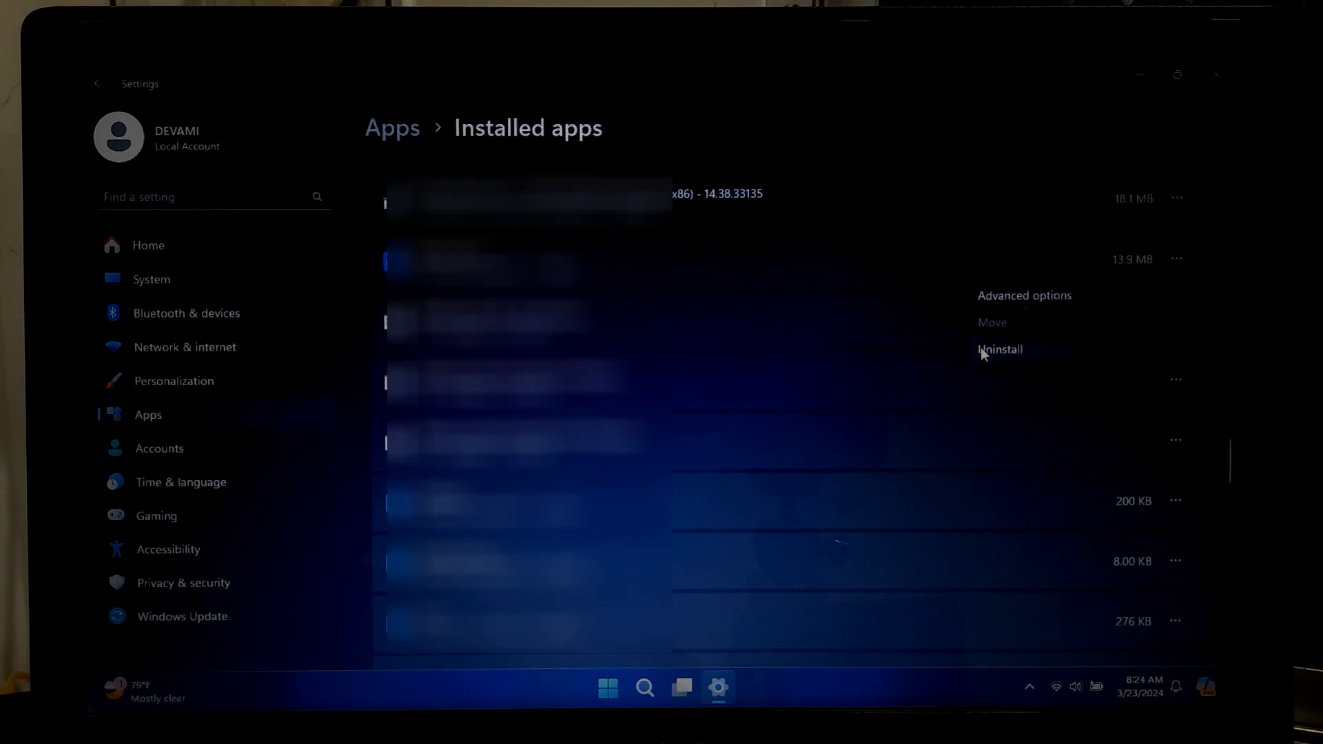
pyautogui.click(997, 348)
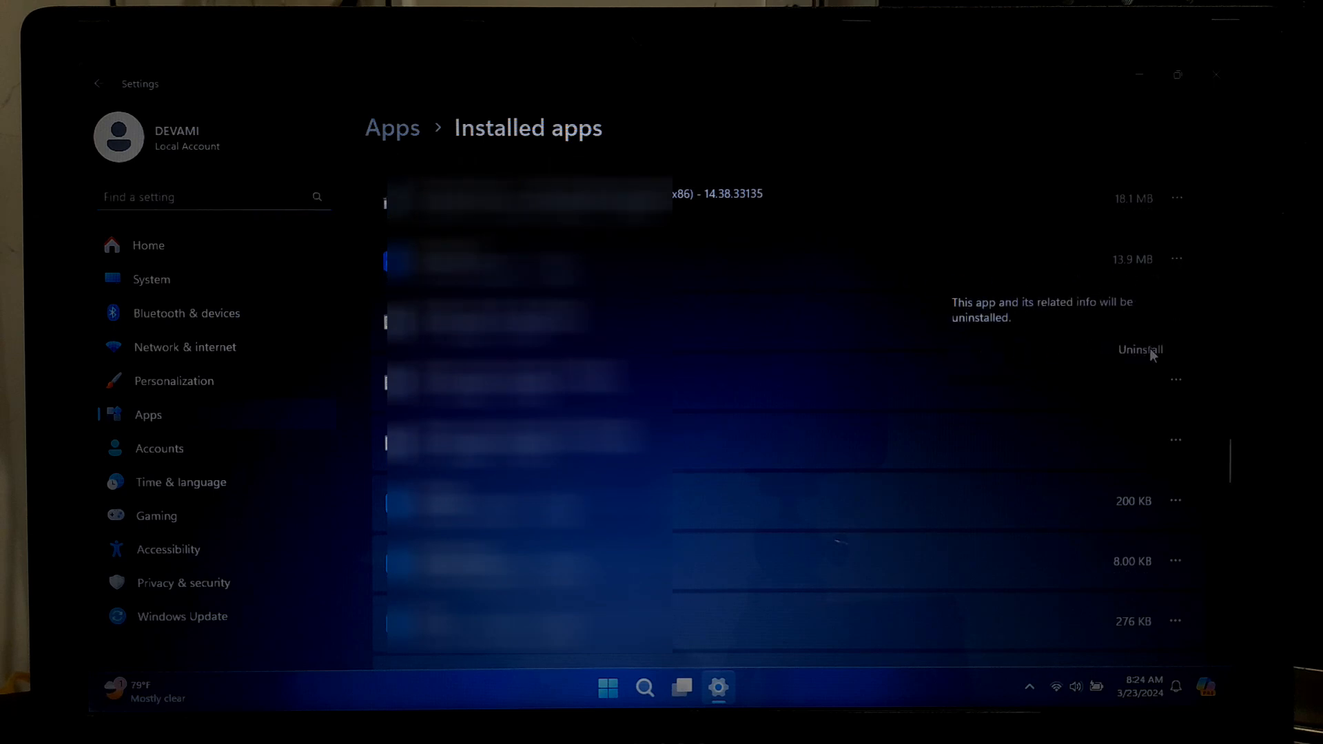
pyautogui.click(1139, 349)
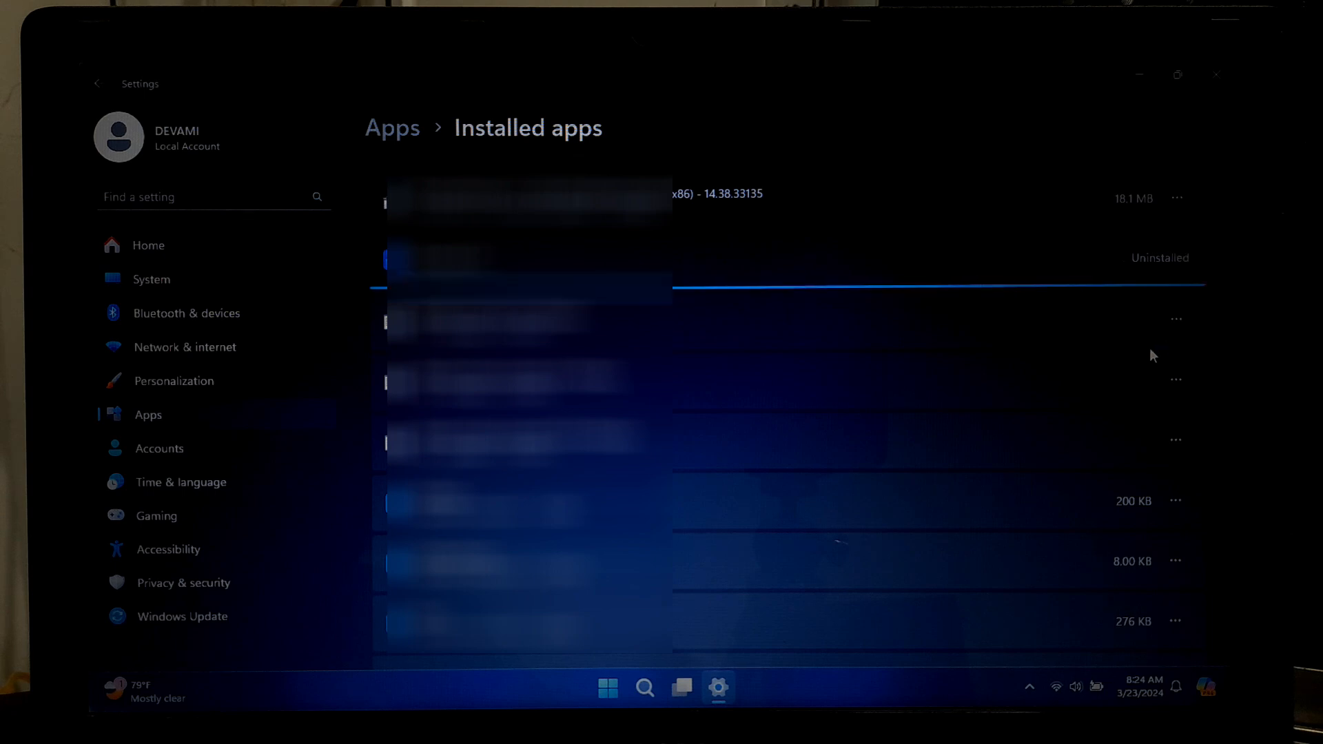
# Uninstall a second unneeded app further down the list and confirm its removal
pyautogui.scroll(-3)
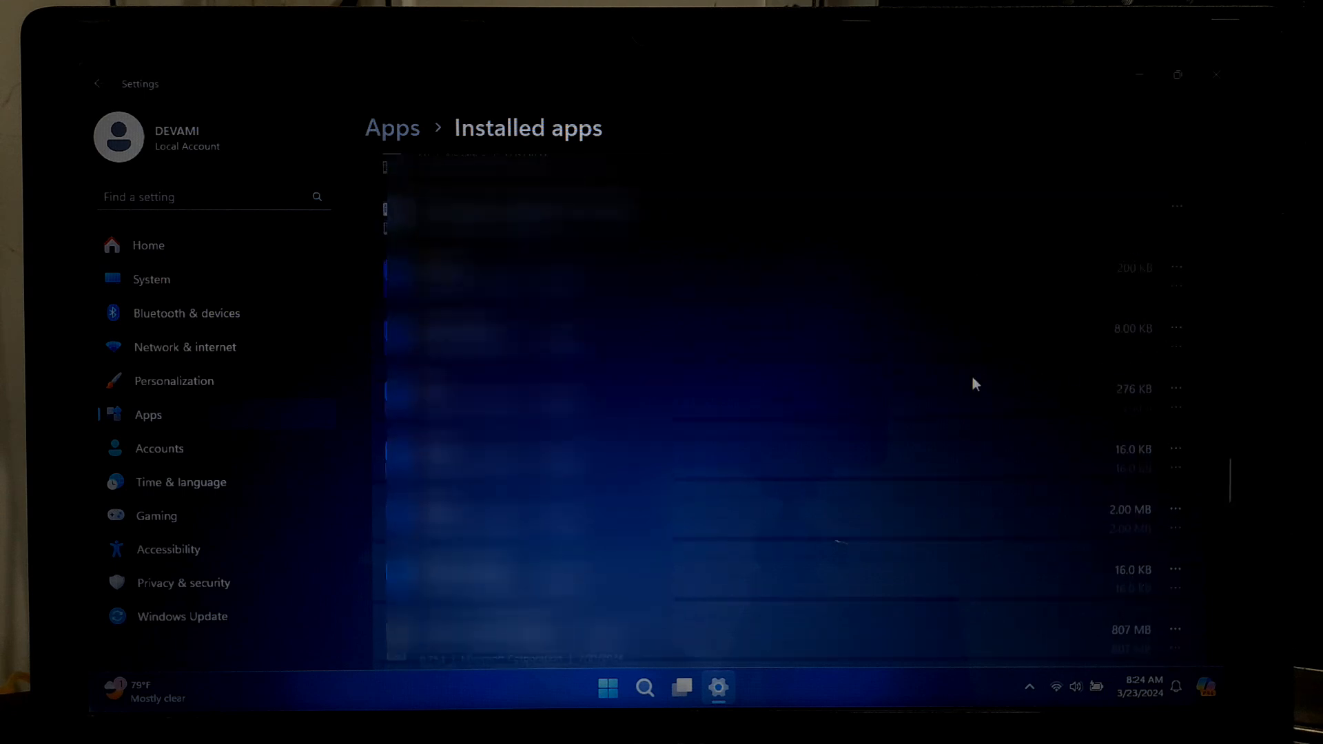
pyautogui.scroll(-3)
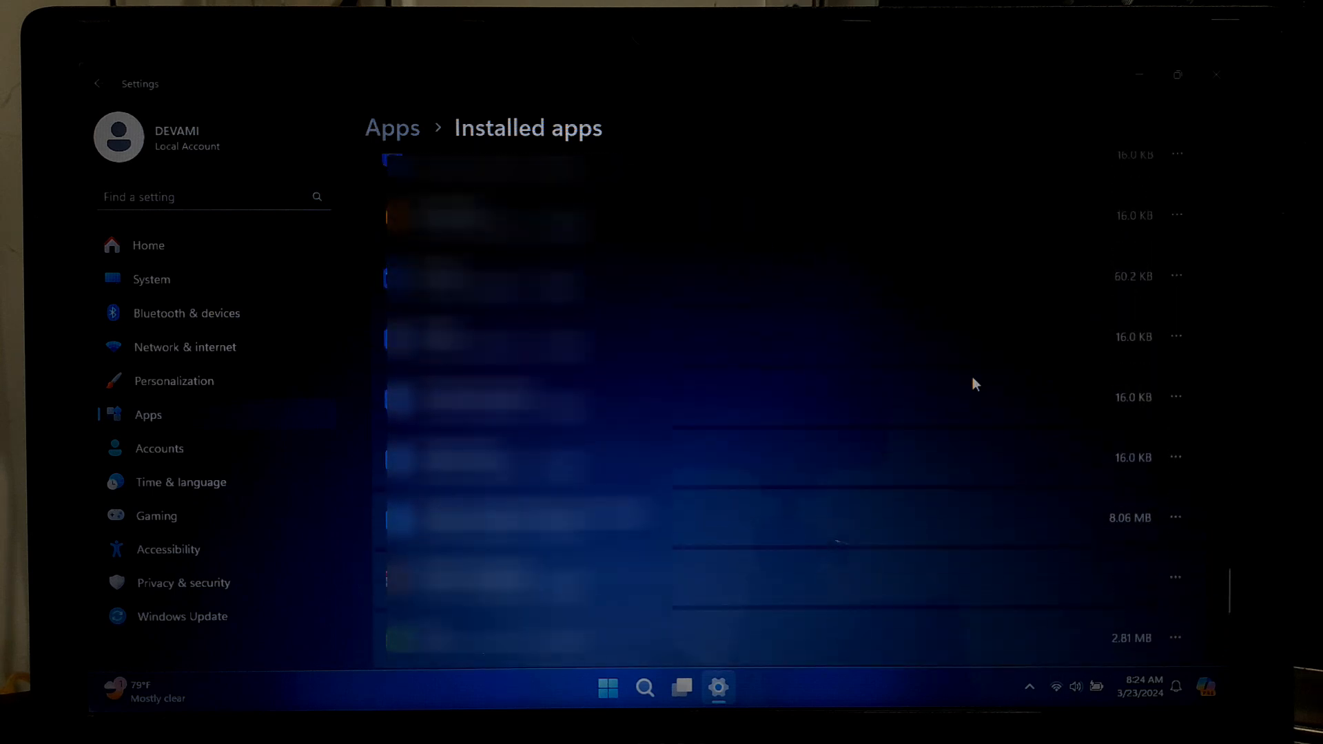
pyautogui.scroll(-3)
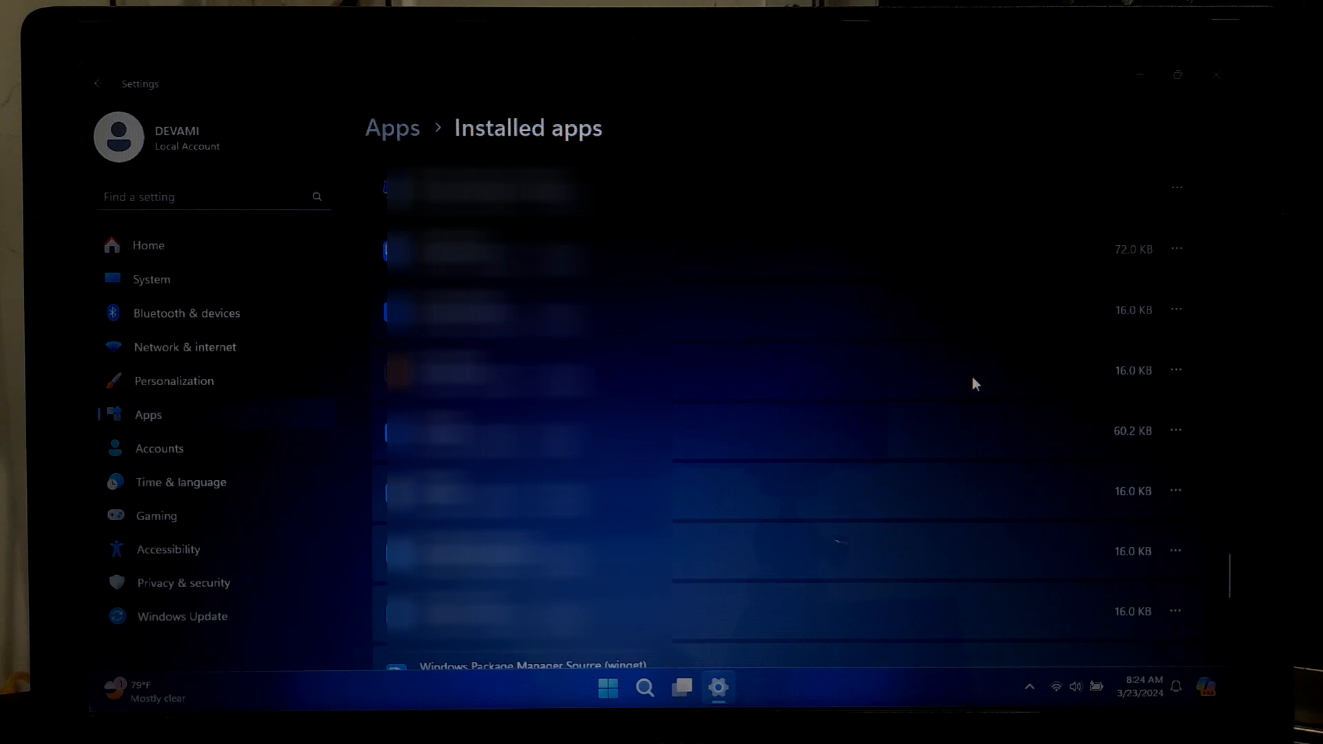
pyautogui.click(1174, 492)
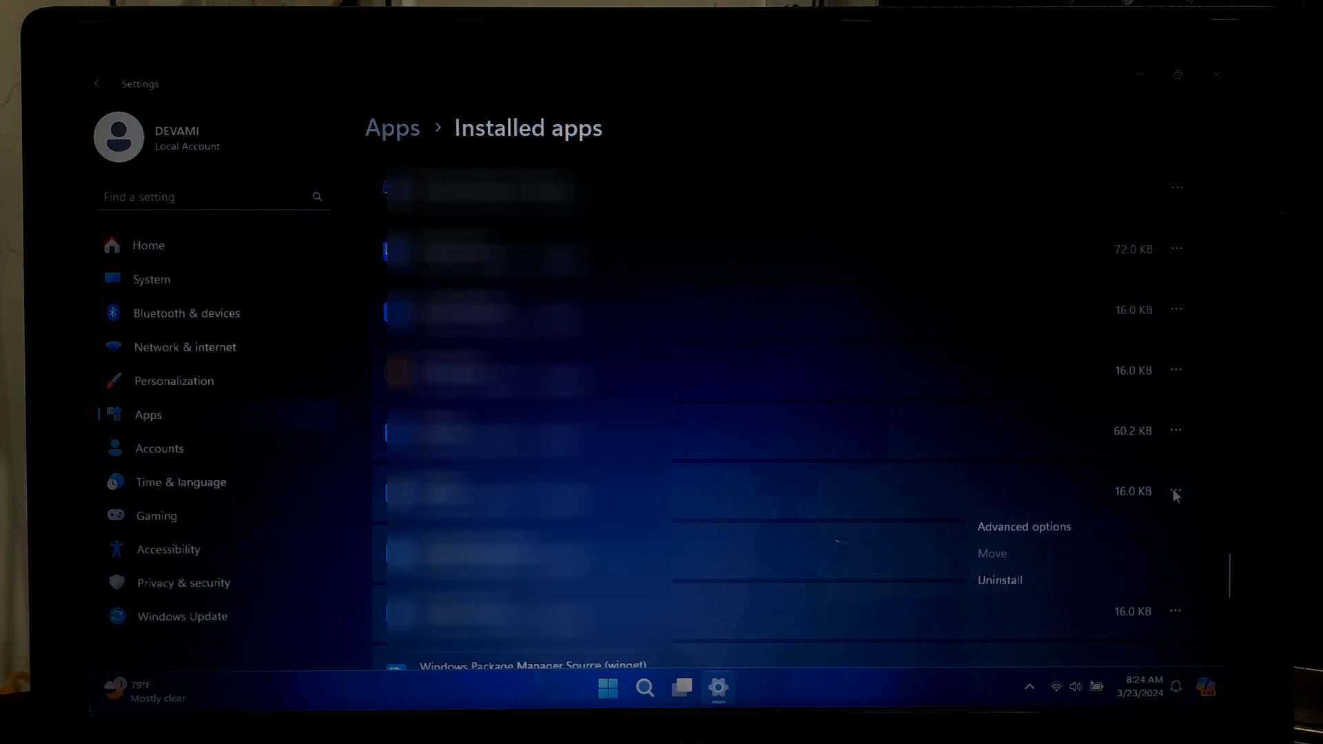
pyautogui.click(999, 580)
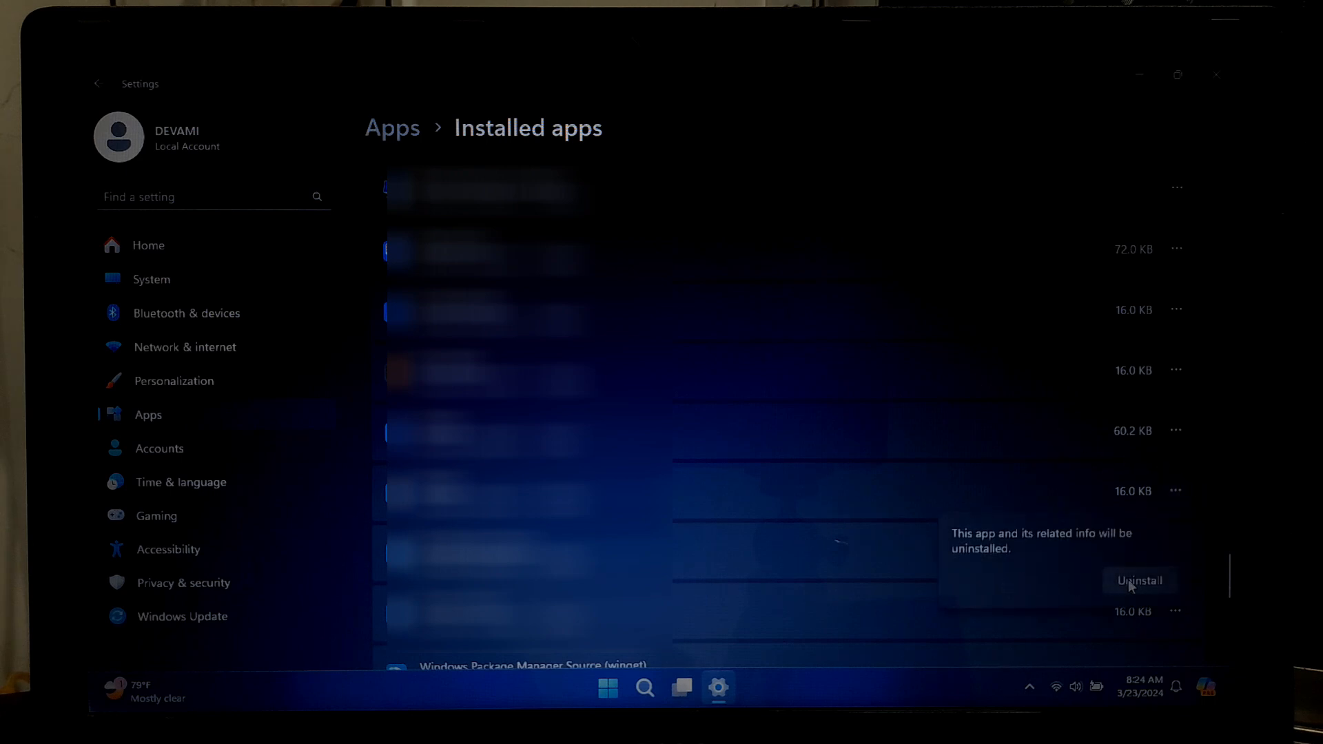
pyautogui.click(1139, 580)
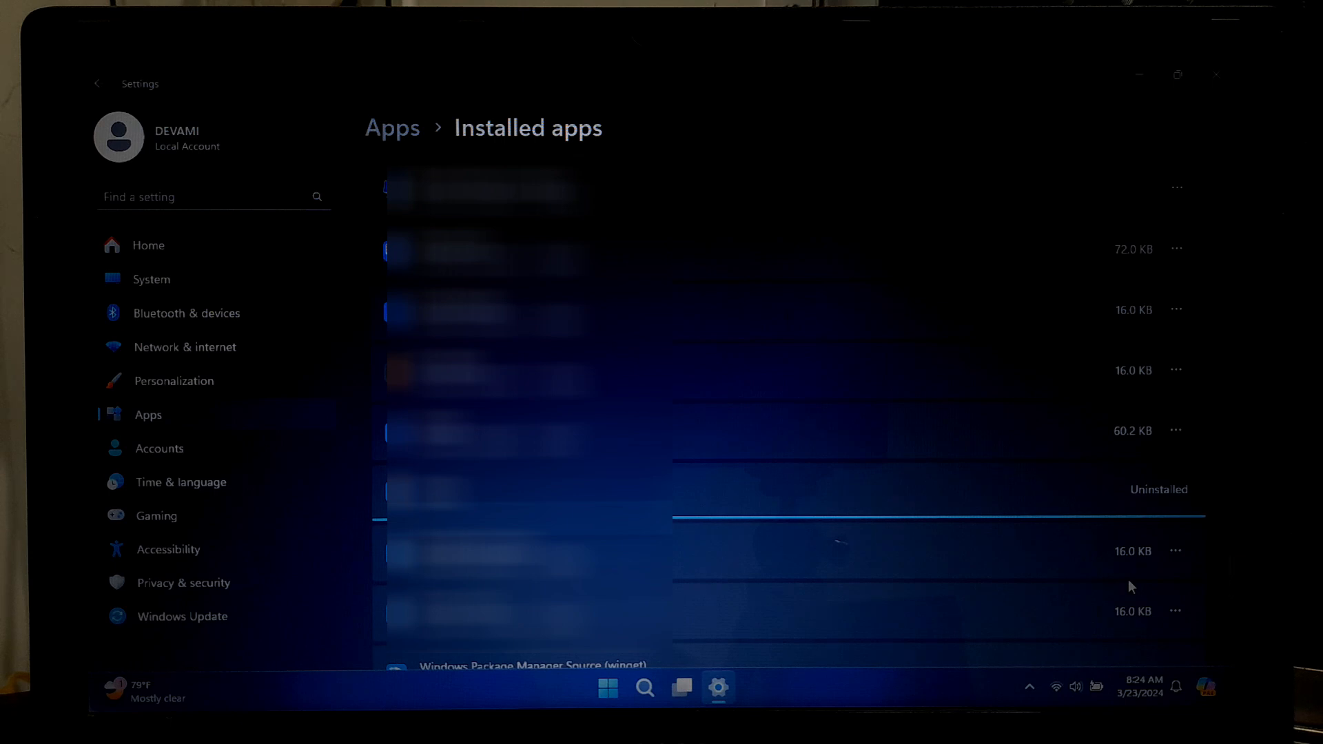
# Refuse CCleaner's UAC permission request and close the PowerShell and Xbox launcher windows
pyautogui.click(606, 686)
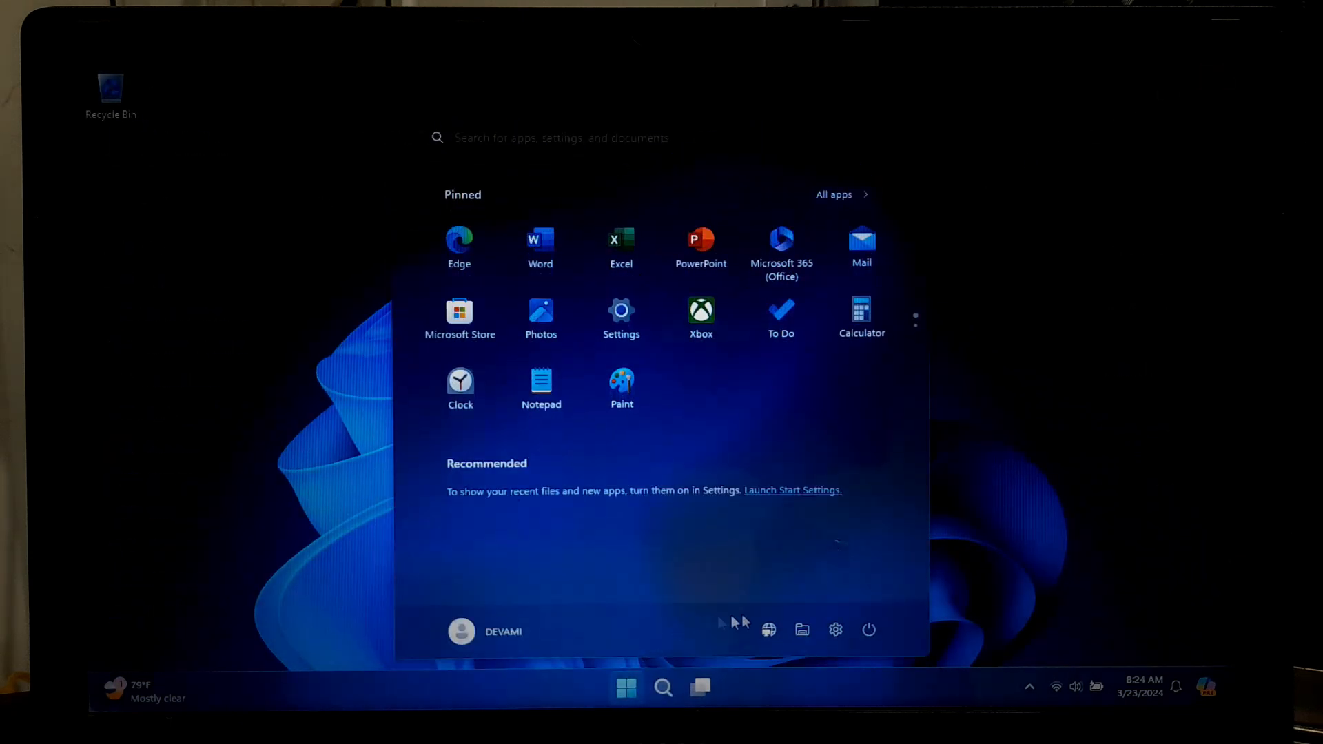
pyautogui.click(868, 629)
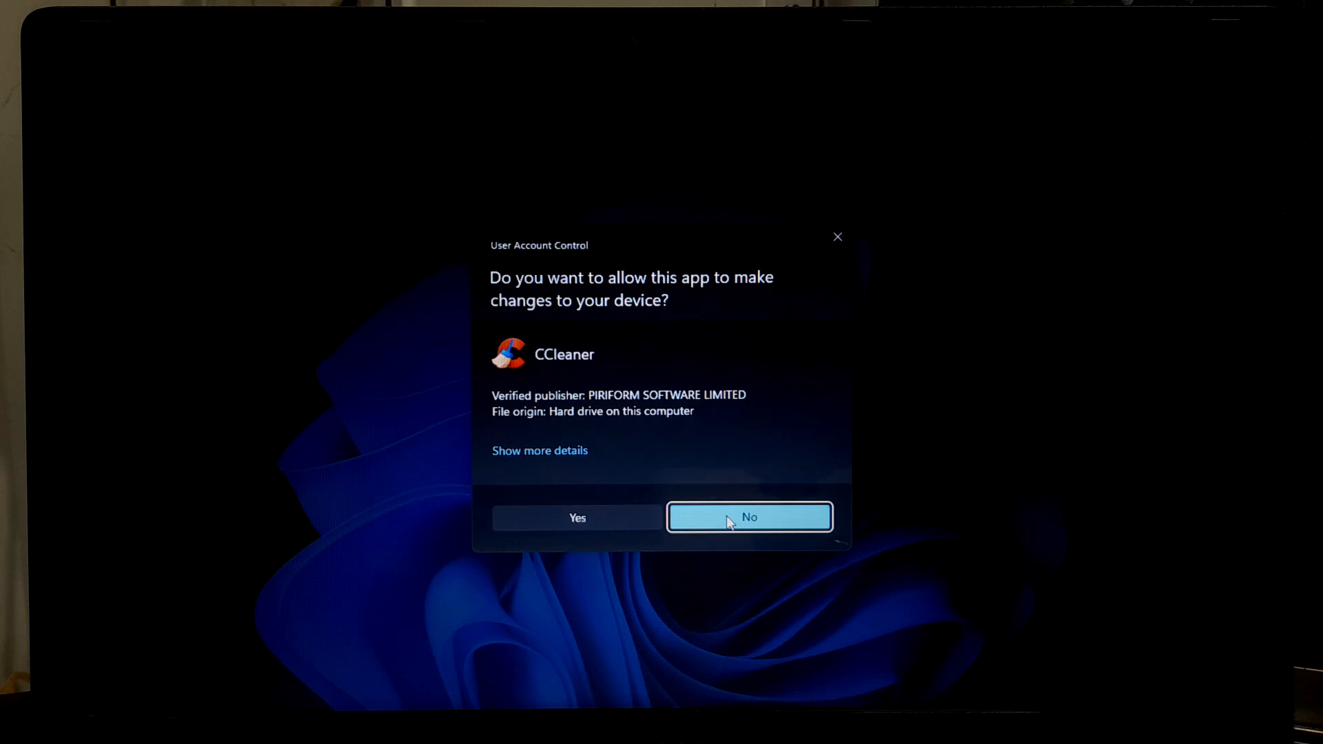
pyautogui.click(748, 517)
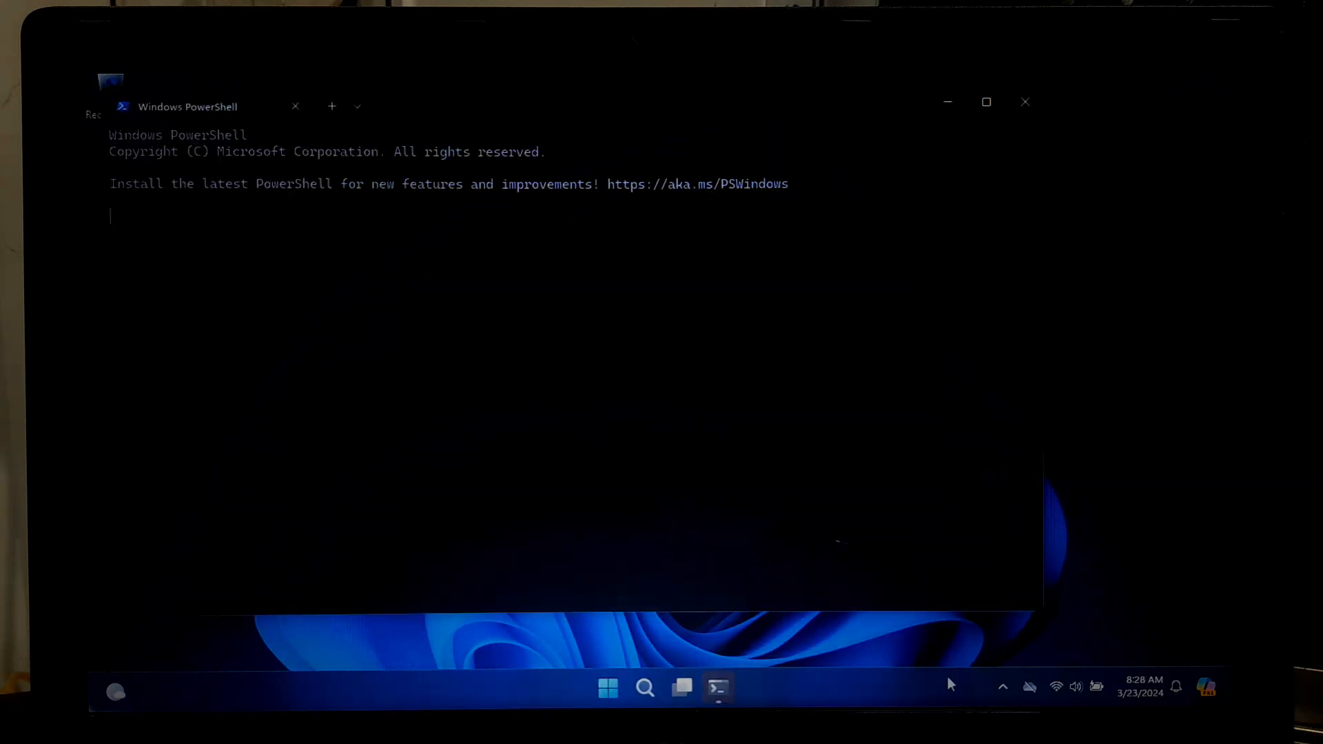
pyautogui.click(1025, 102)
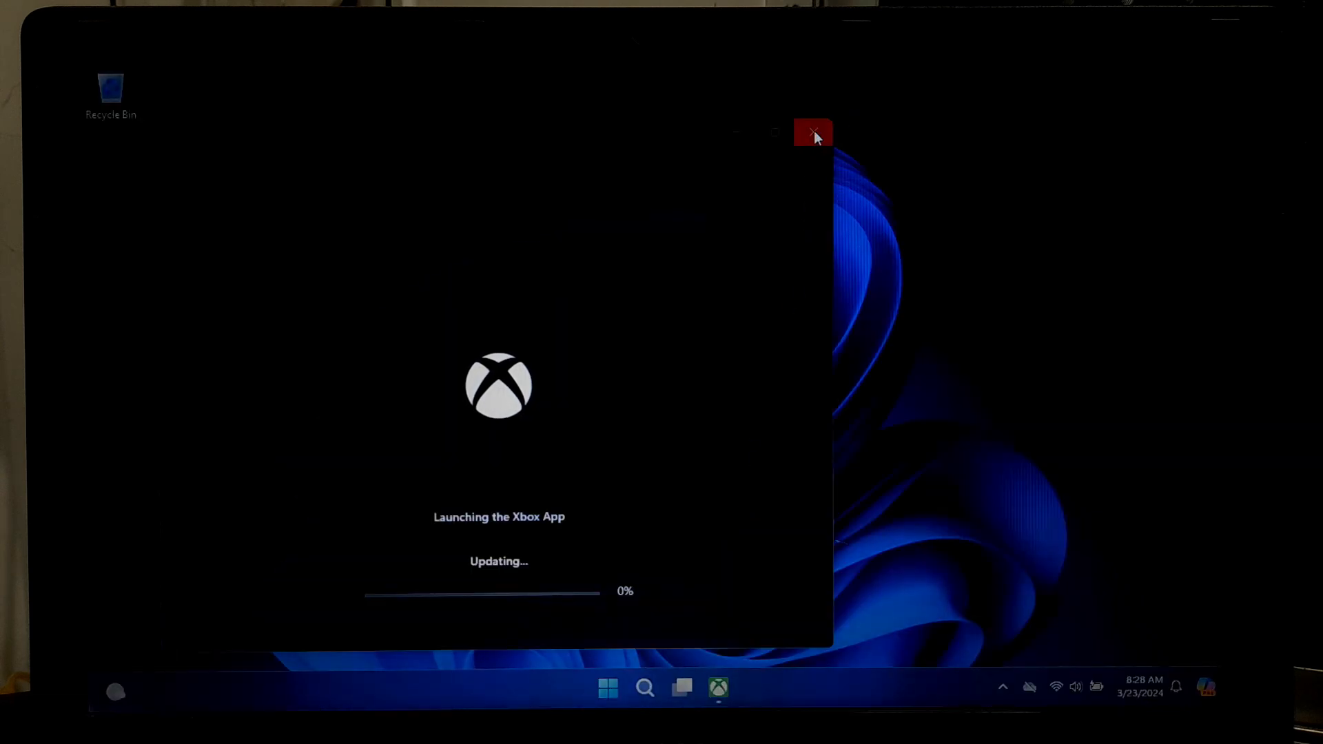
pyautogui.click(813, 133)
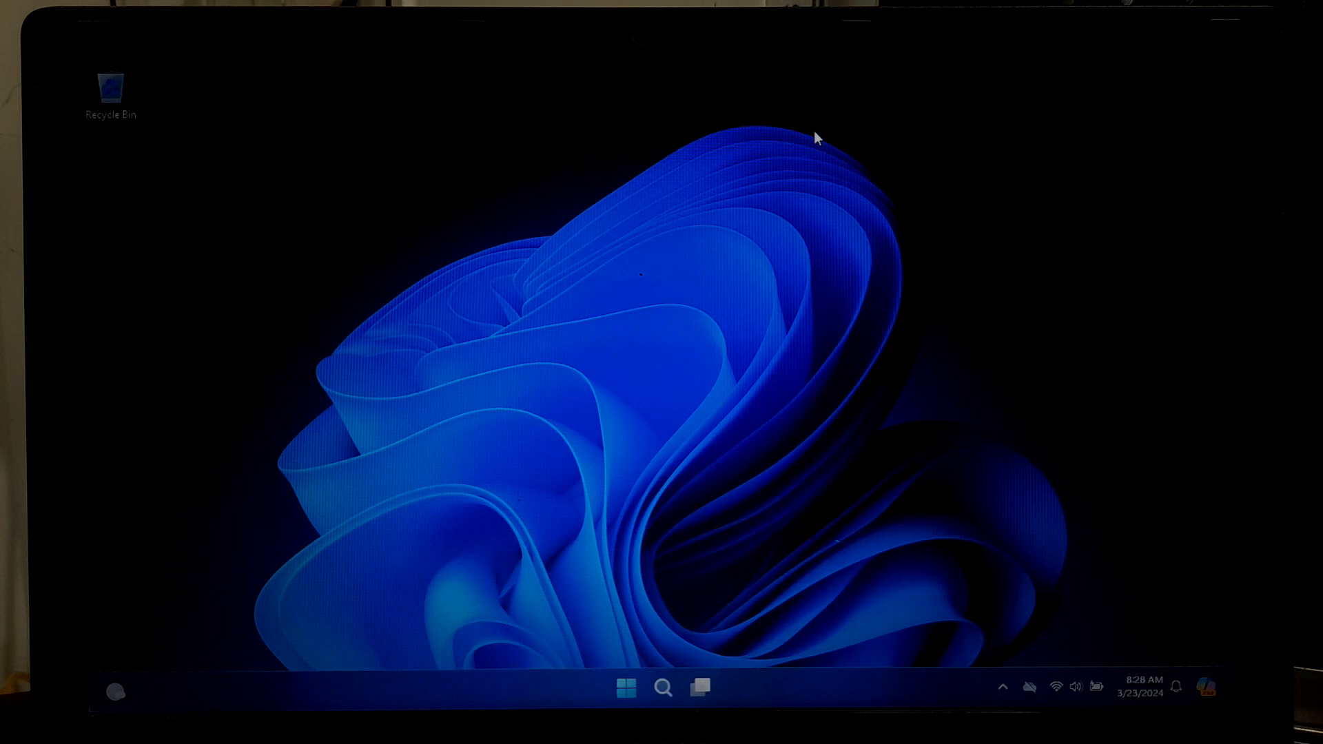
pyautogui.moveTo(648, 390)
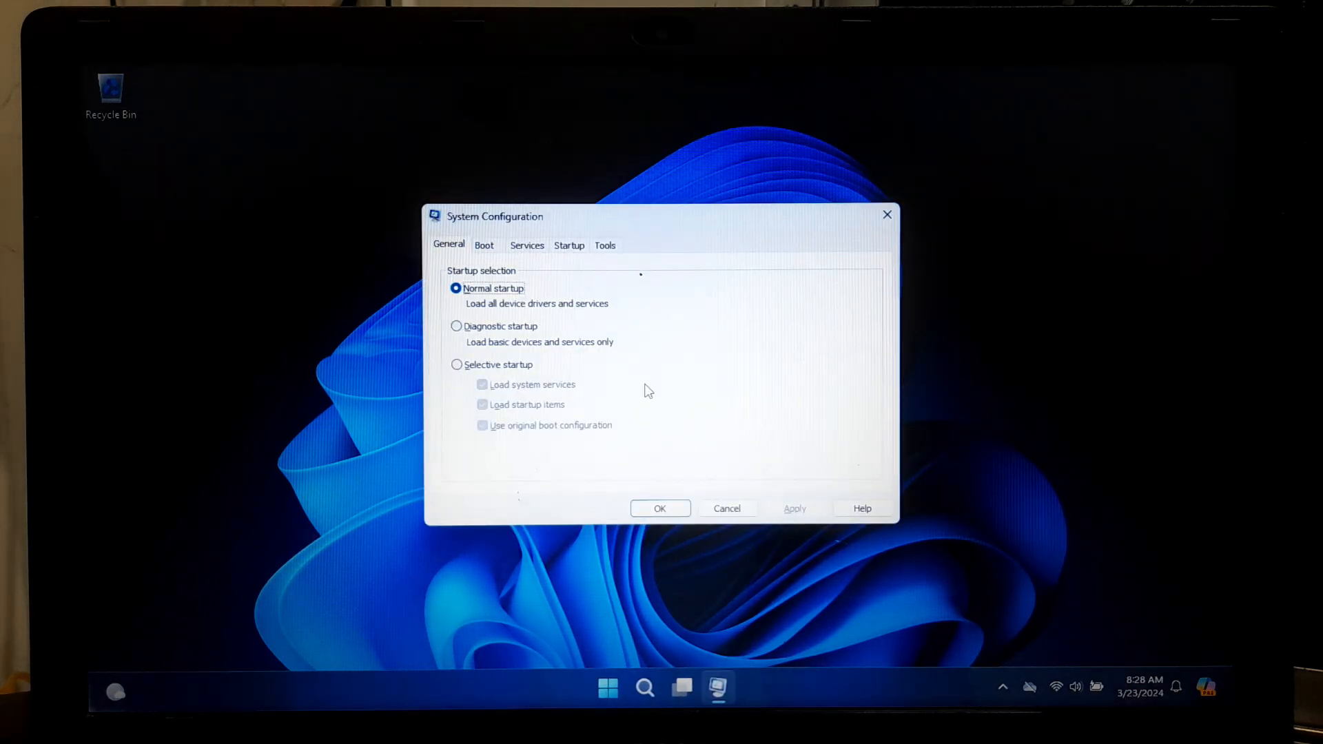
pyautogui.moveTo(532, 256)
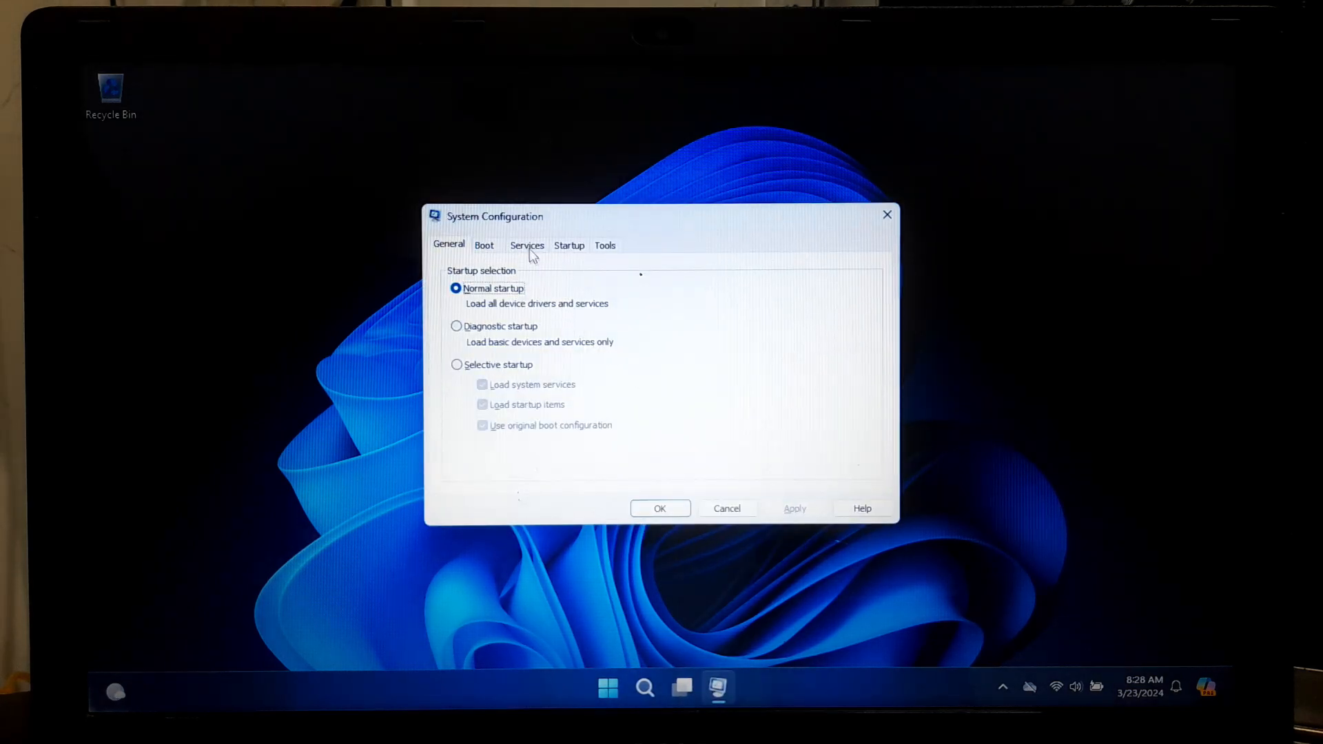
# Show the Services list in System Configuration and scroll through it to the end
pyautogui.click(527, 245)
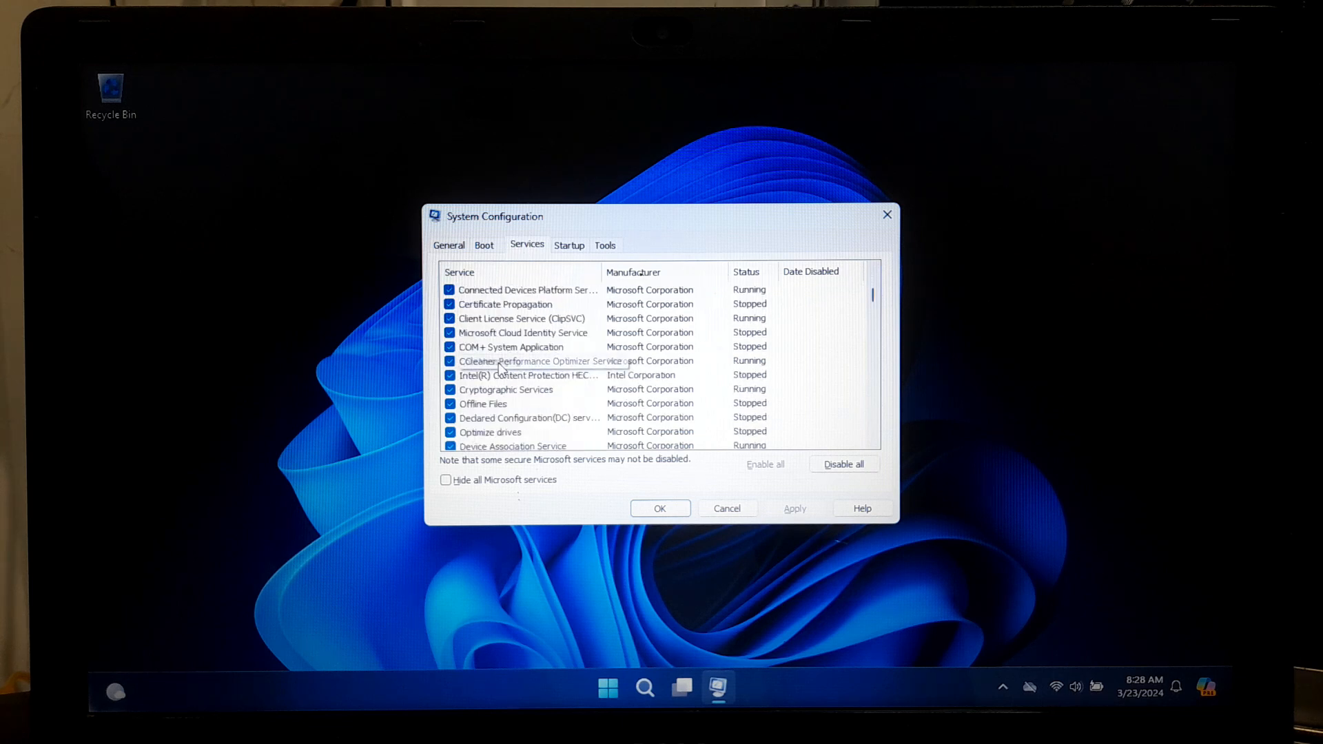
pyautogui.scroll(-3)
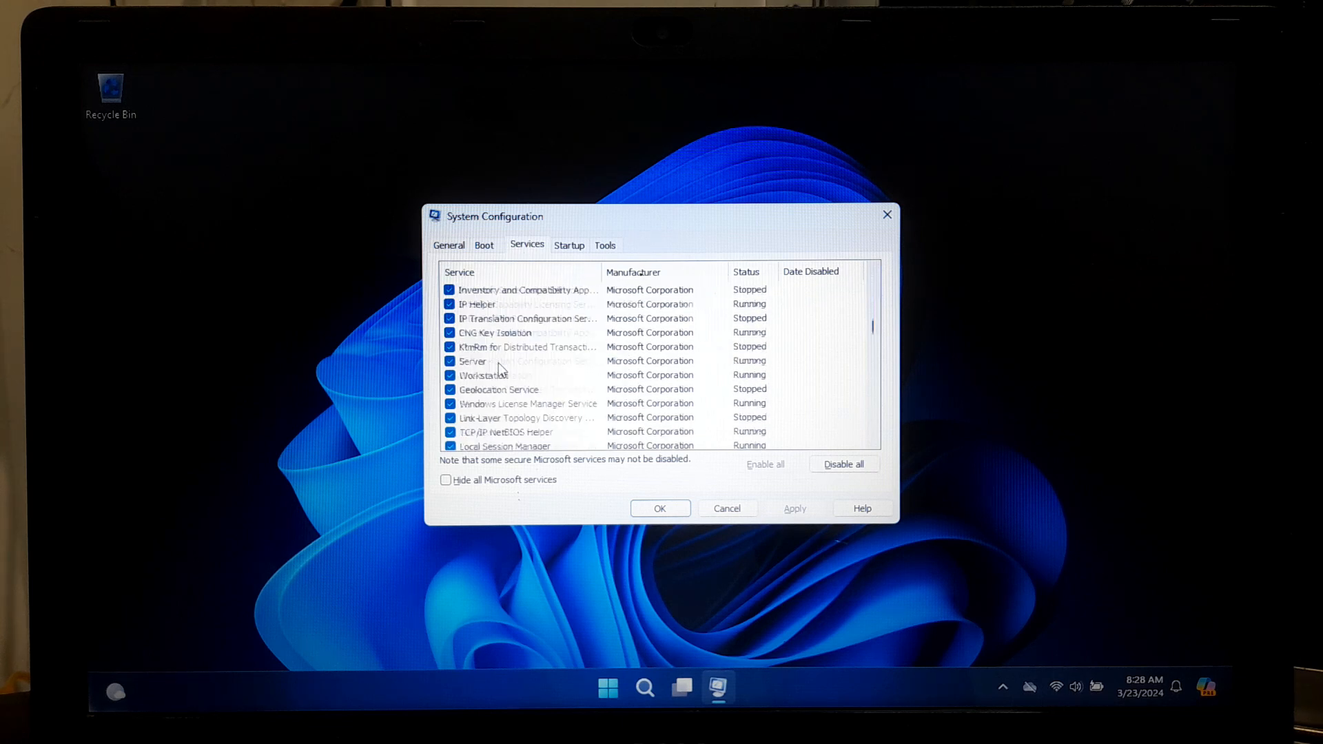
pyautogui.scroll(-3)
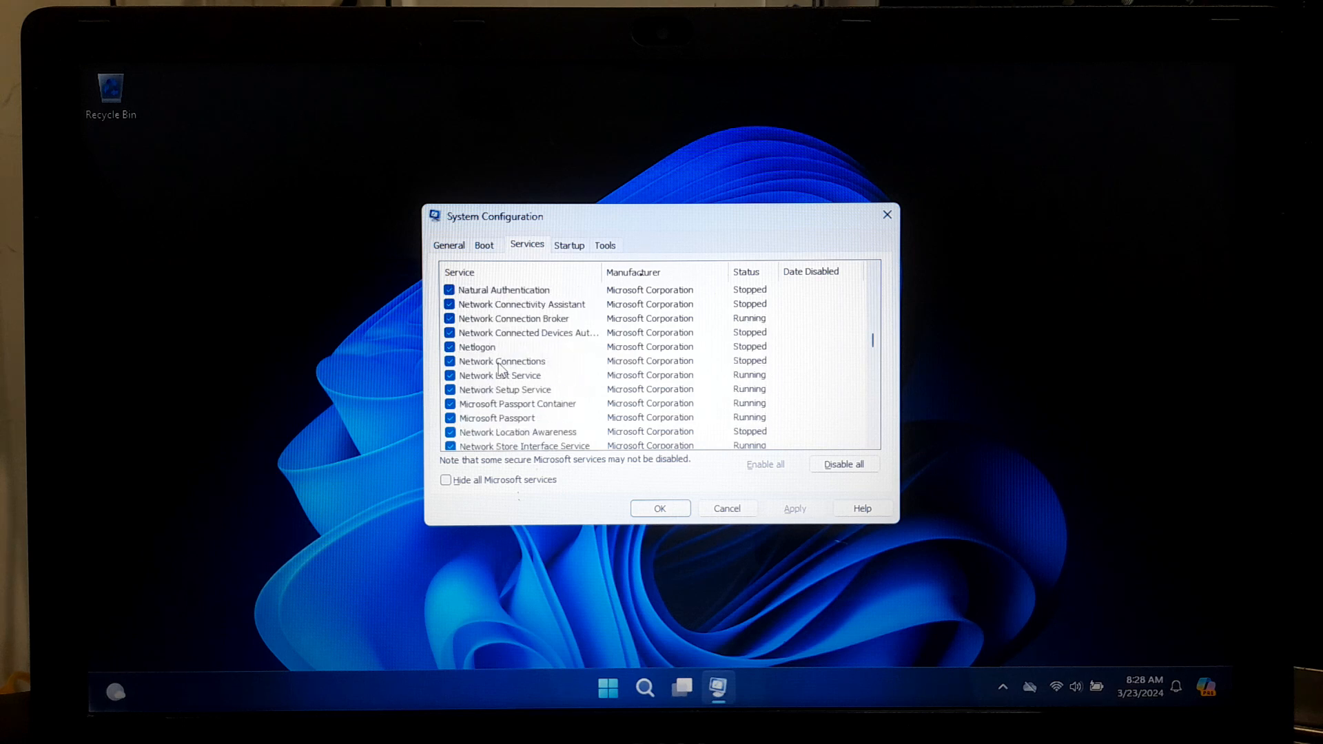
pyautogui.scroll(-3)
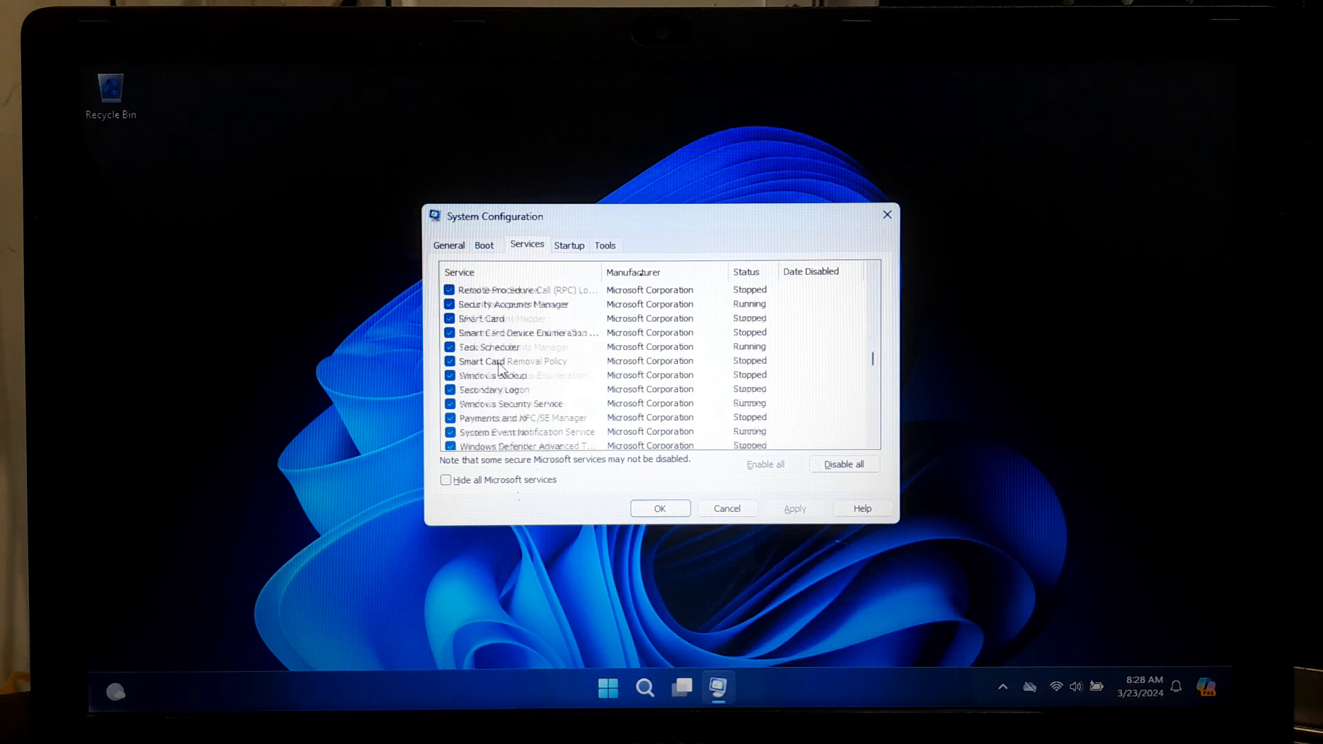
pyautogui.scroll(-3)
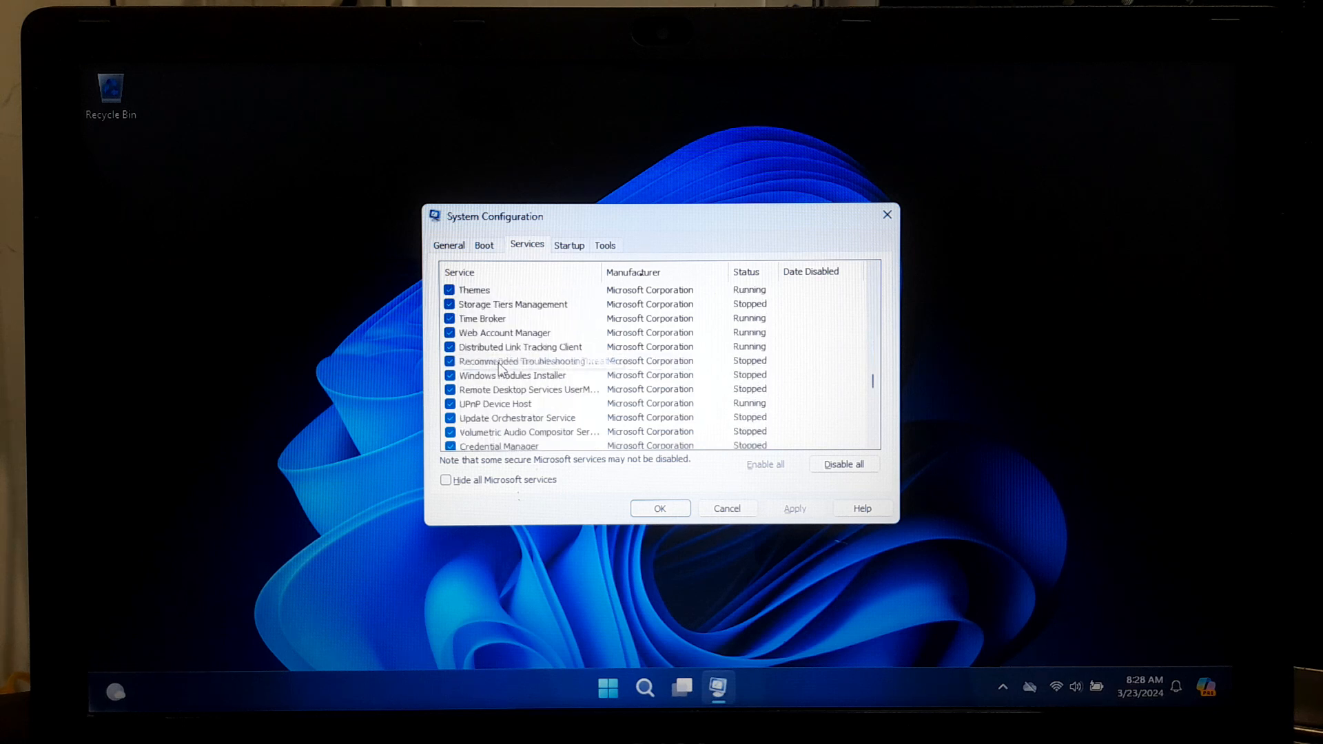
pyautogui.scroll(-3)
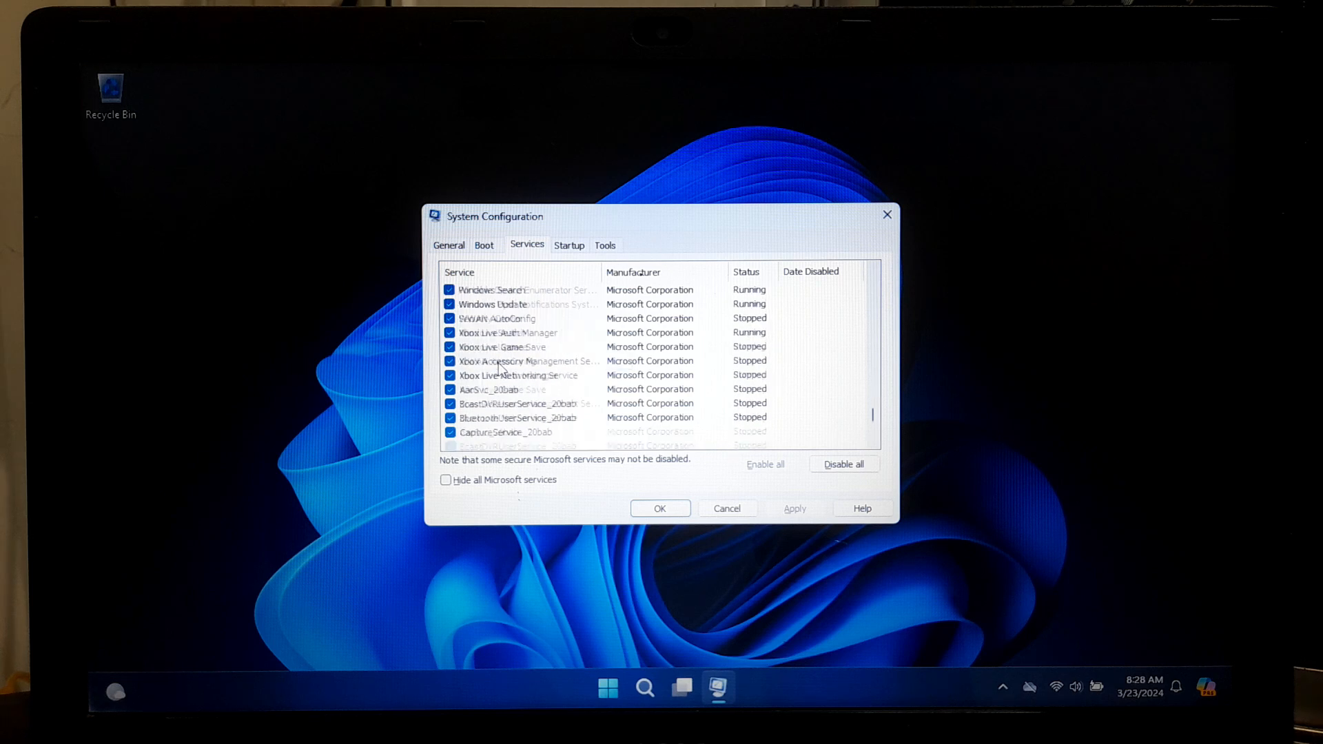
pyautogui.scroll(-3)
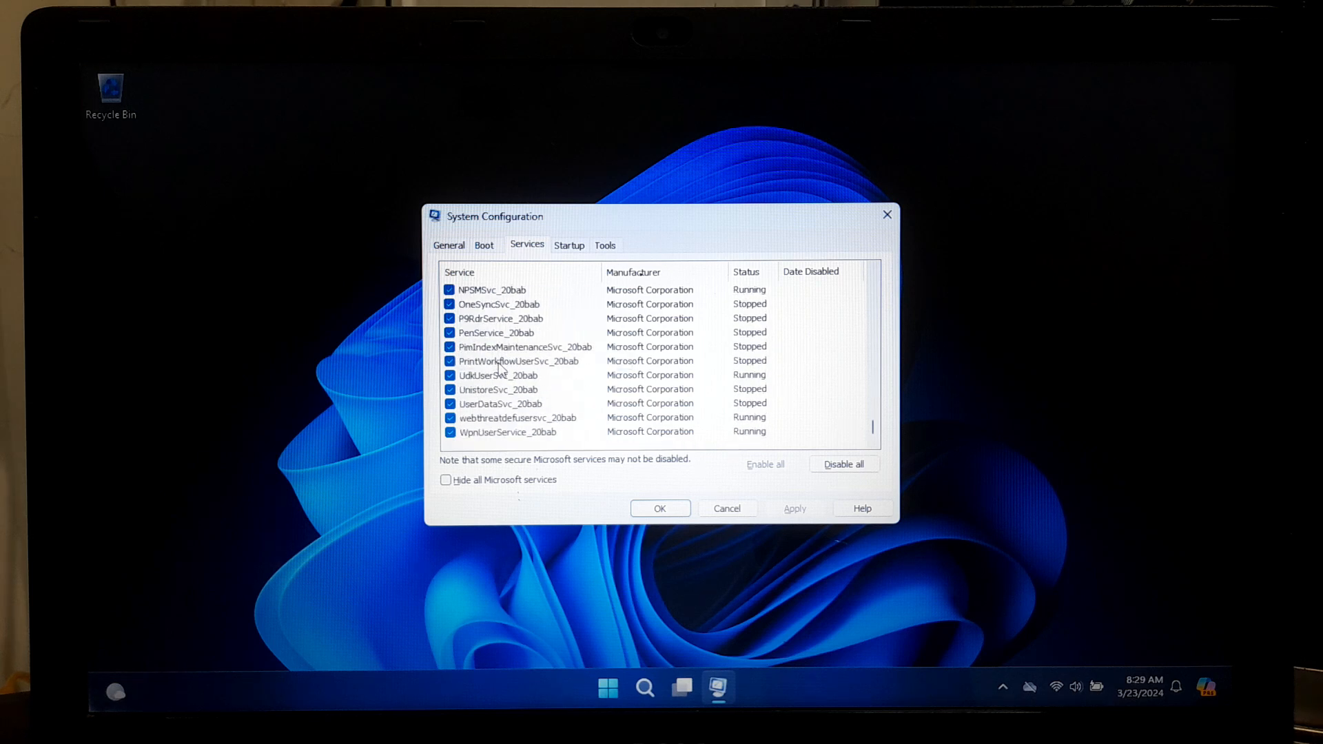
pyautogui.moveTo(453, 488)
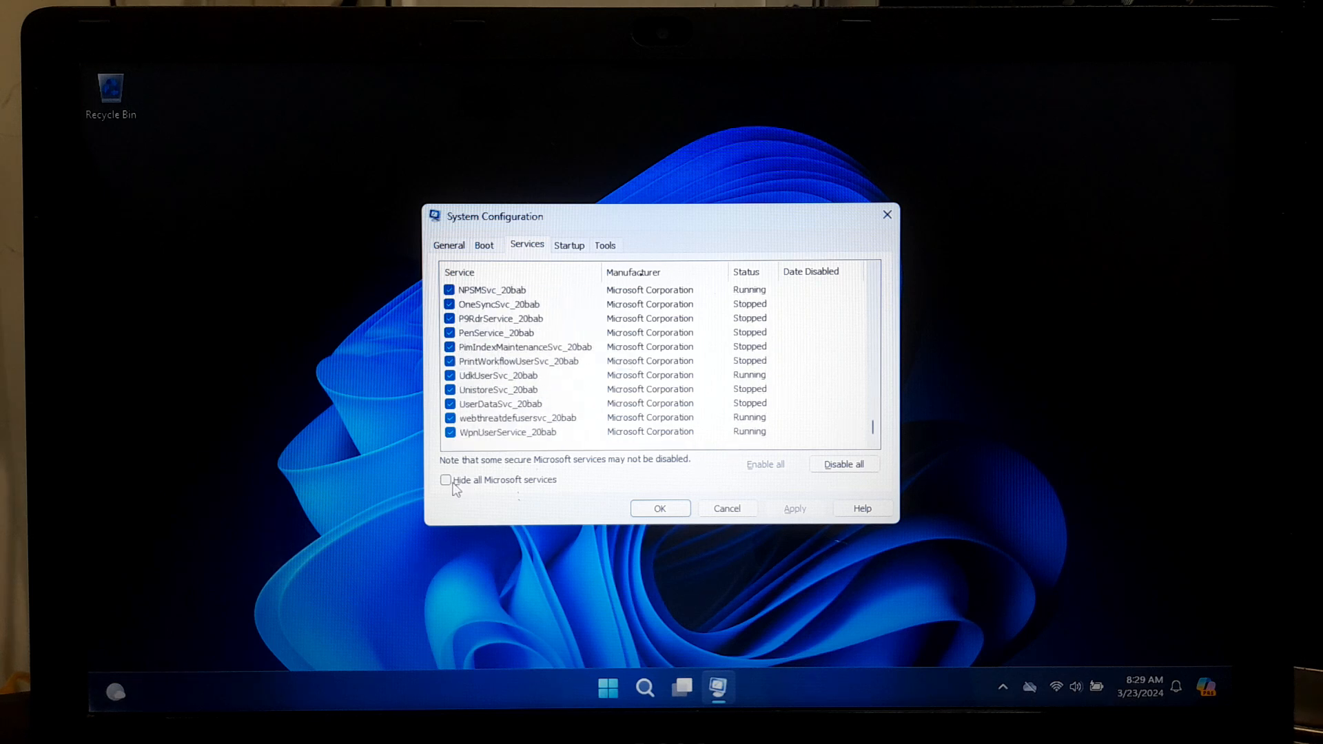
# Hide all Microsoft services and disable the six remaining third-party services
pyautogui.click(446, 479)
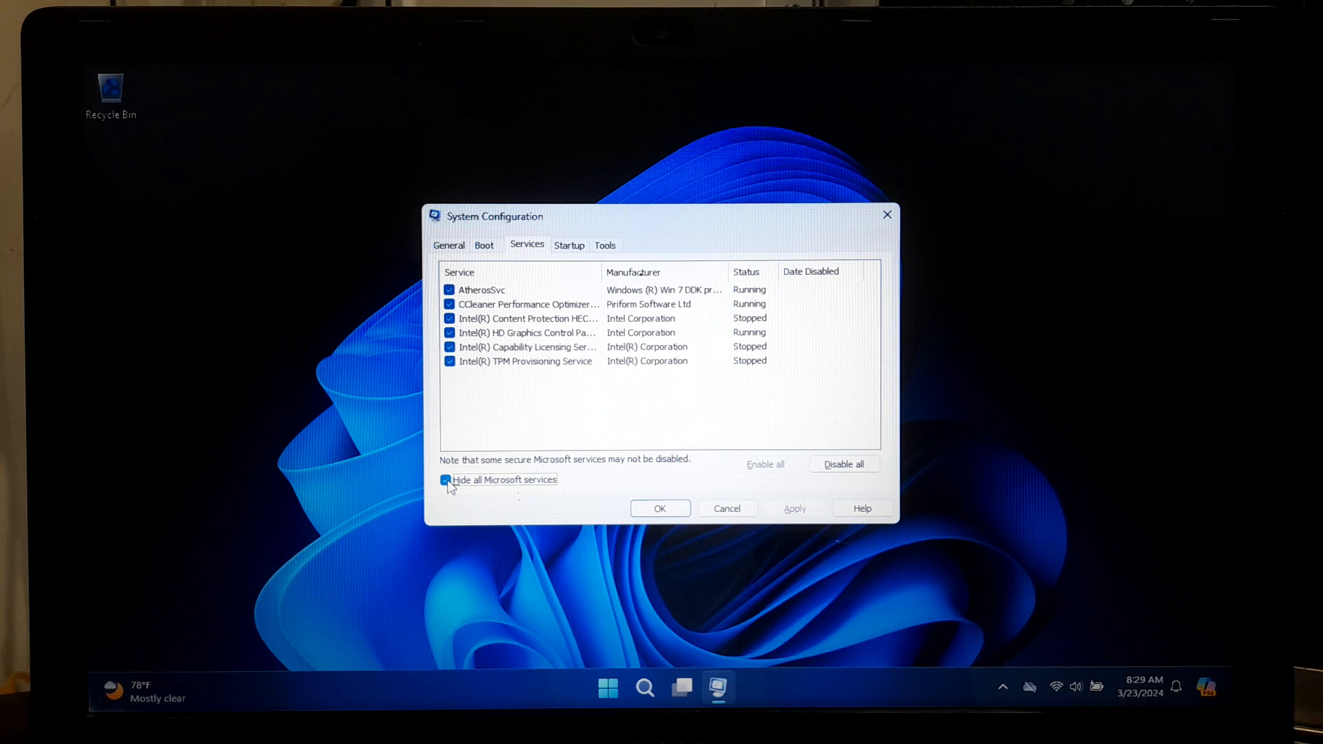
pyautogui.moveTo(839, 481)
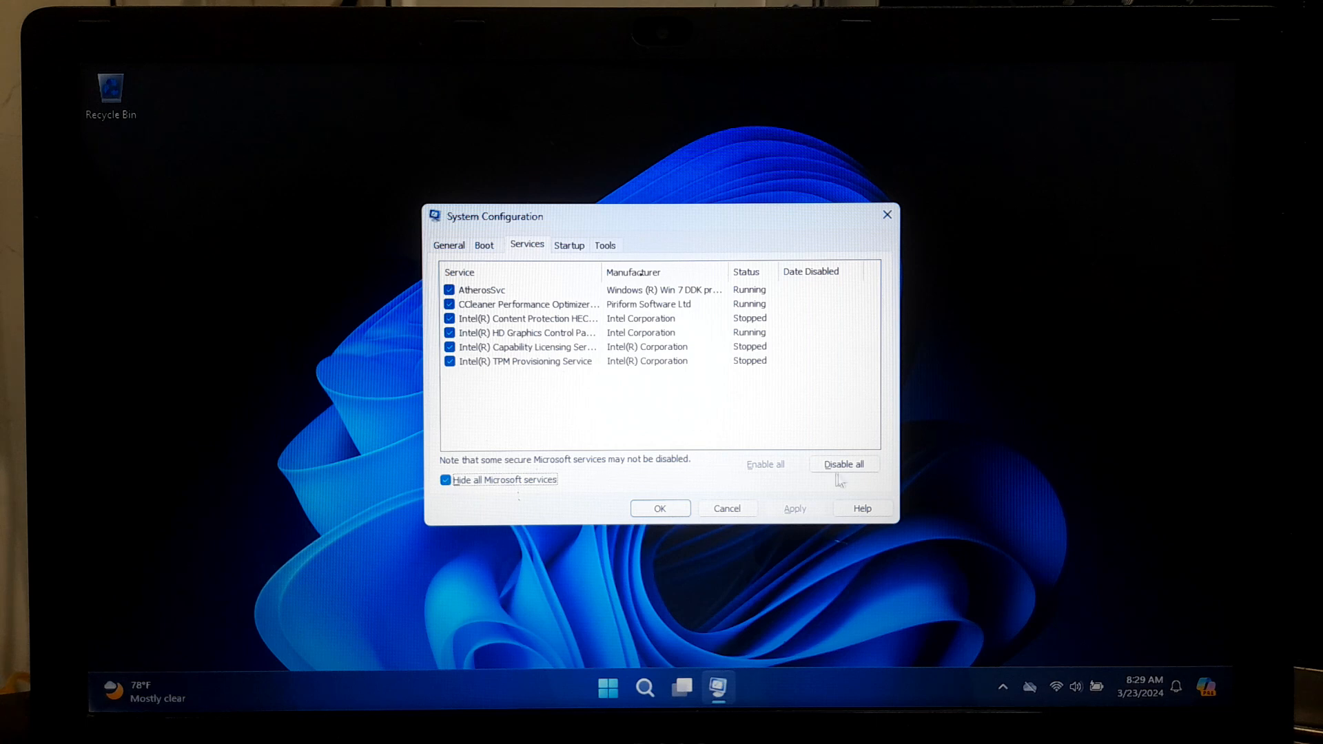
pyautogui.click(843, 464)
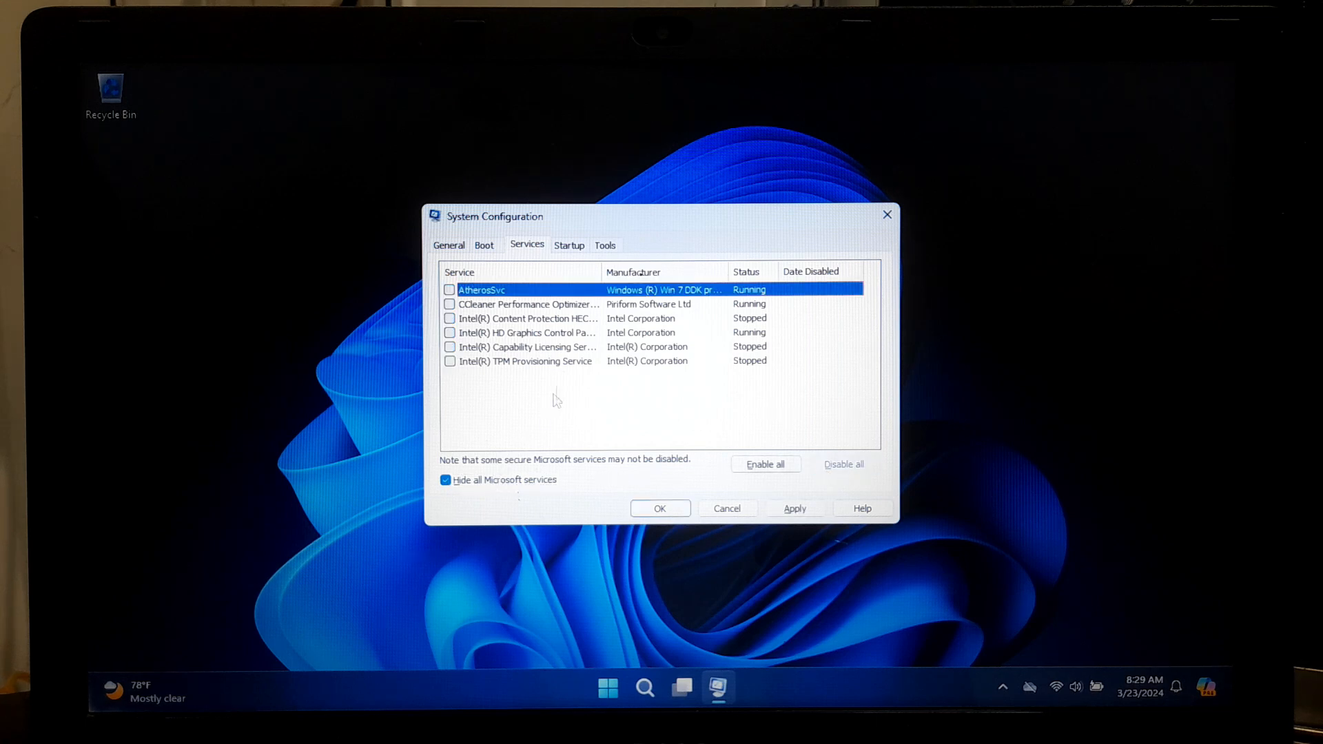
# View the Startup tab, then search the taskbar for 'StorageExecutiveClient'
pyautogui.click(569, 245)
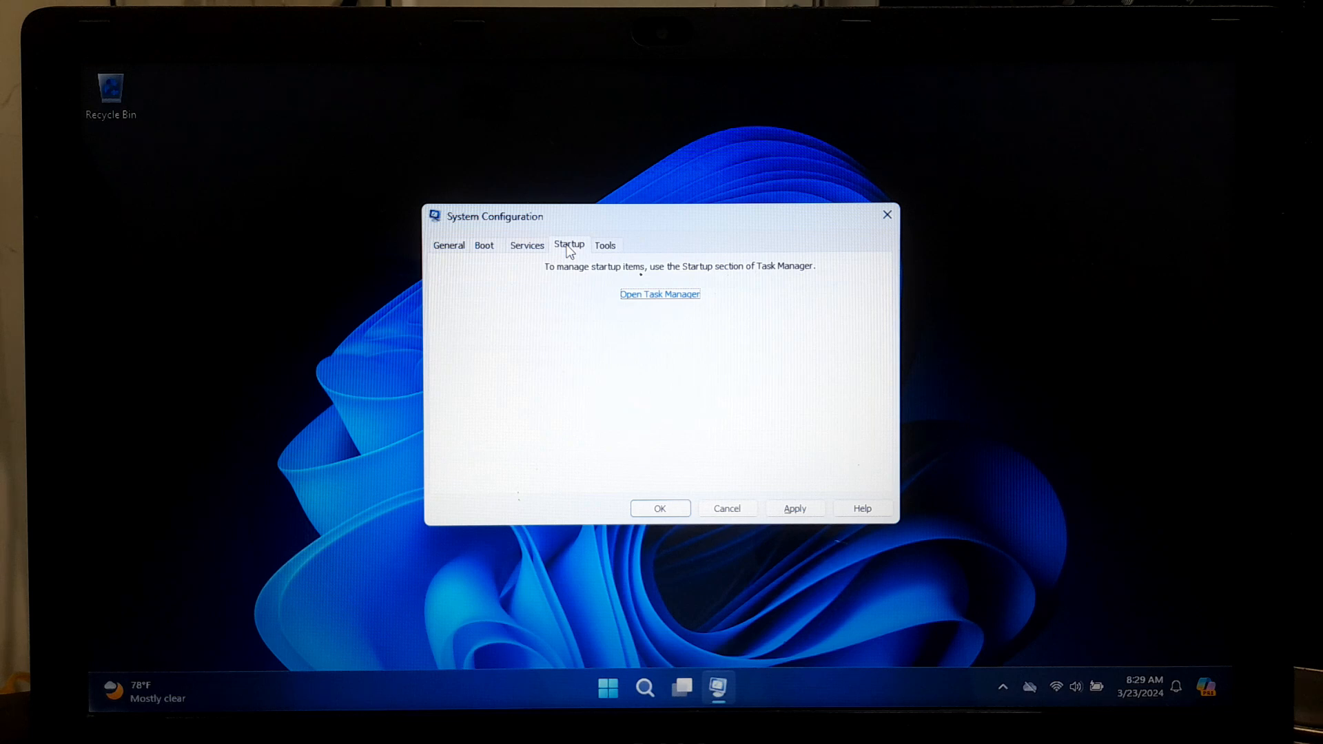
pyautogui.click(644, 688)
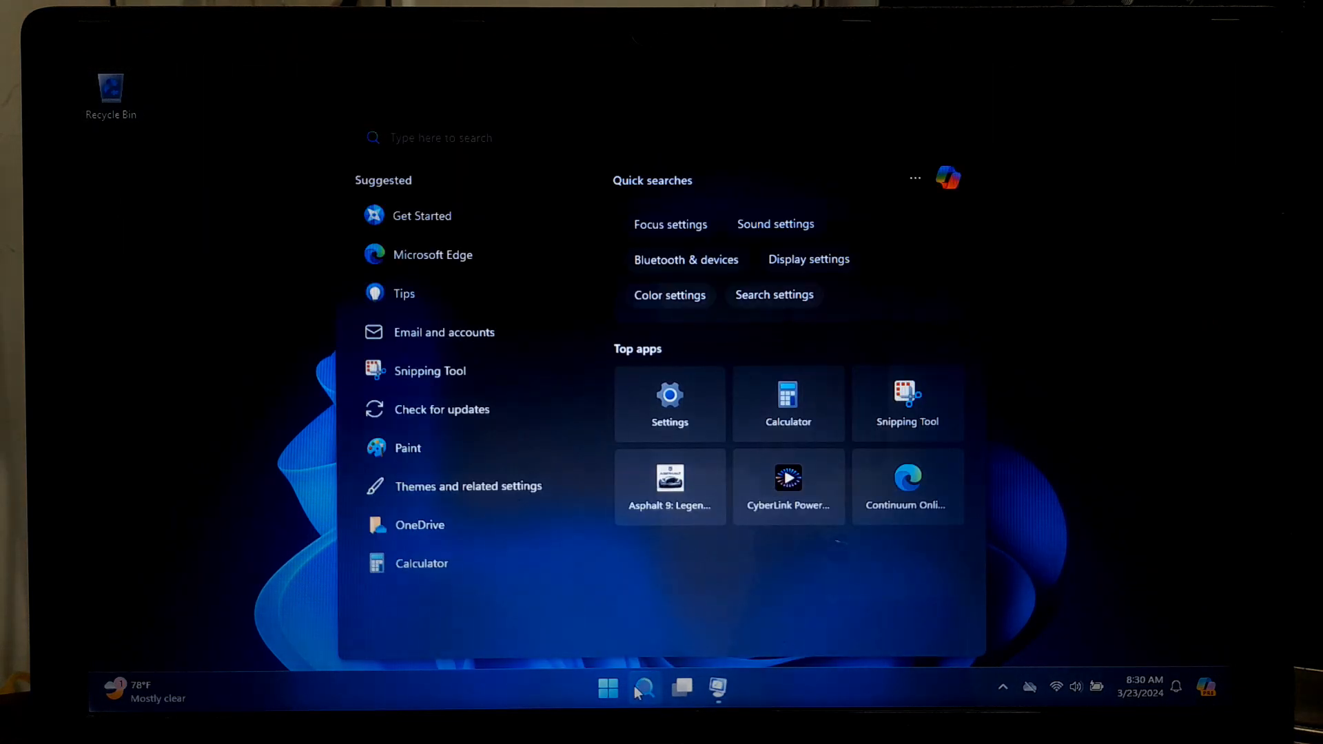
pyautogui.write('StorageExecutiveClient')
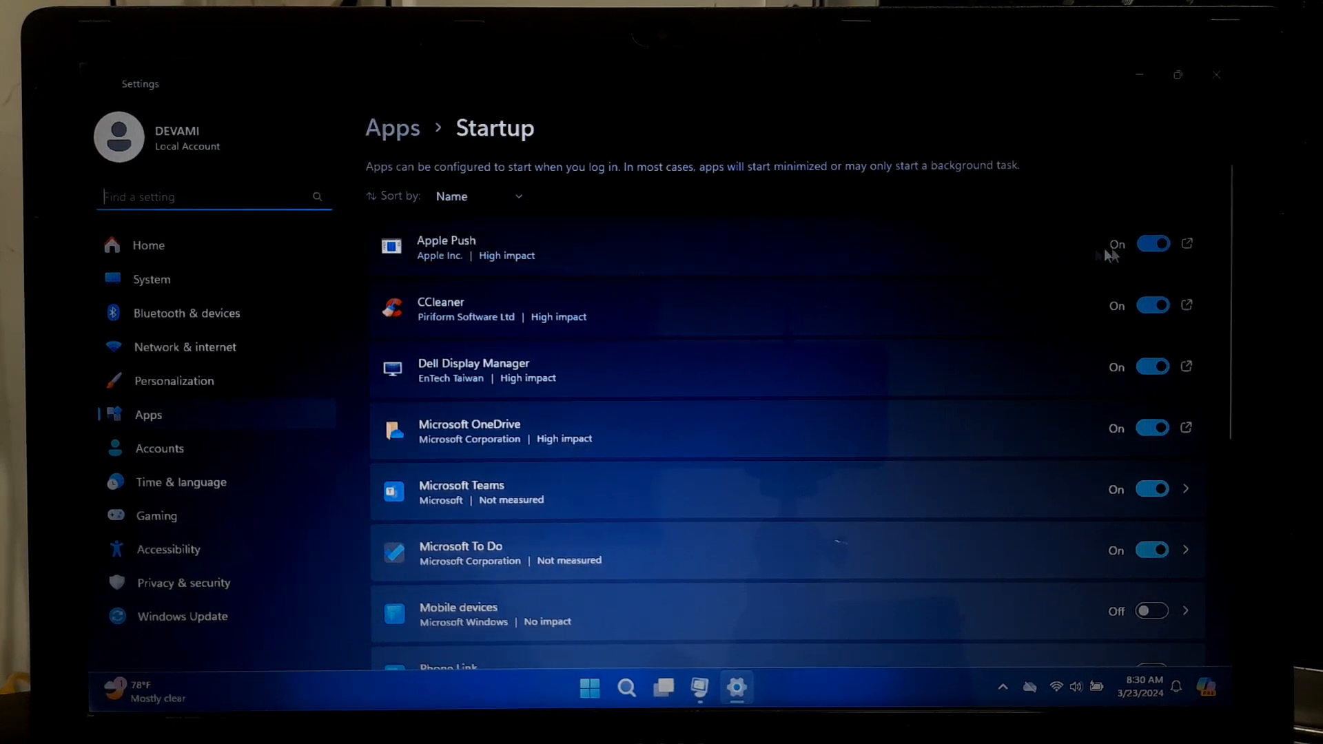
# Switch off Apple Push, Microsoft OneDrive and Microsoft To Do in Startup apps
pyautogui.click(1152, 243)
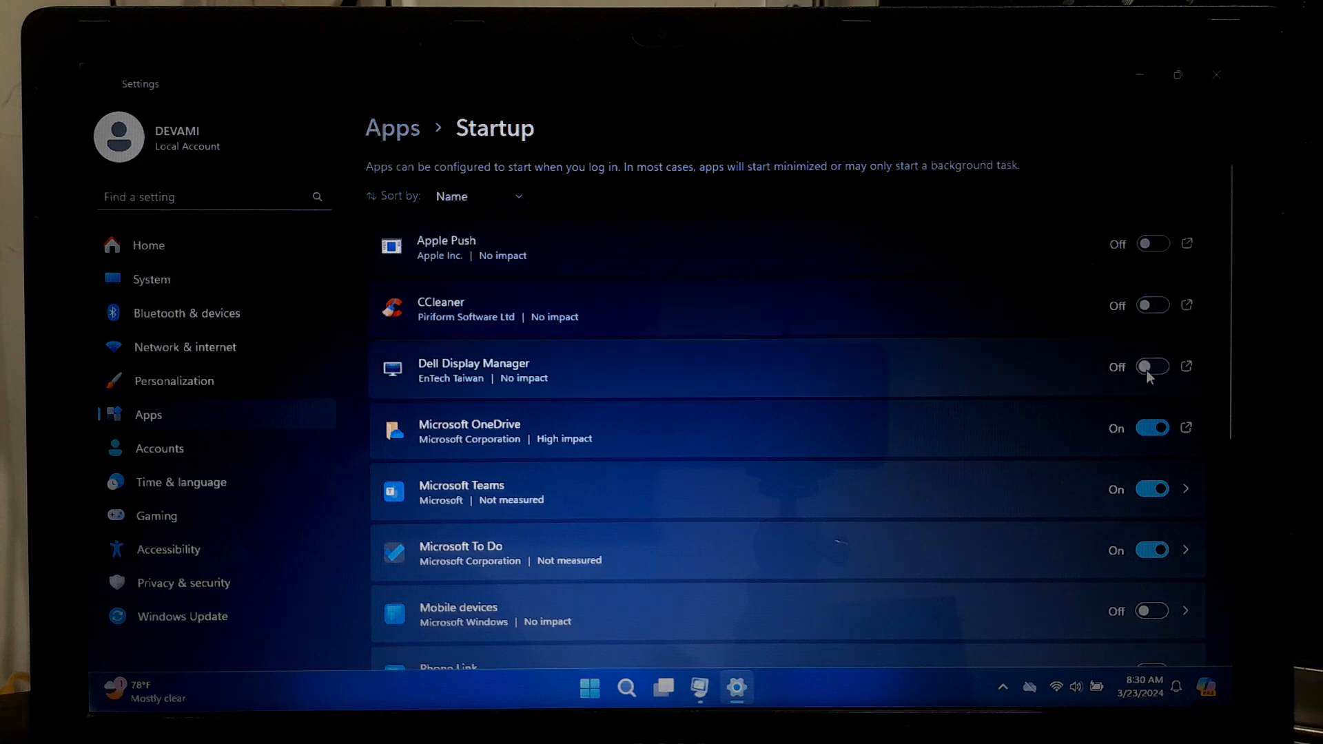
pyautogui.click(1150, 427)
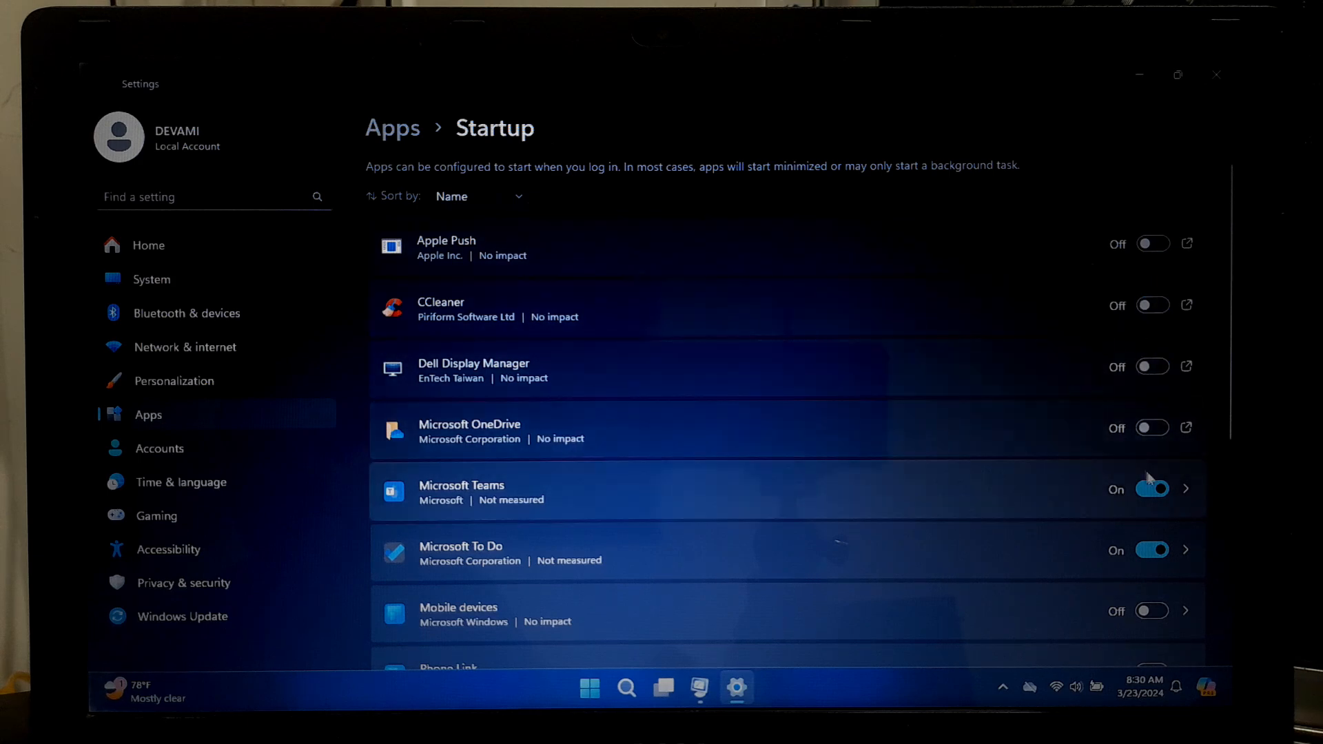
pyautogui.click(1152, 488)
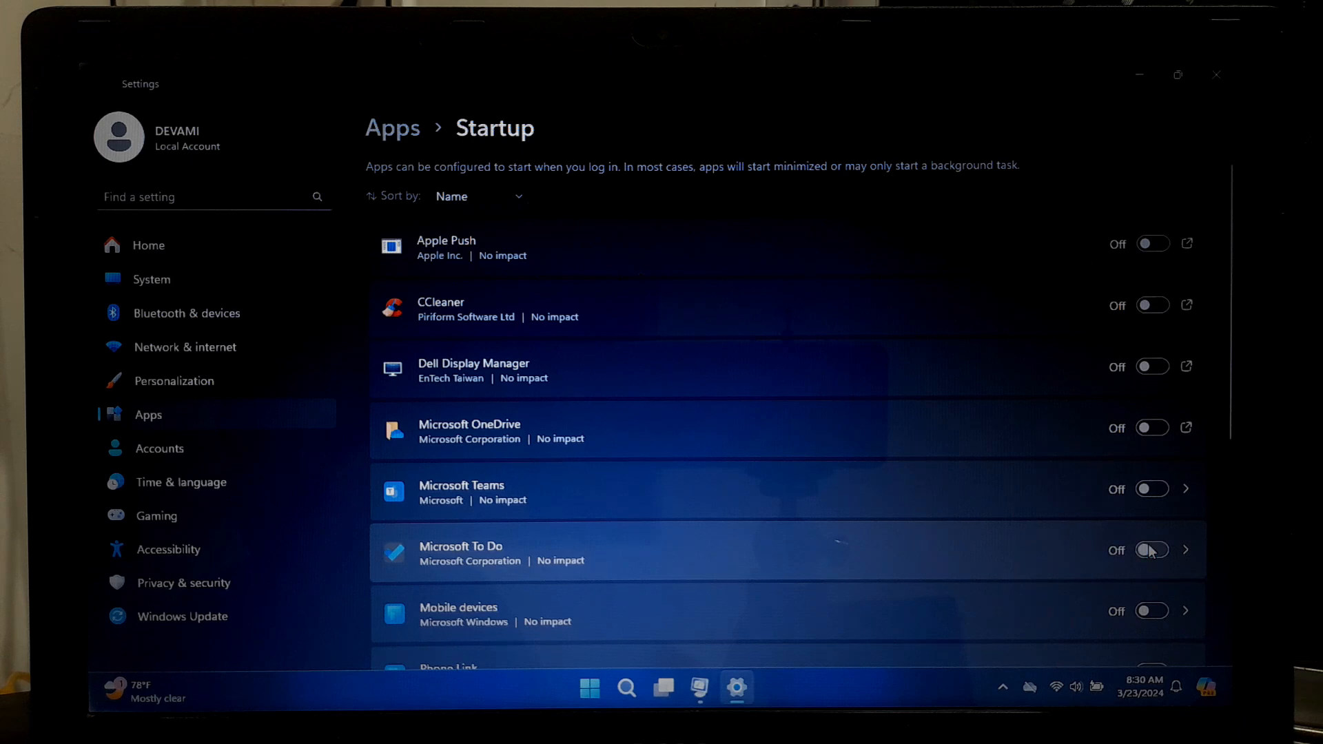
# Switch off Xbox App Services further down the Startup apps list
pyautogui.scroll(-3)
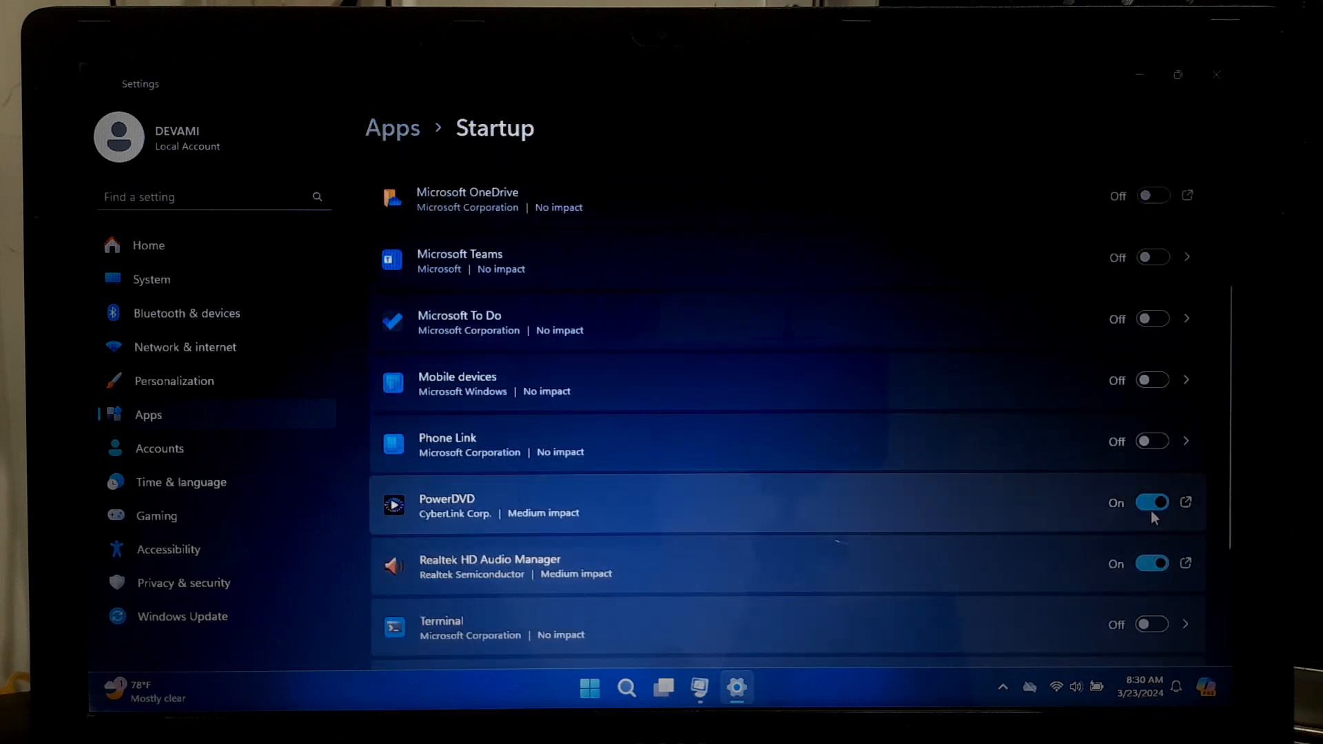
pyautogui.scroll(-3)
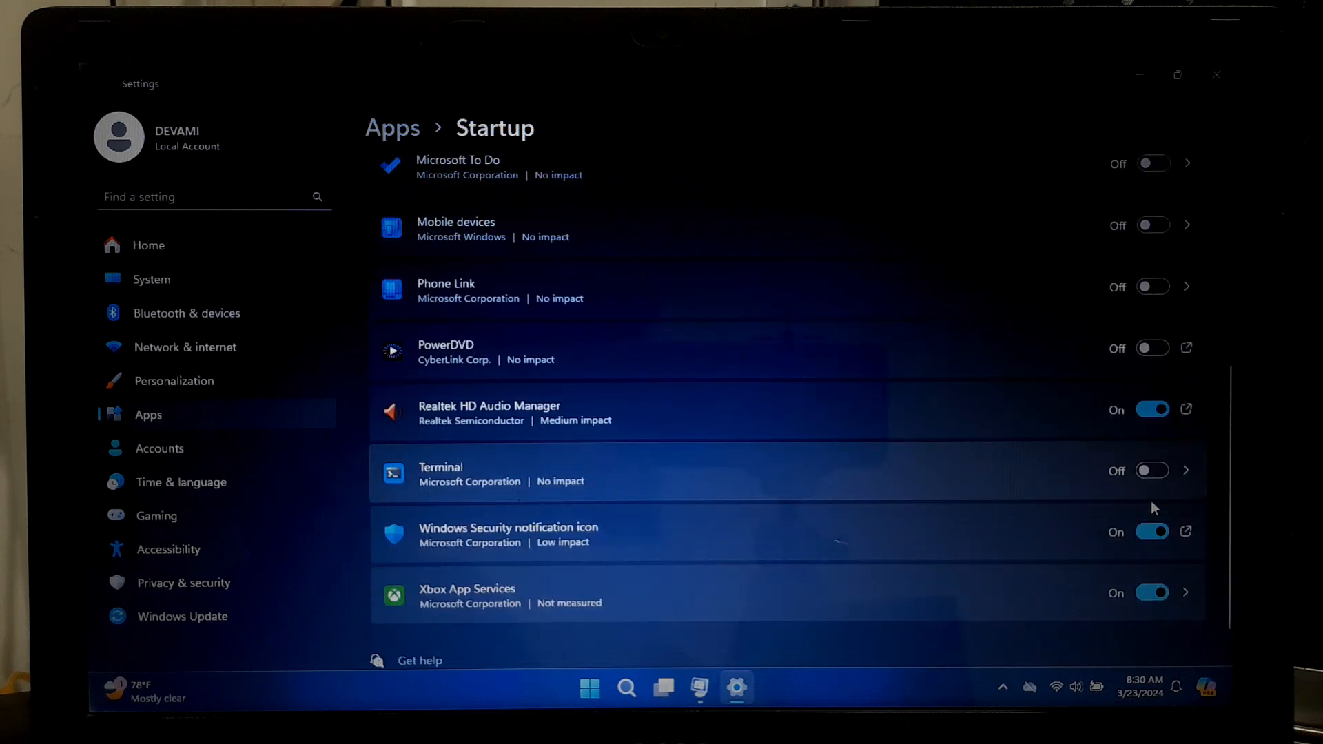
pyautogui.moveTo(1153, 537)
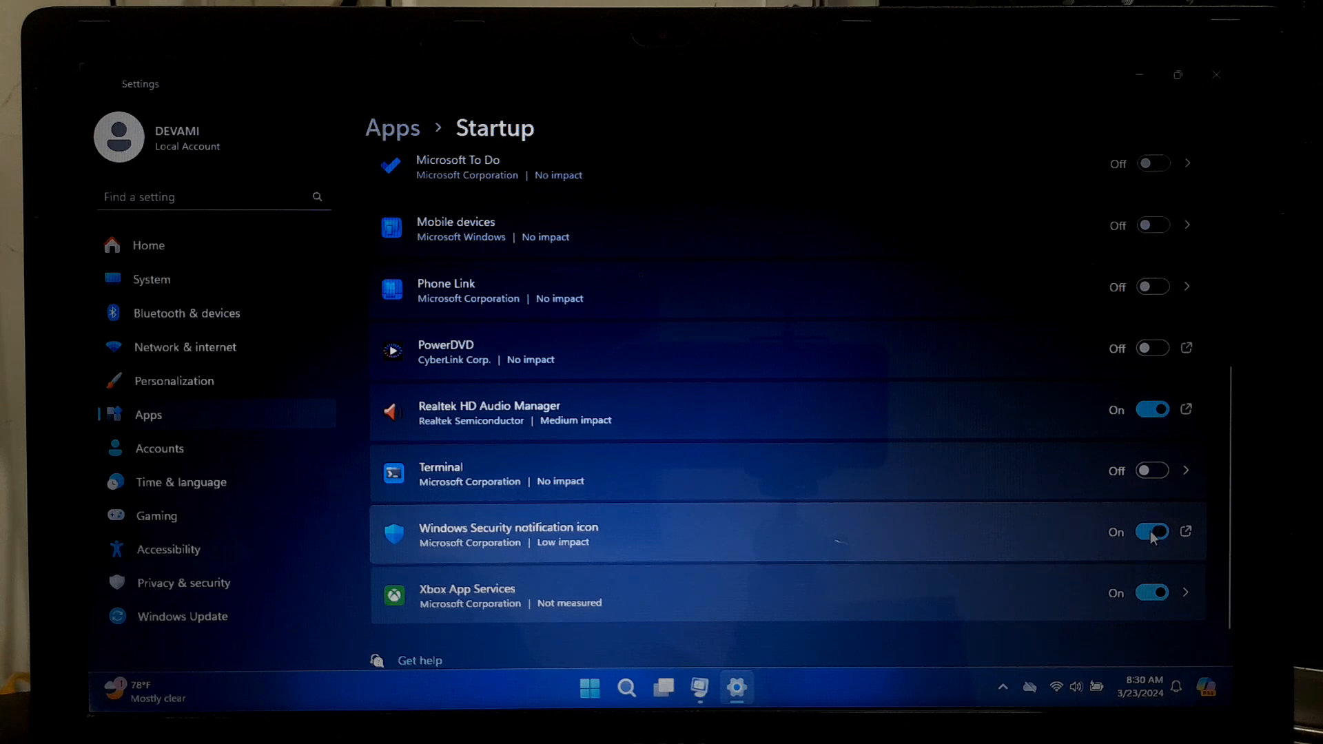
pyautogui.click(1151, 532)
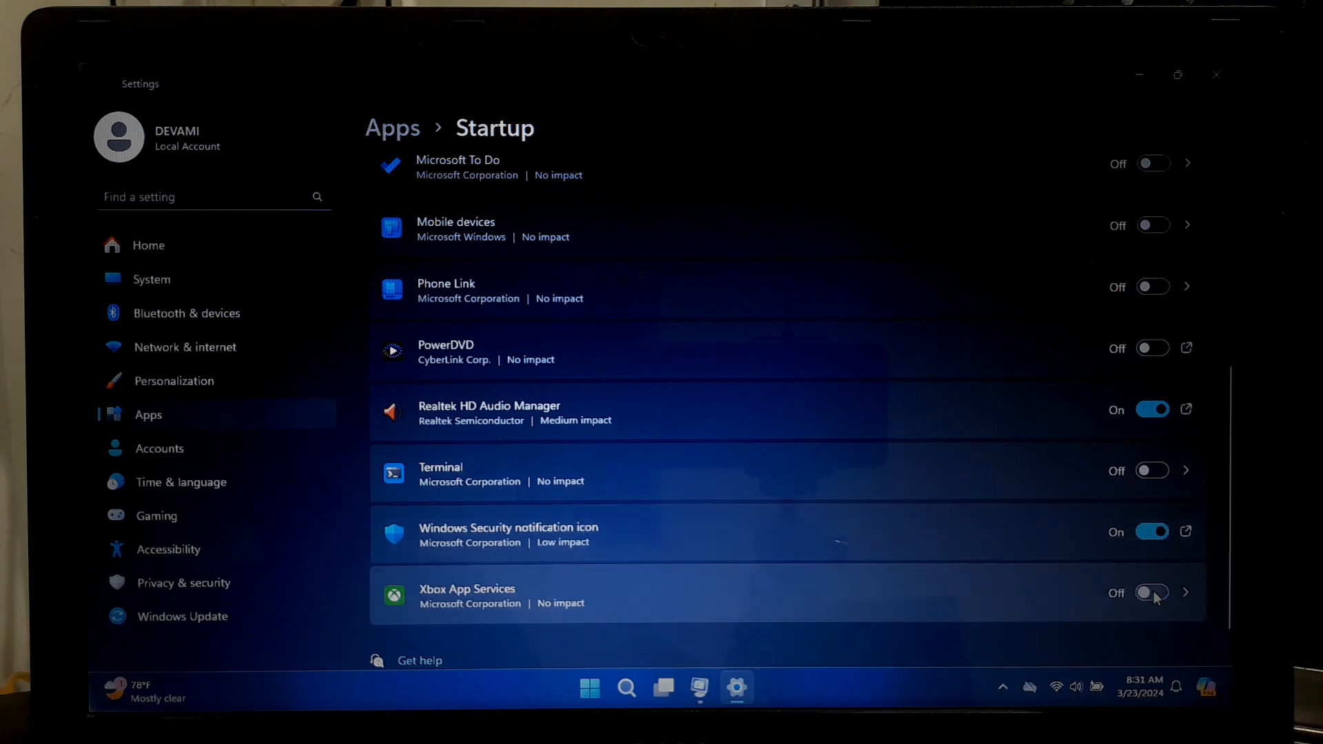
pyautogui.moveTo(697, 687)
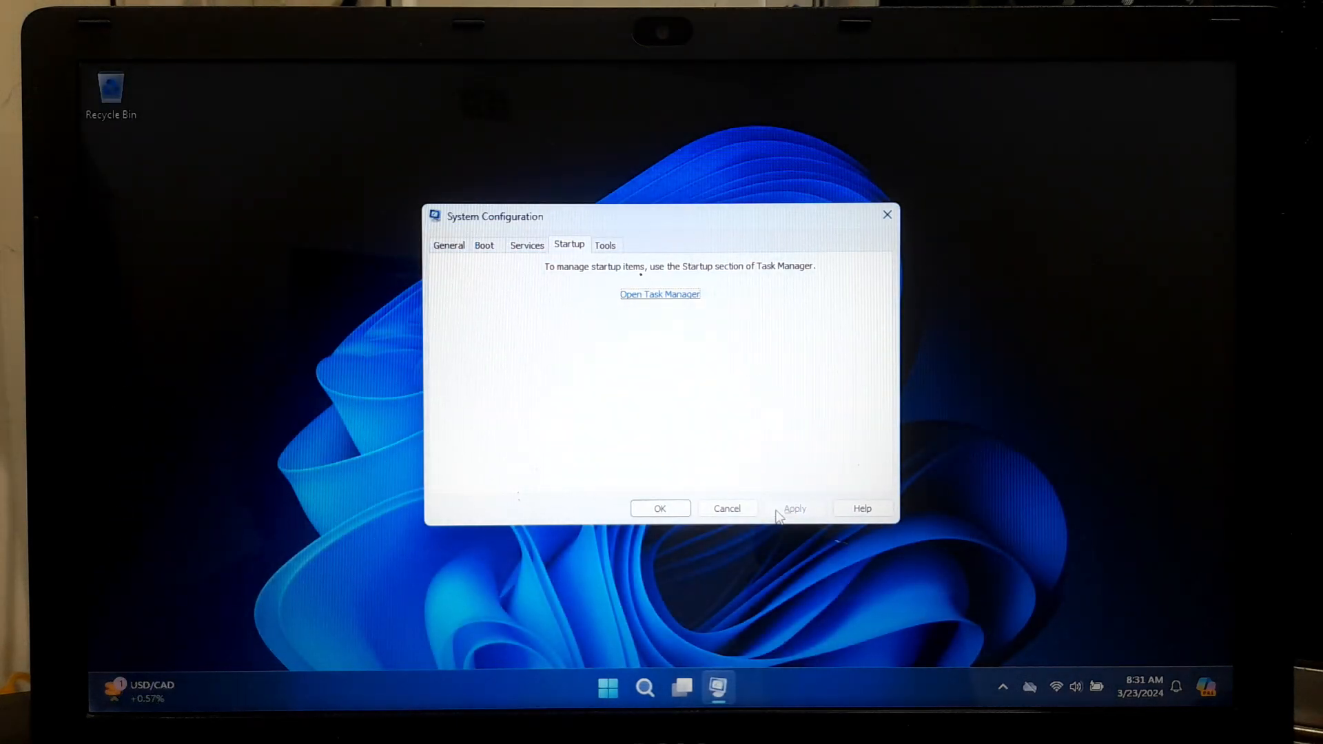
# Launch Task Manager from System Configuration's Startup tab and show its startup apps view
pyautogui.click(660, 508)
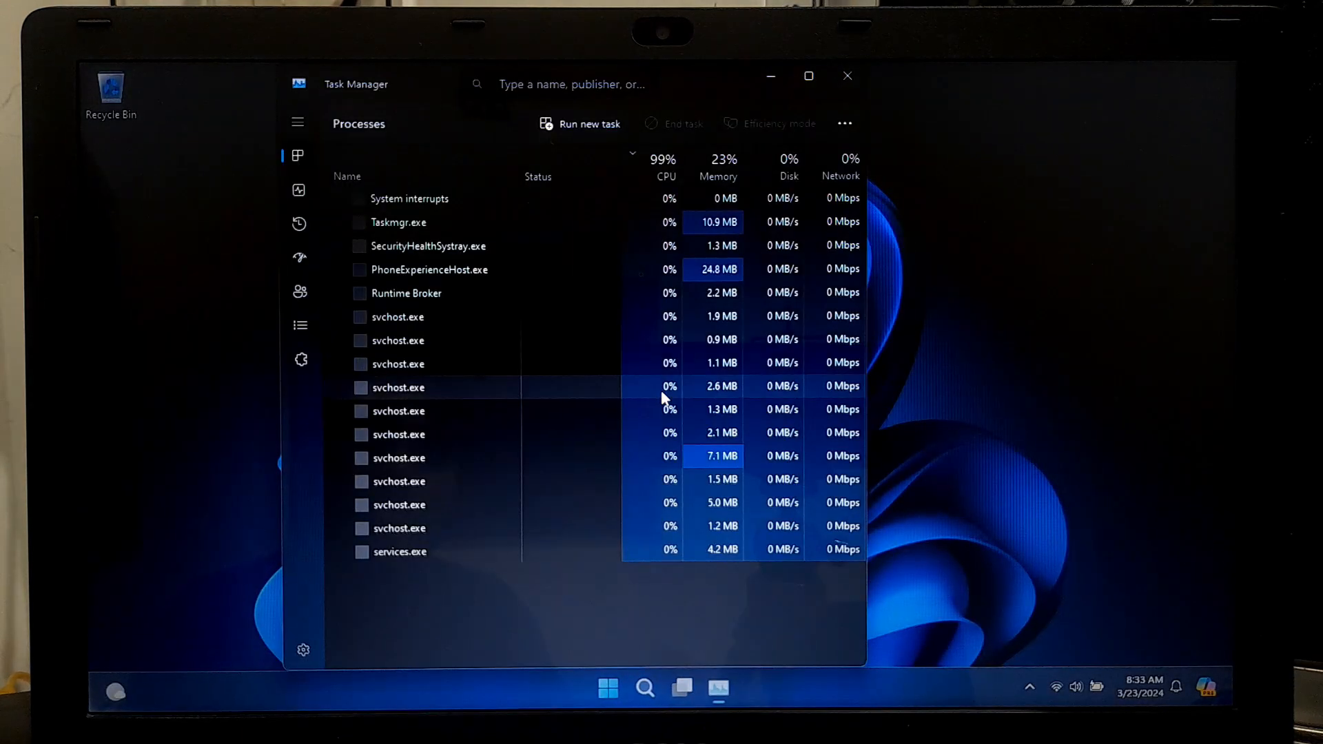
pyautogui.click(665, 158)
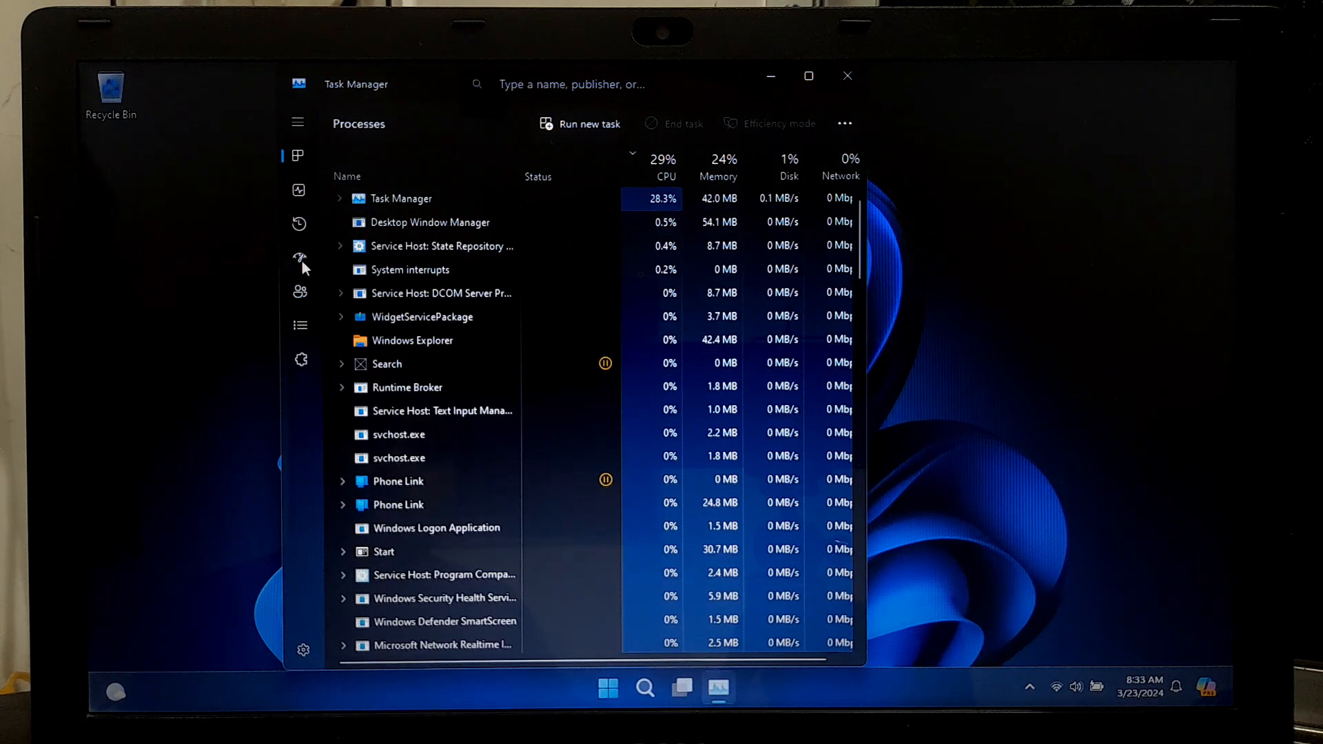
pyautogui.click(300, 258)
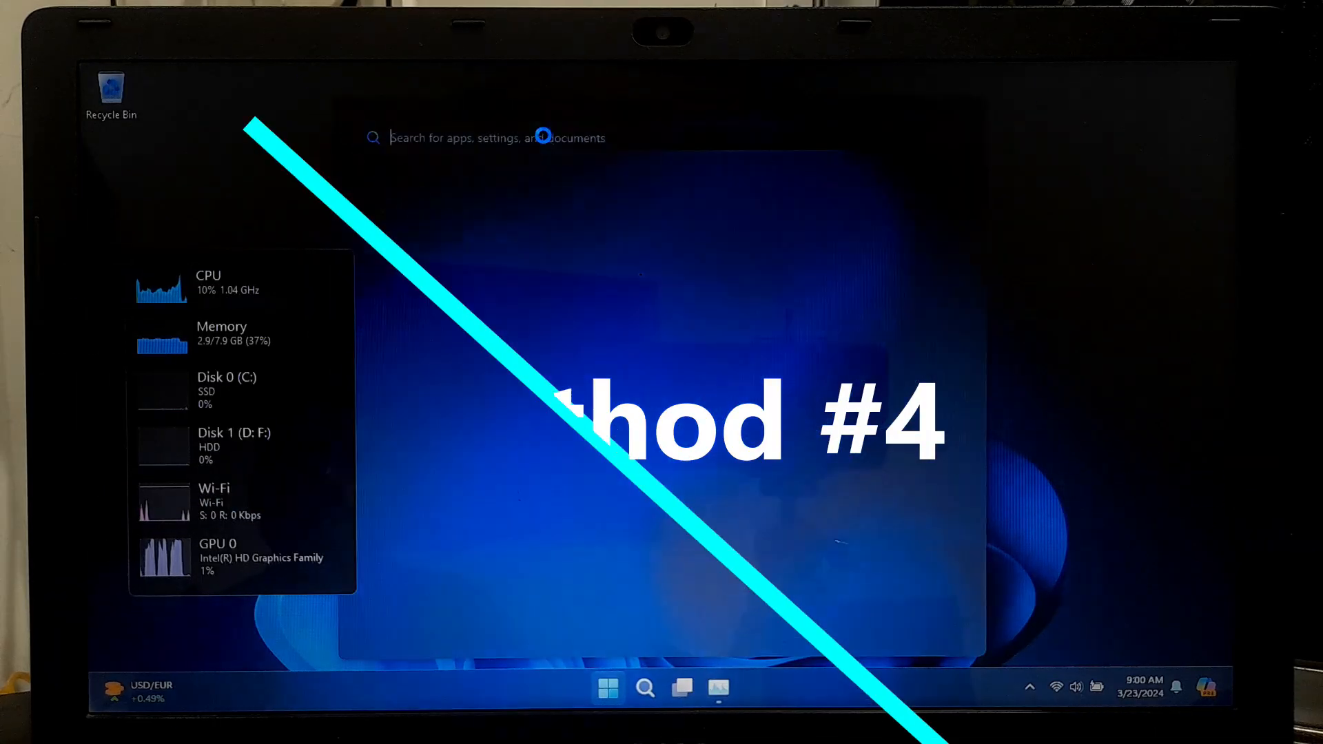
# Reach the Power and sleep settings from the battery tray icon menu
pyautogui.write('asphalt 9: Legends')
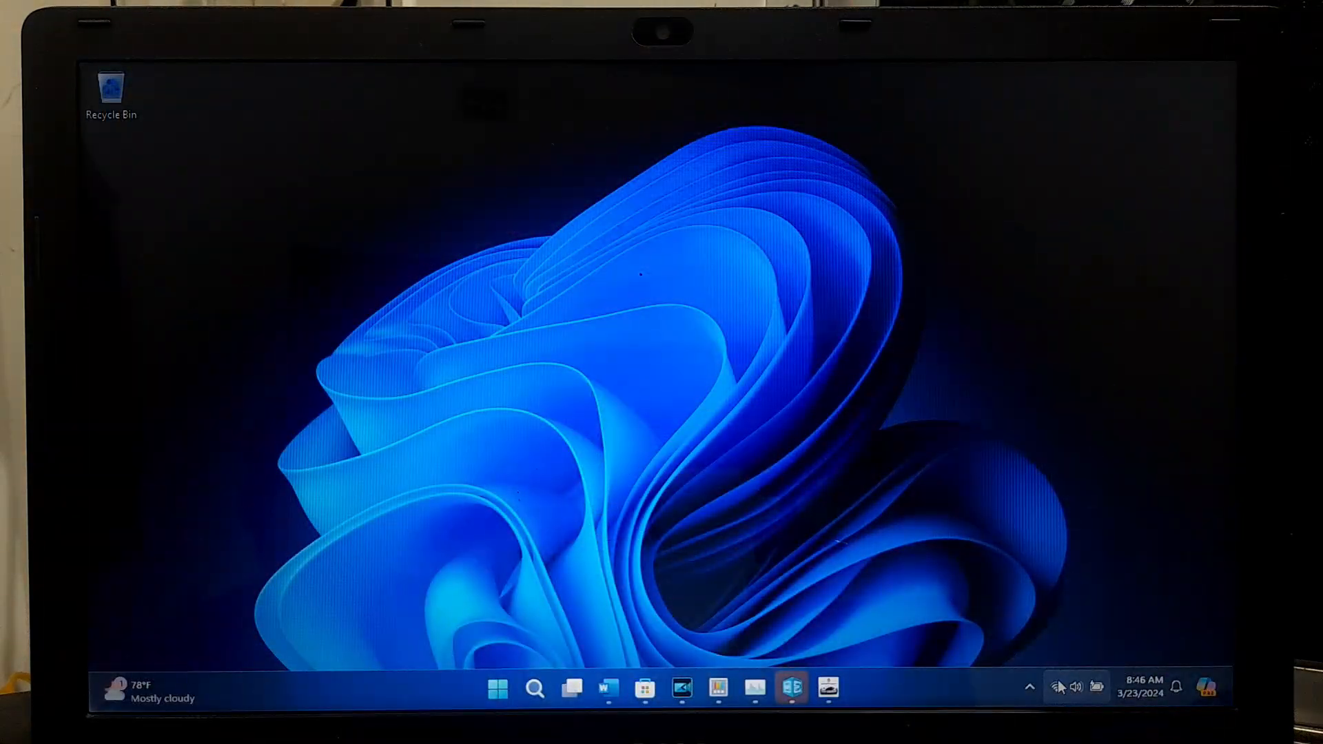
pyautogui.moveTo(1097, 686)
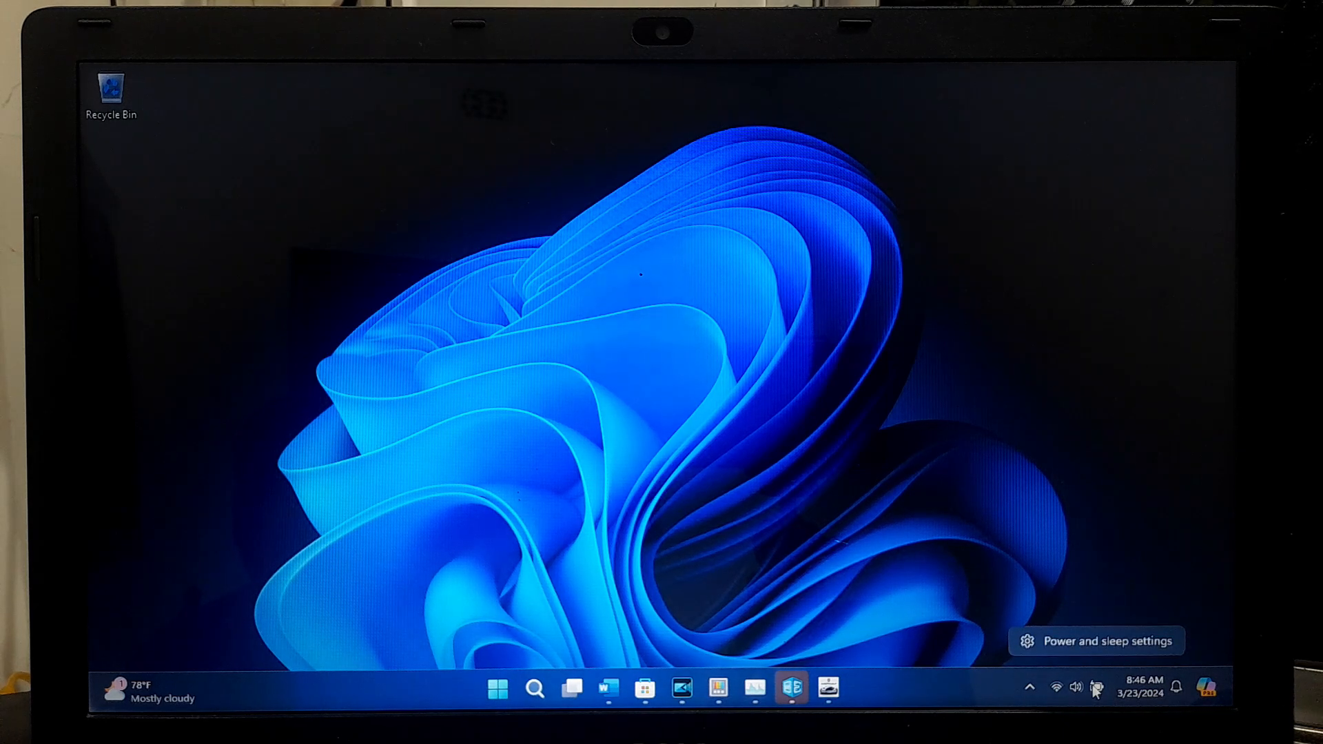
pyautogui.click(1096, 640)
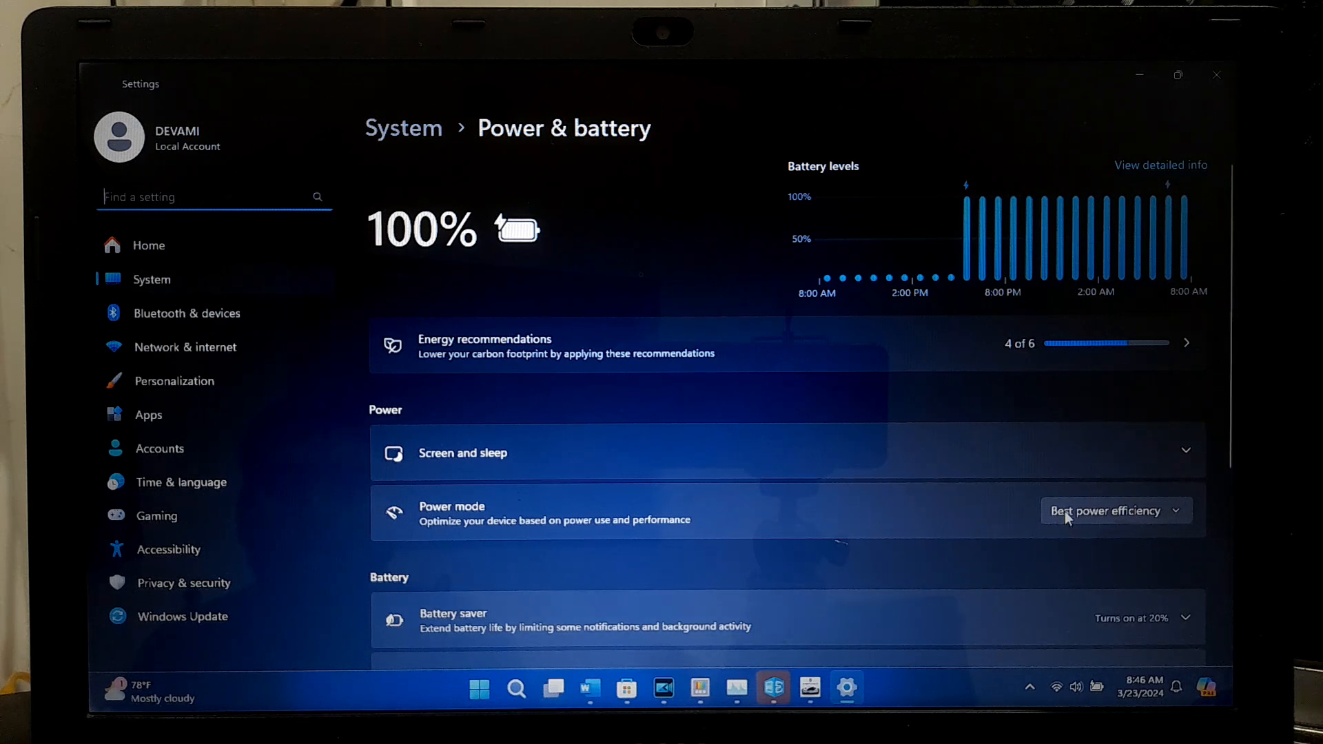
pyautogui.moveTo(1137, 500)
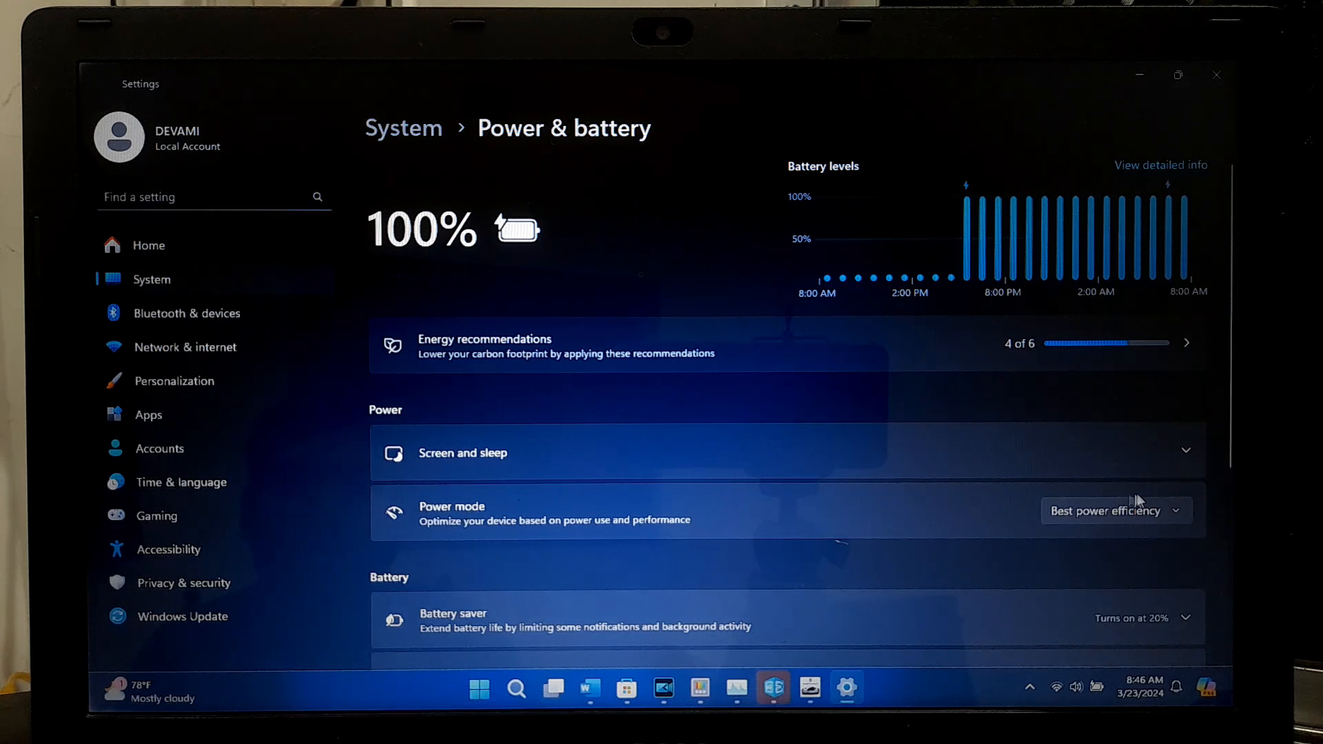
# Choose Best performance from the Power mode dropdown on the Power & battery page
pyautogui.click(1113, 510)
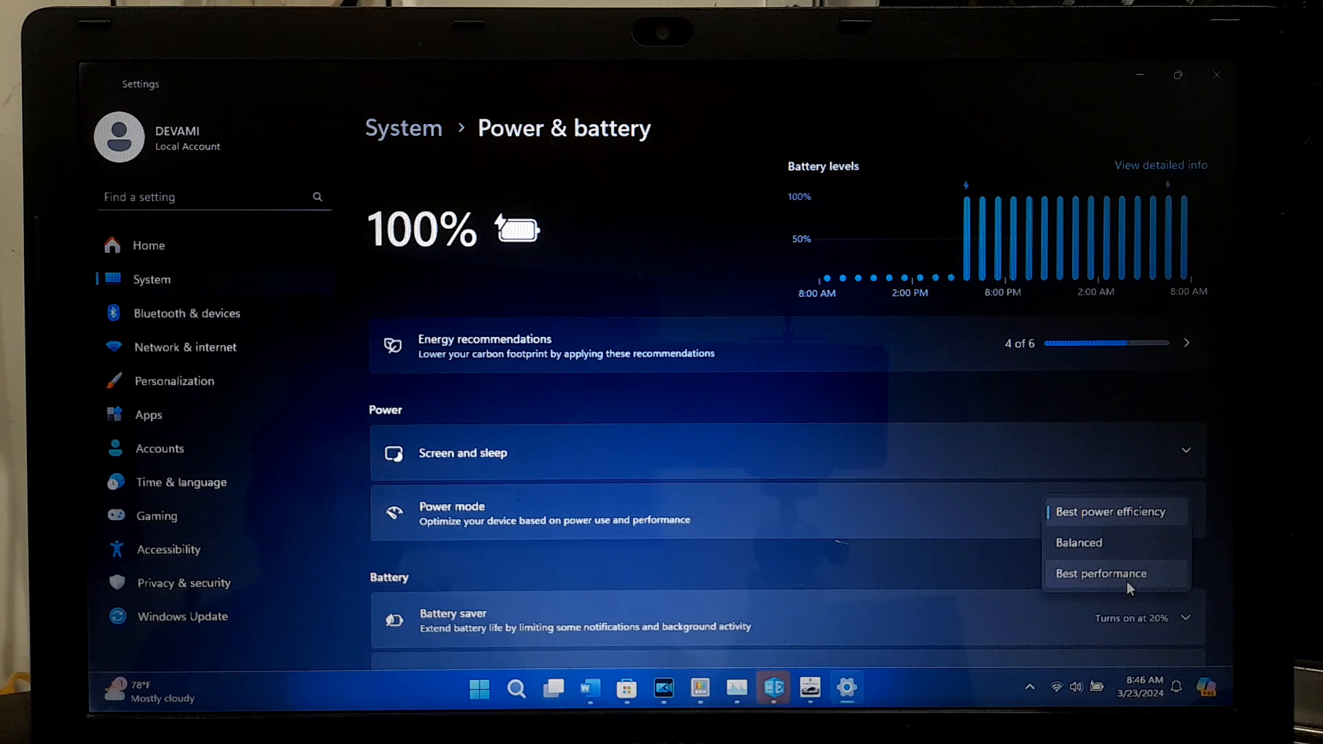
pyautogui.click(1100, 574)
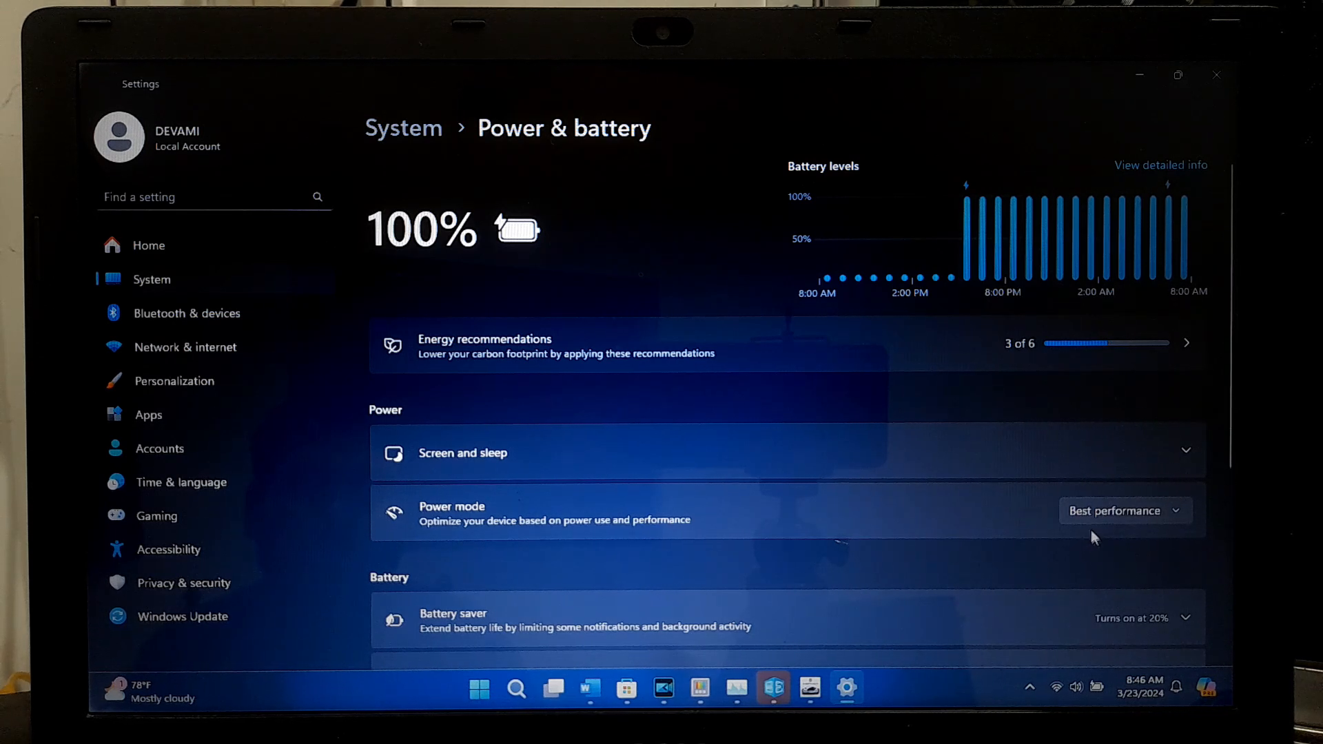
pyautogui.moveTo(1125, 510)
pyautogui.write('a')
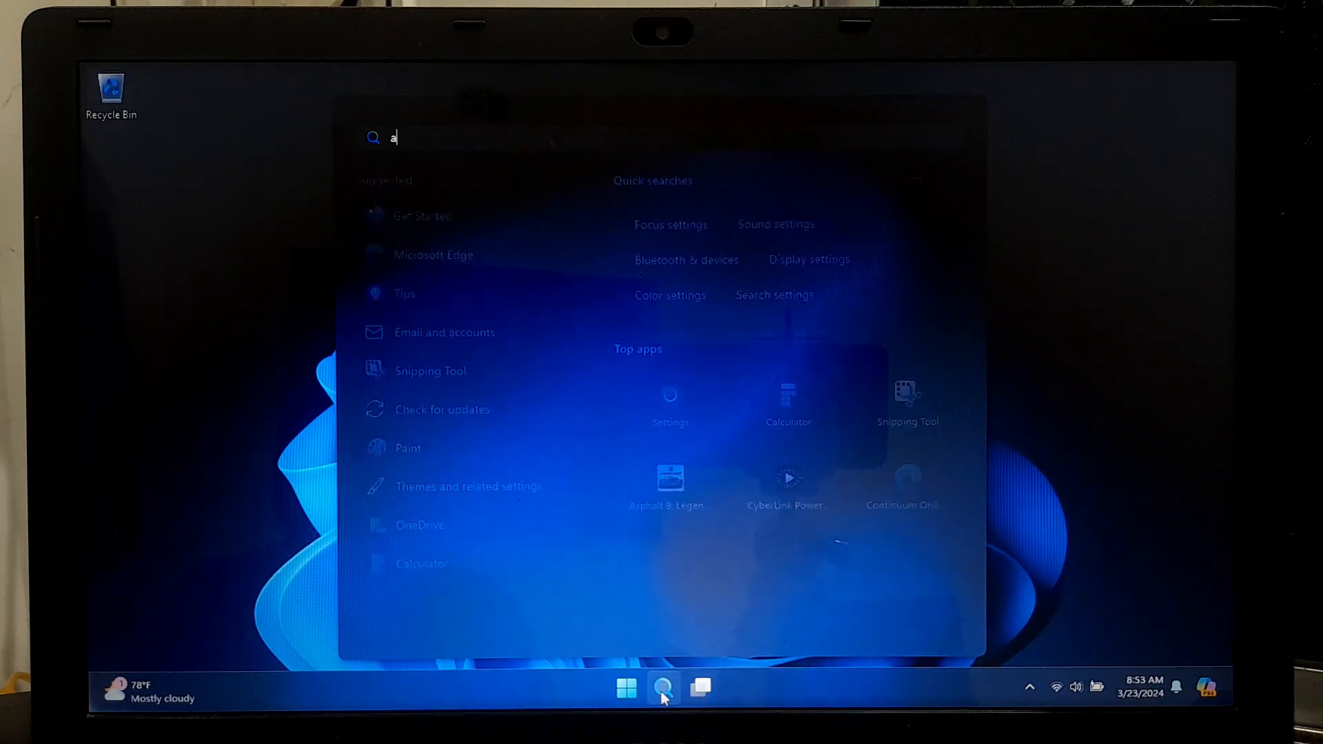
# Search 'advanced' system settings and bring up the Performance Options window
pyautogui.write('dvan')
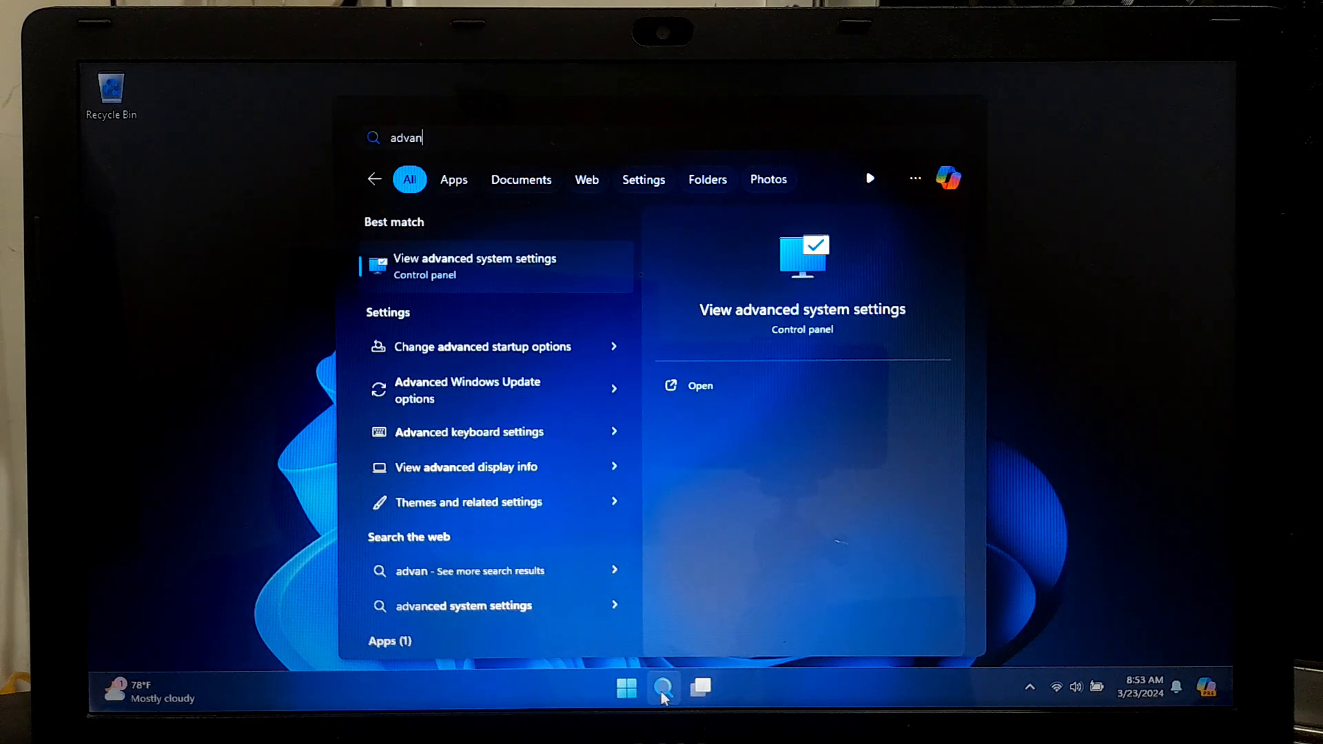
pyautogui.write('ced')
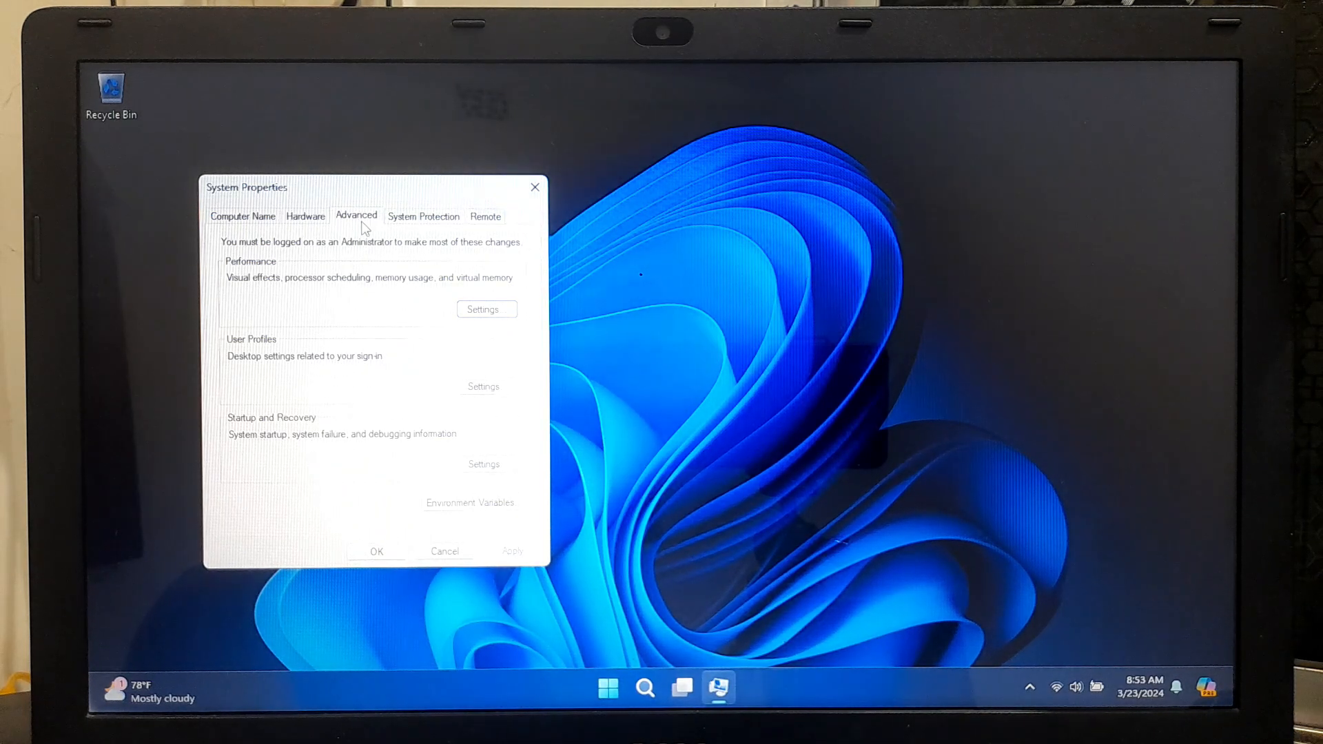
pyautogui.moveTo(485, 332)
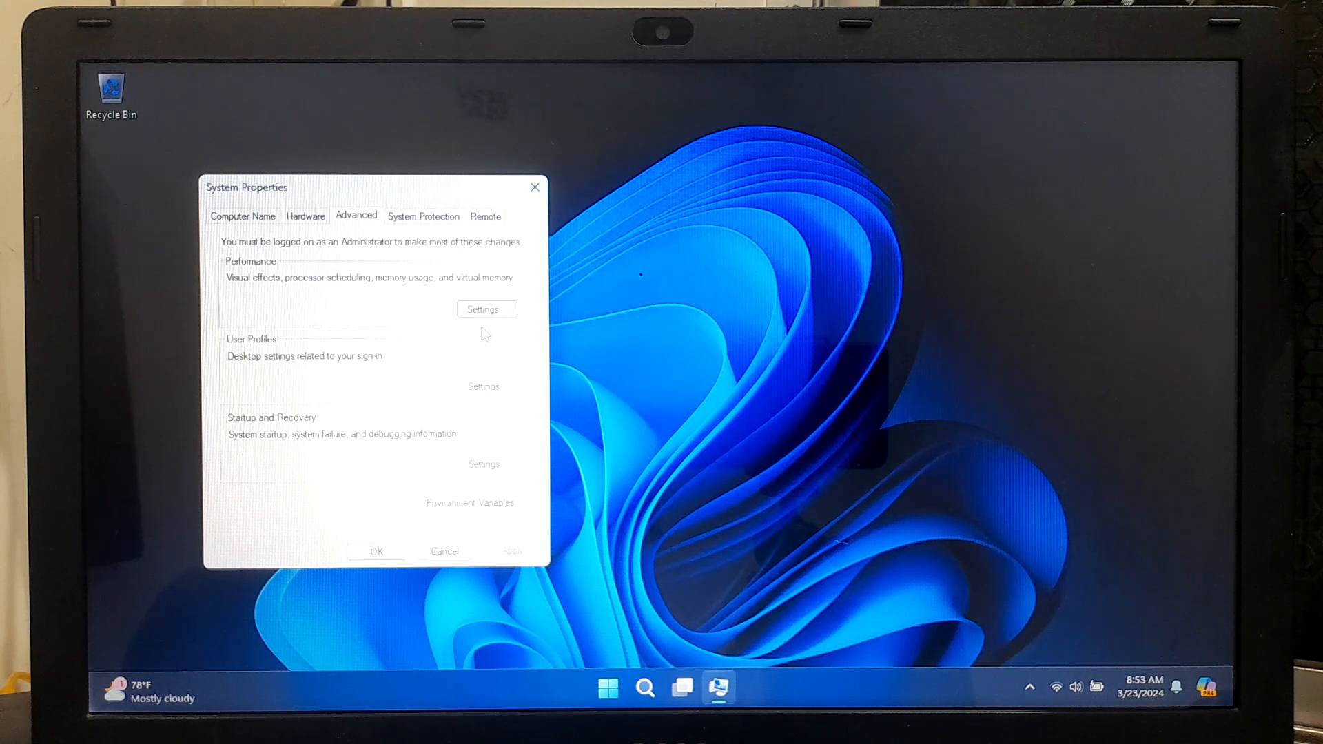
pyautogui.click(485, 308)
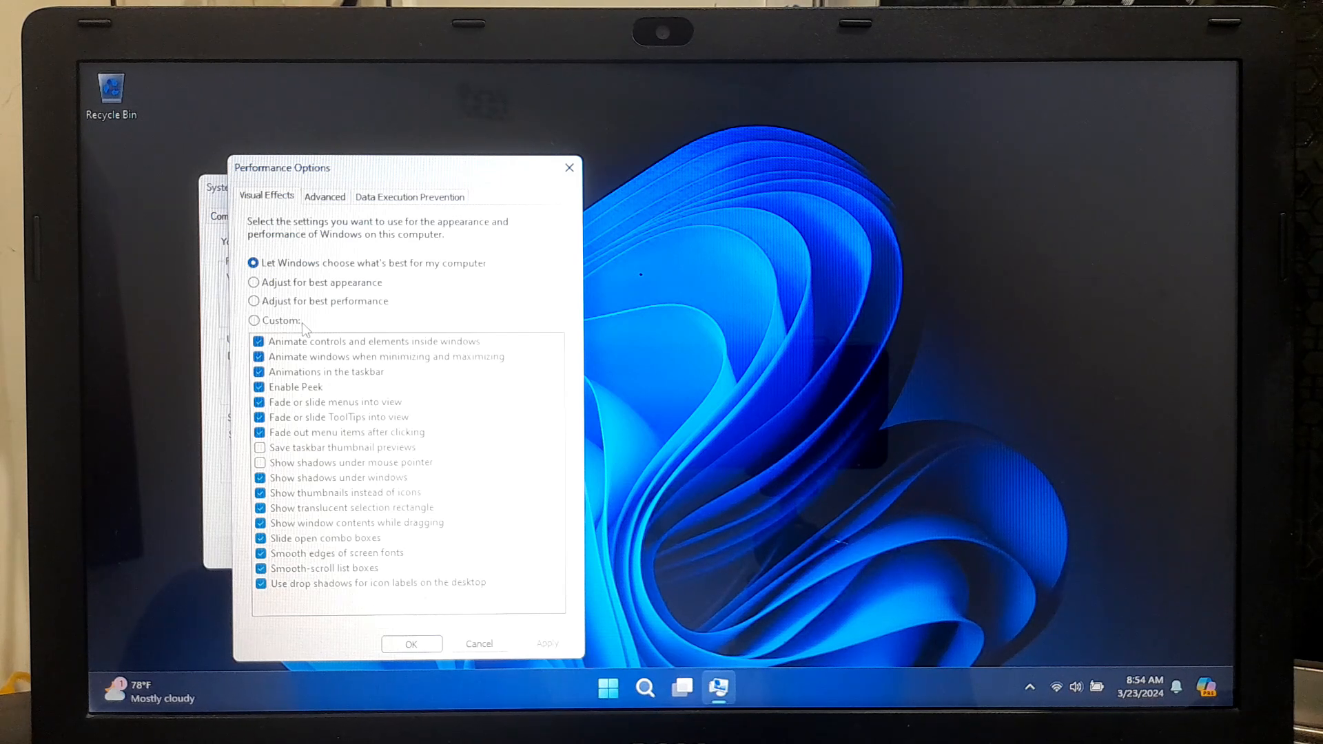
# Select 'Adjust for best performance', apply it, and confirm Performance Options and System Properties
pyautogui.click(254, 300)
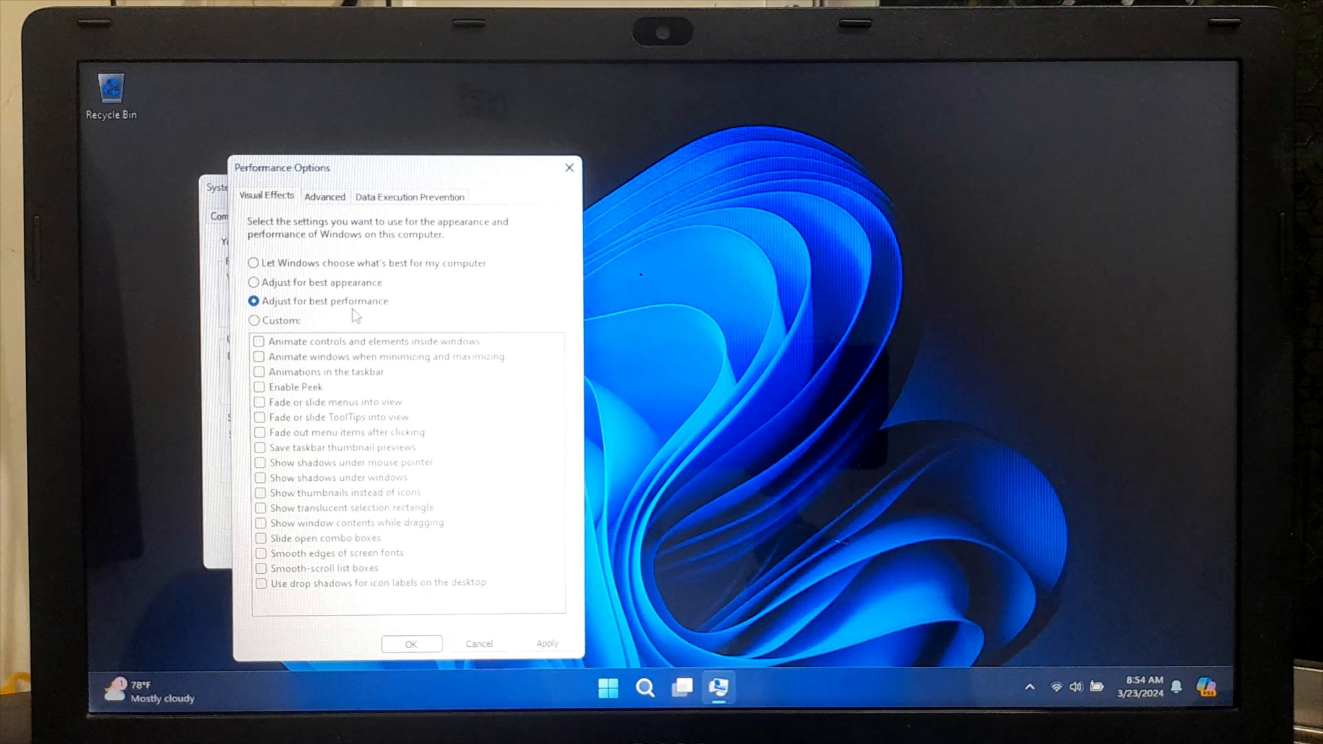
pyautogui.click(547, 644)
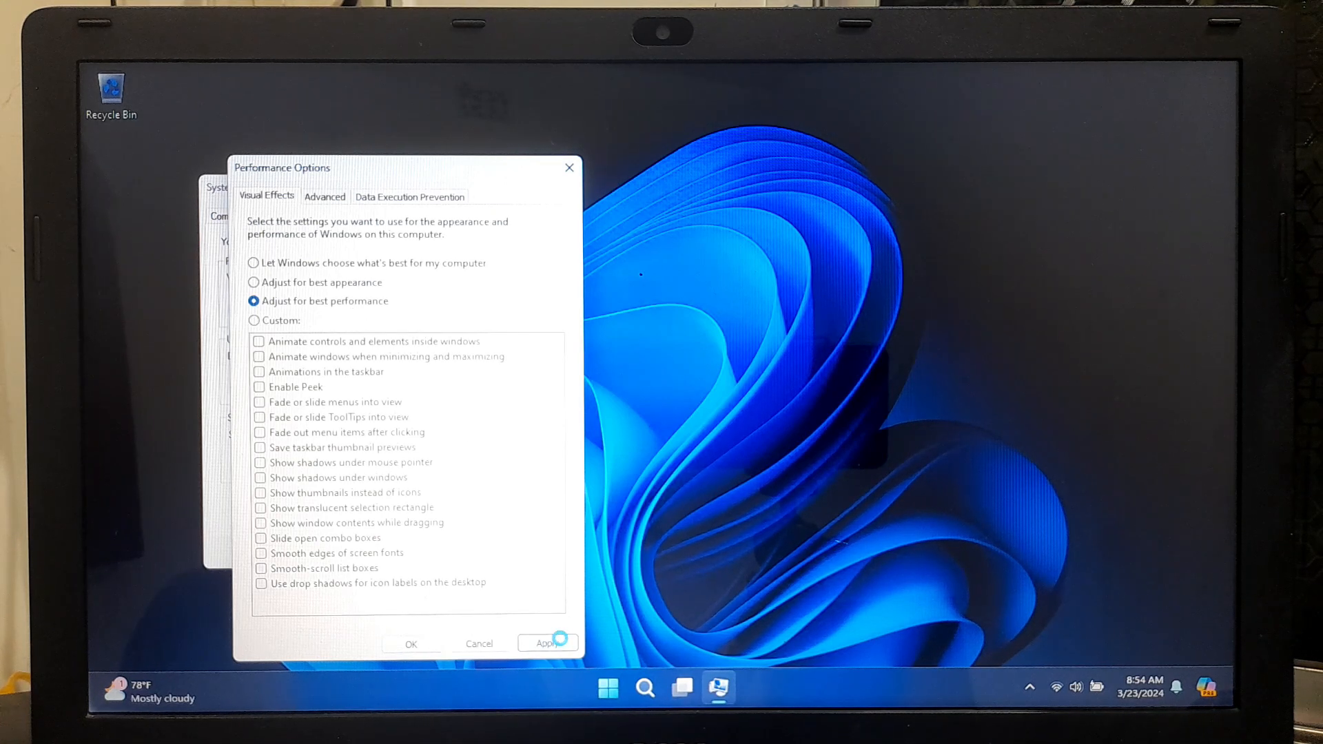
pyautogui.click(547, 643)
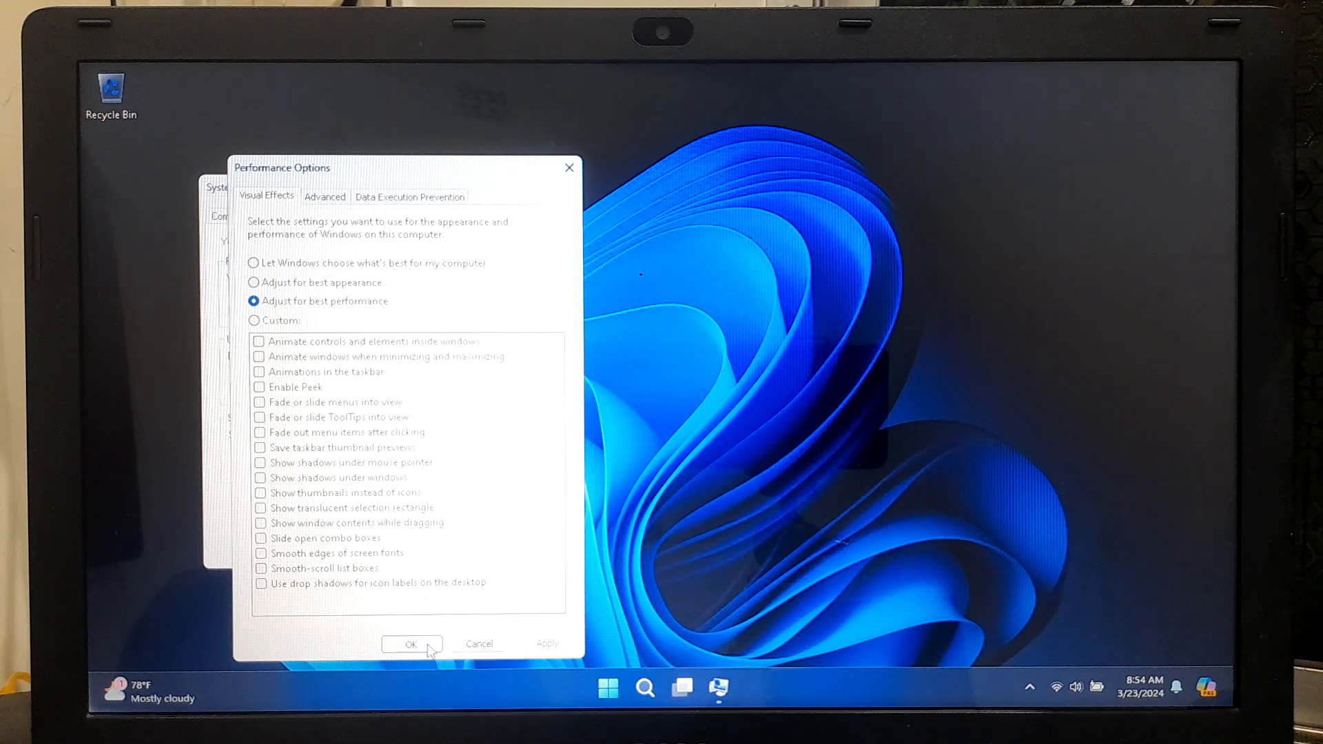
pyautogui.click(410, 643)
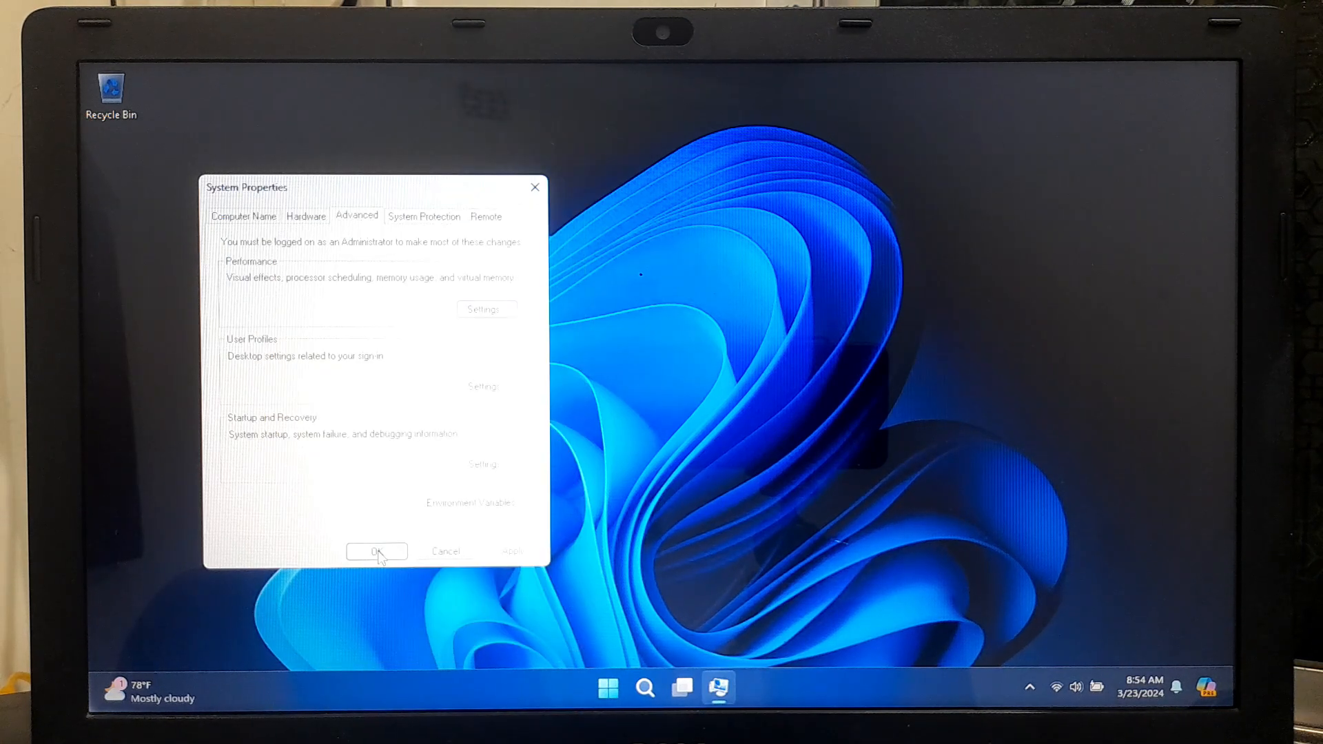
pyautogui.click(376, 551)
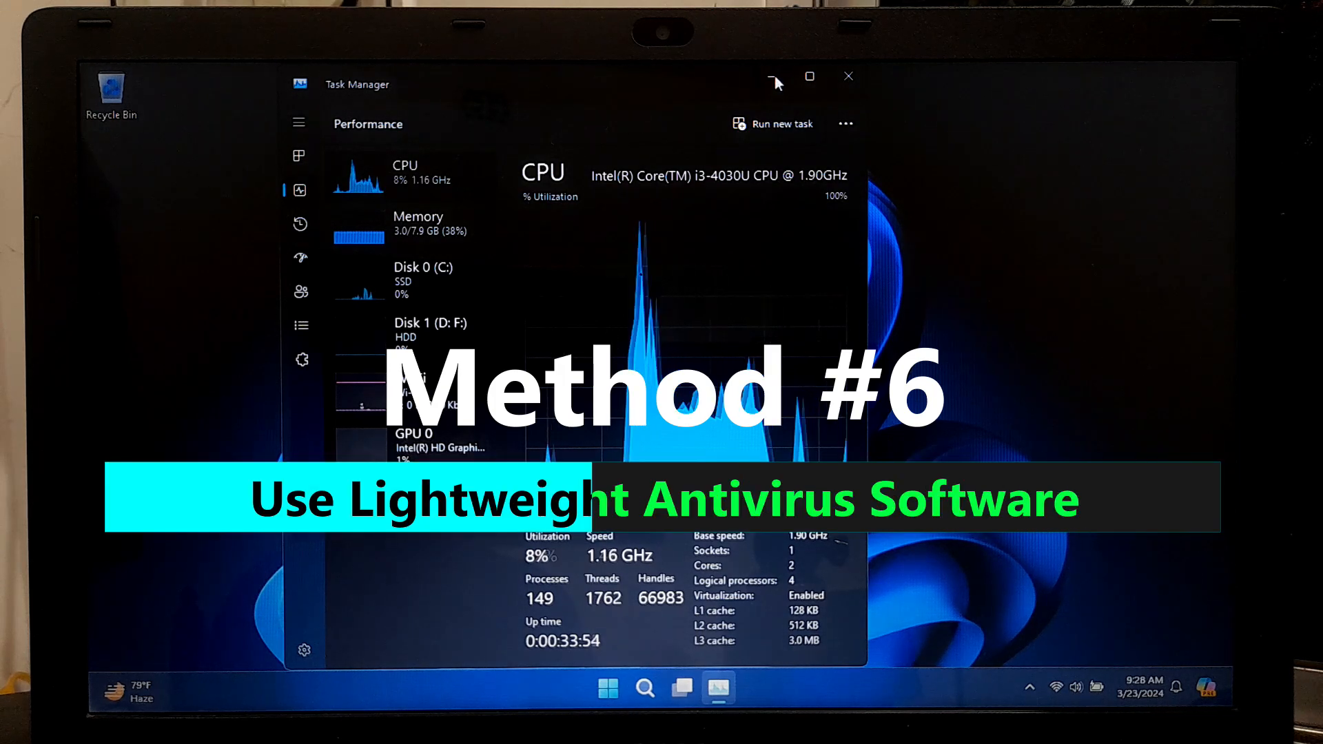
# Minimize Task Manager's Performance view so it tracks usage behind the game
pyautogui.click(644, 686)
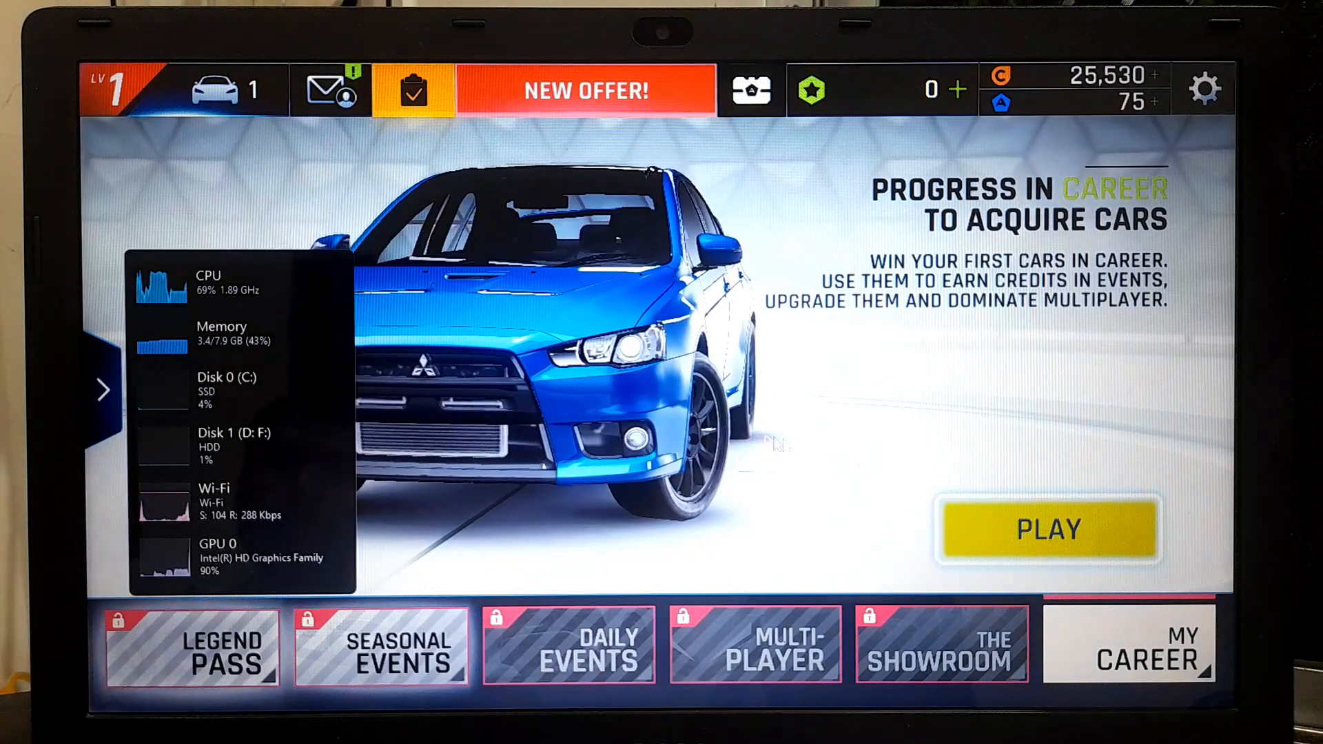
# Enter the career map, take San Francisco event 02 with the Lancer Evolution and hit Play
pyautogui.click(1047, 529)
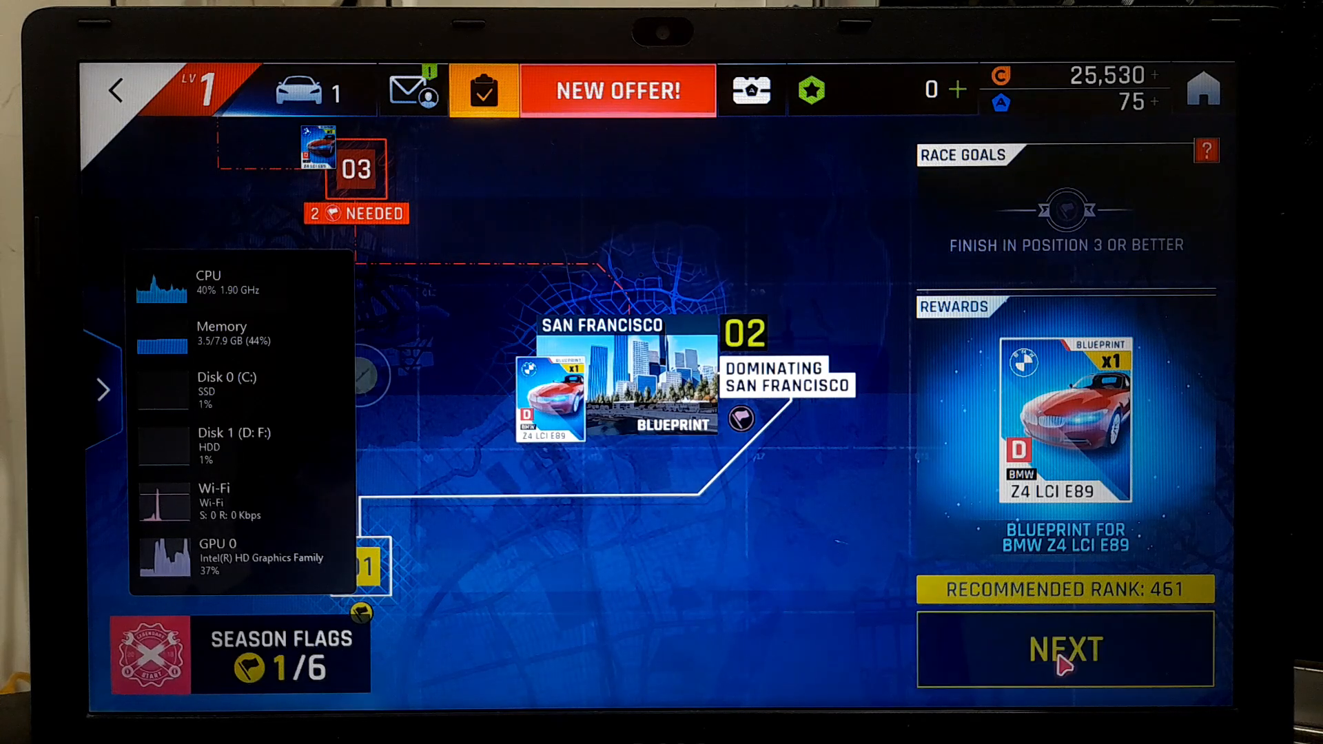
pyautogui.click(1062, 649)
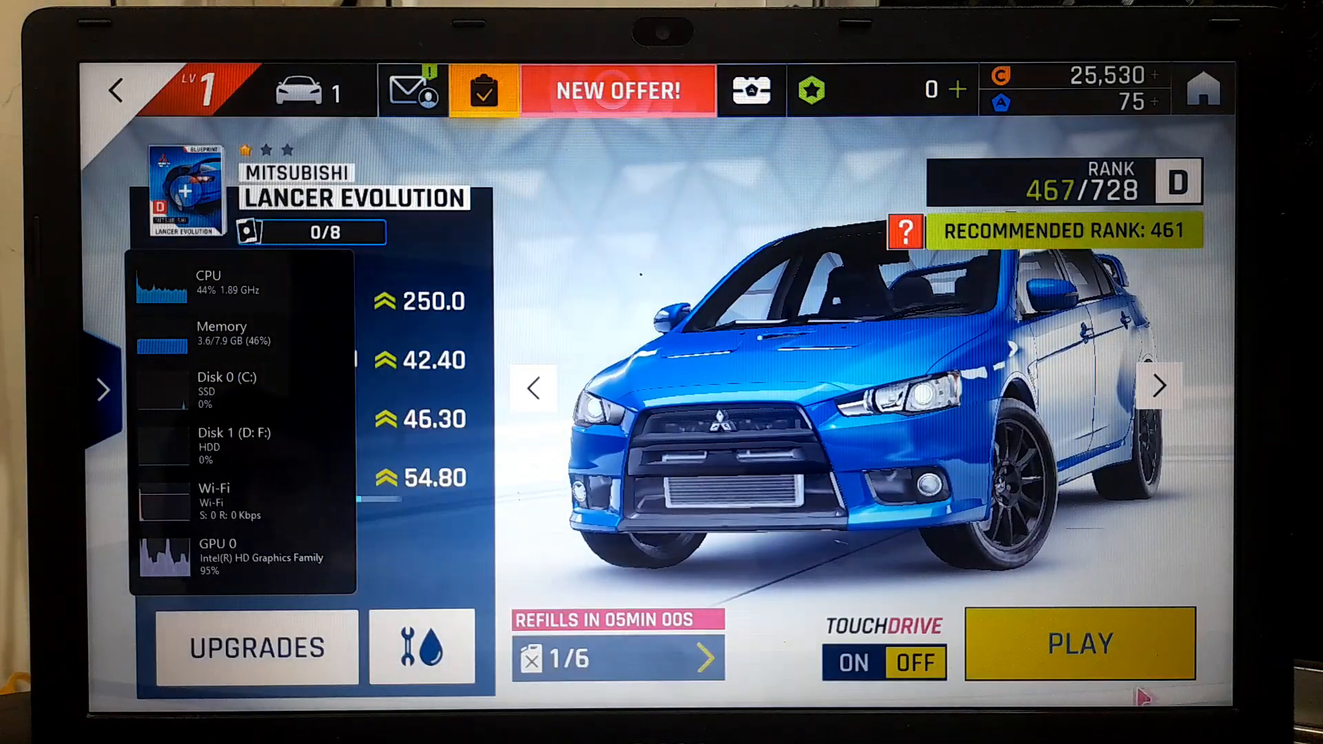
pyautogui.click(1077, 643)
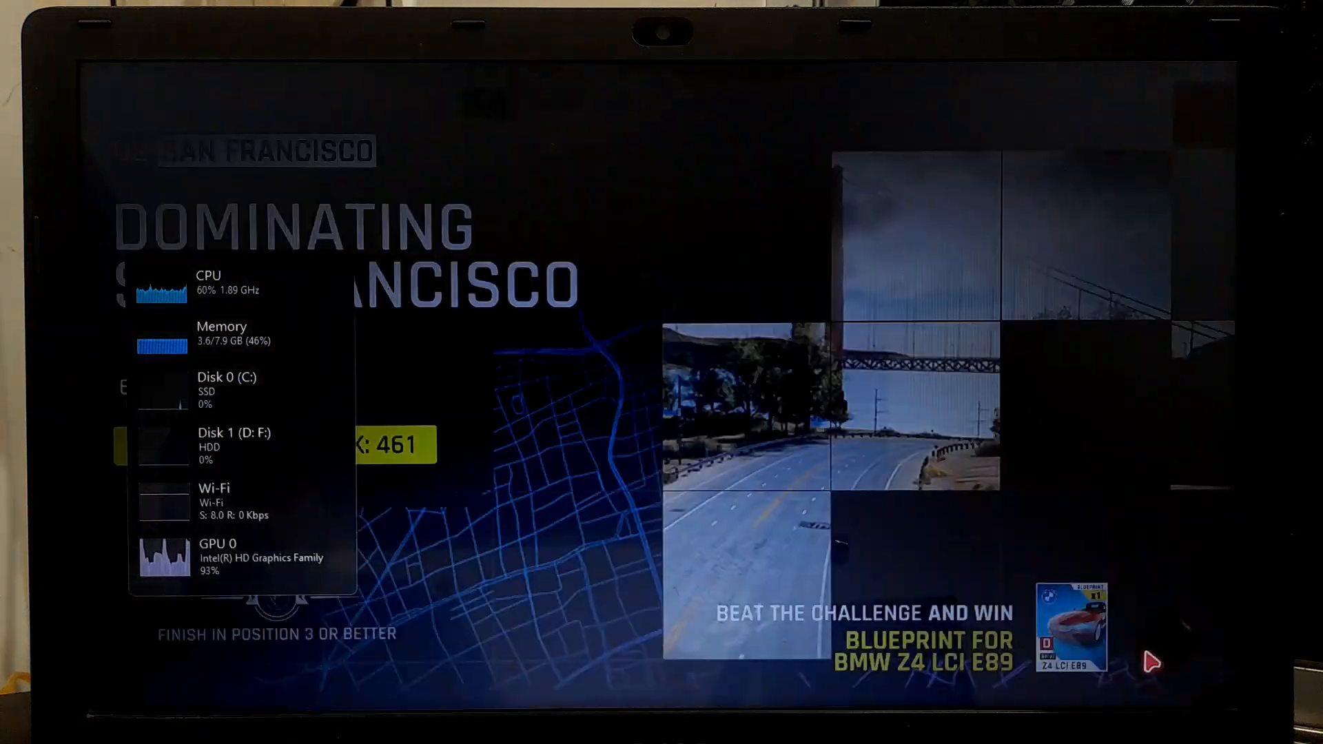